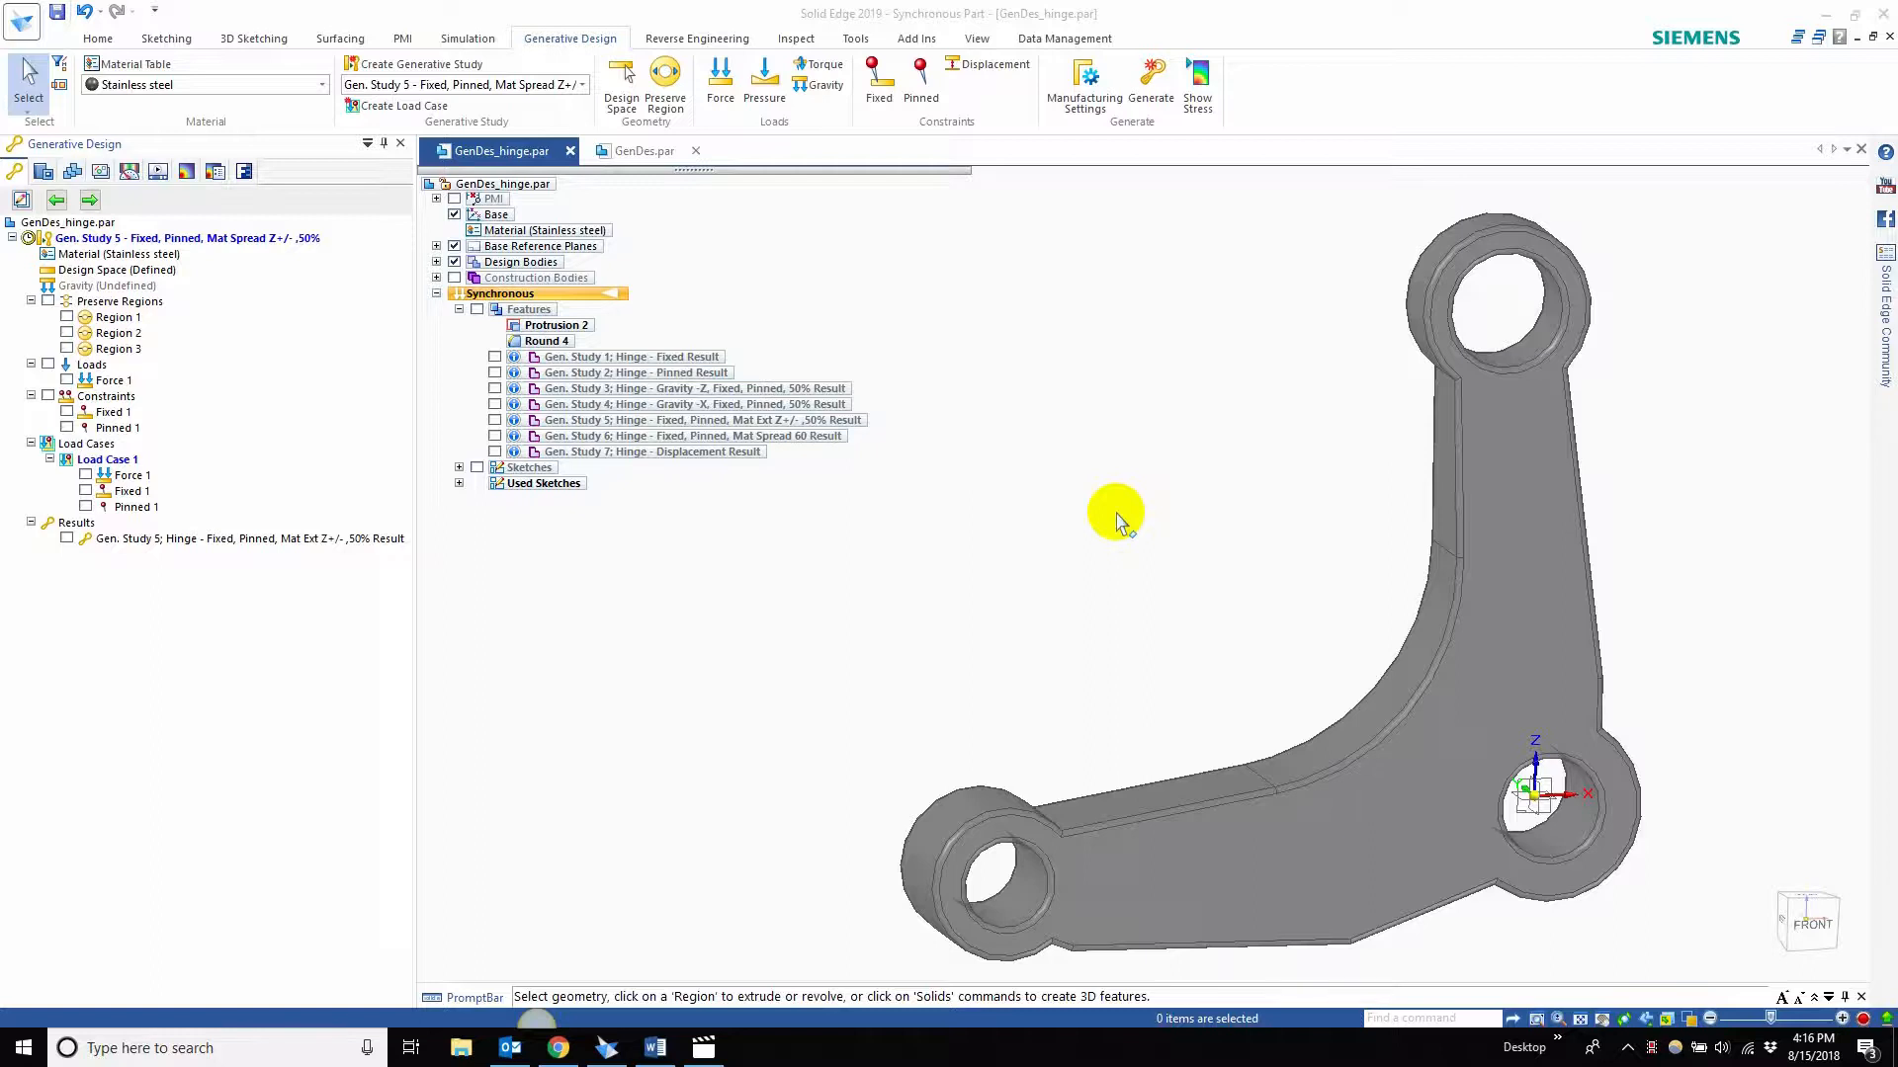
mouse_move(1125, 551)
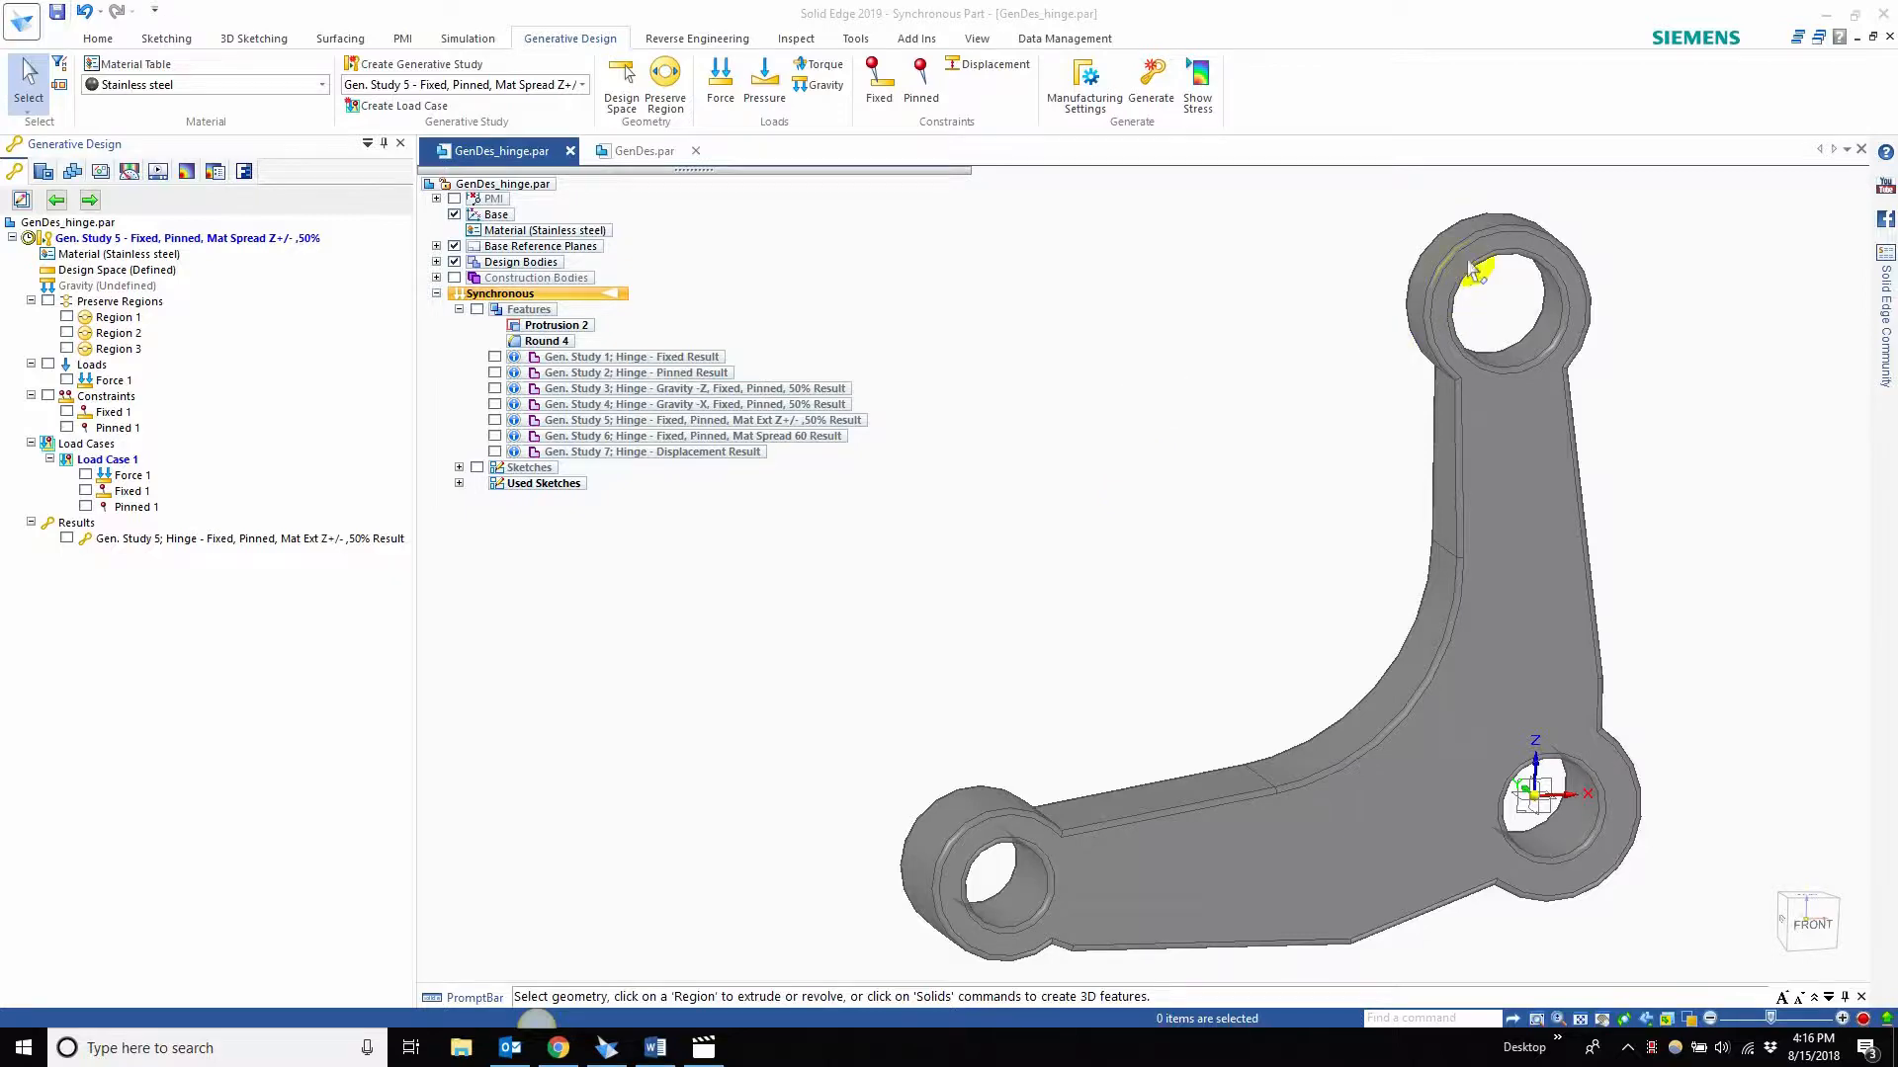
- Review the study's design space, gravity setting and preserve regions on the hinge
left_click(116, 269)
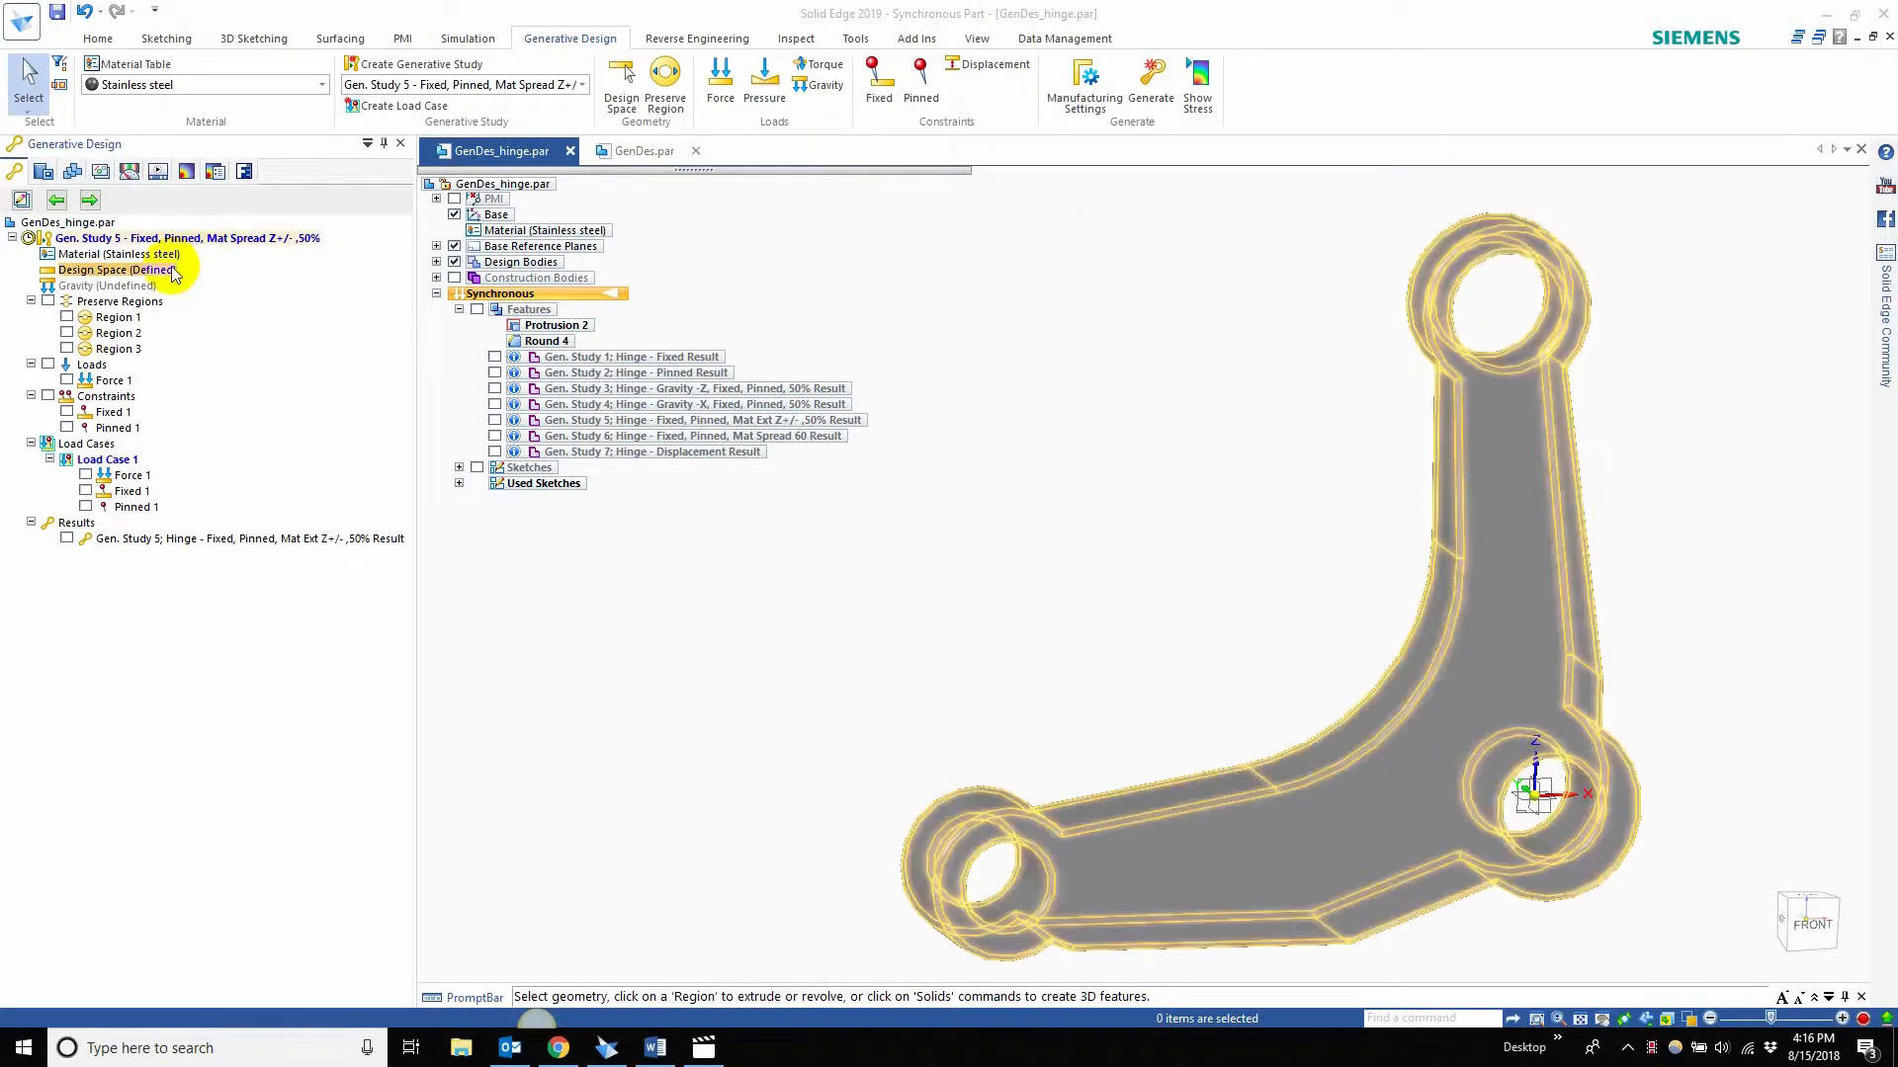
left_click(105, 284)
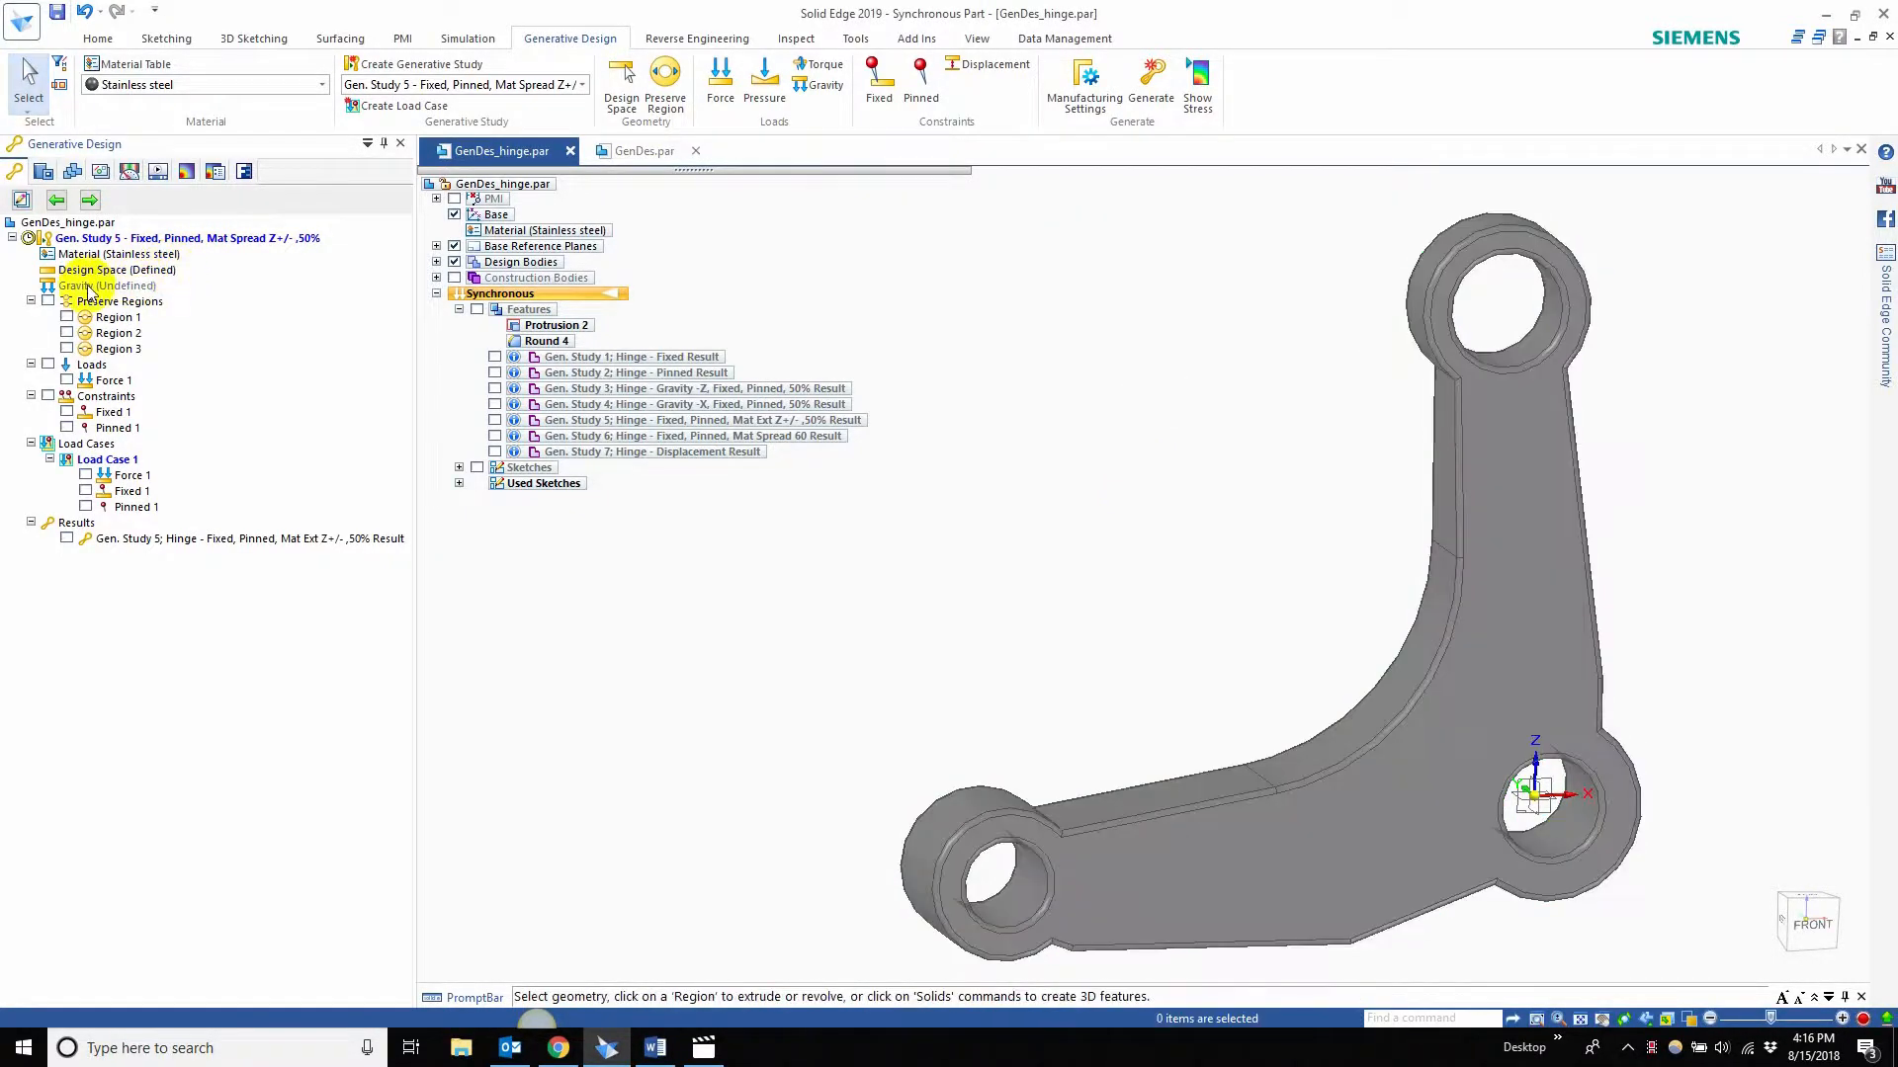
left_click(67, 300)
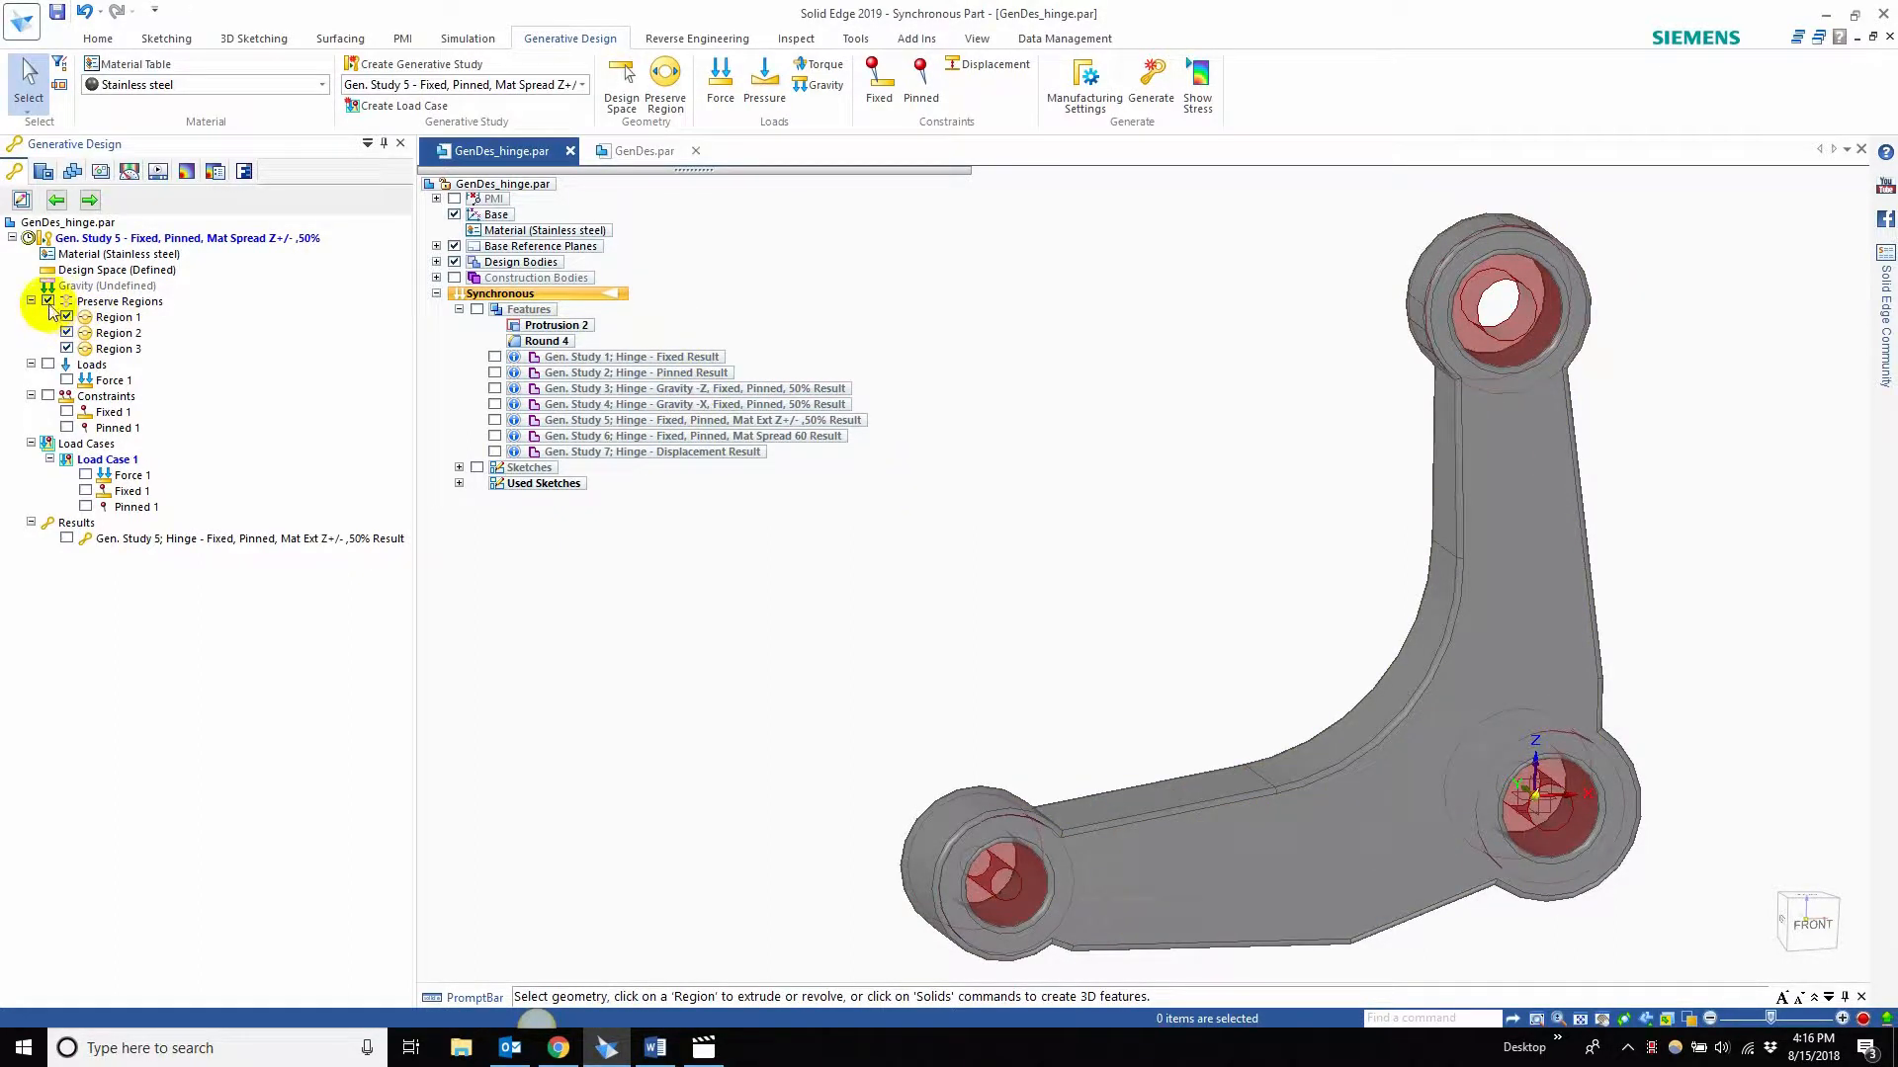
left_click(117, 316)
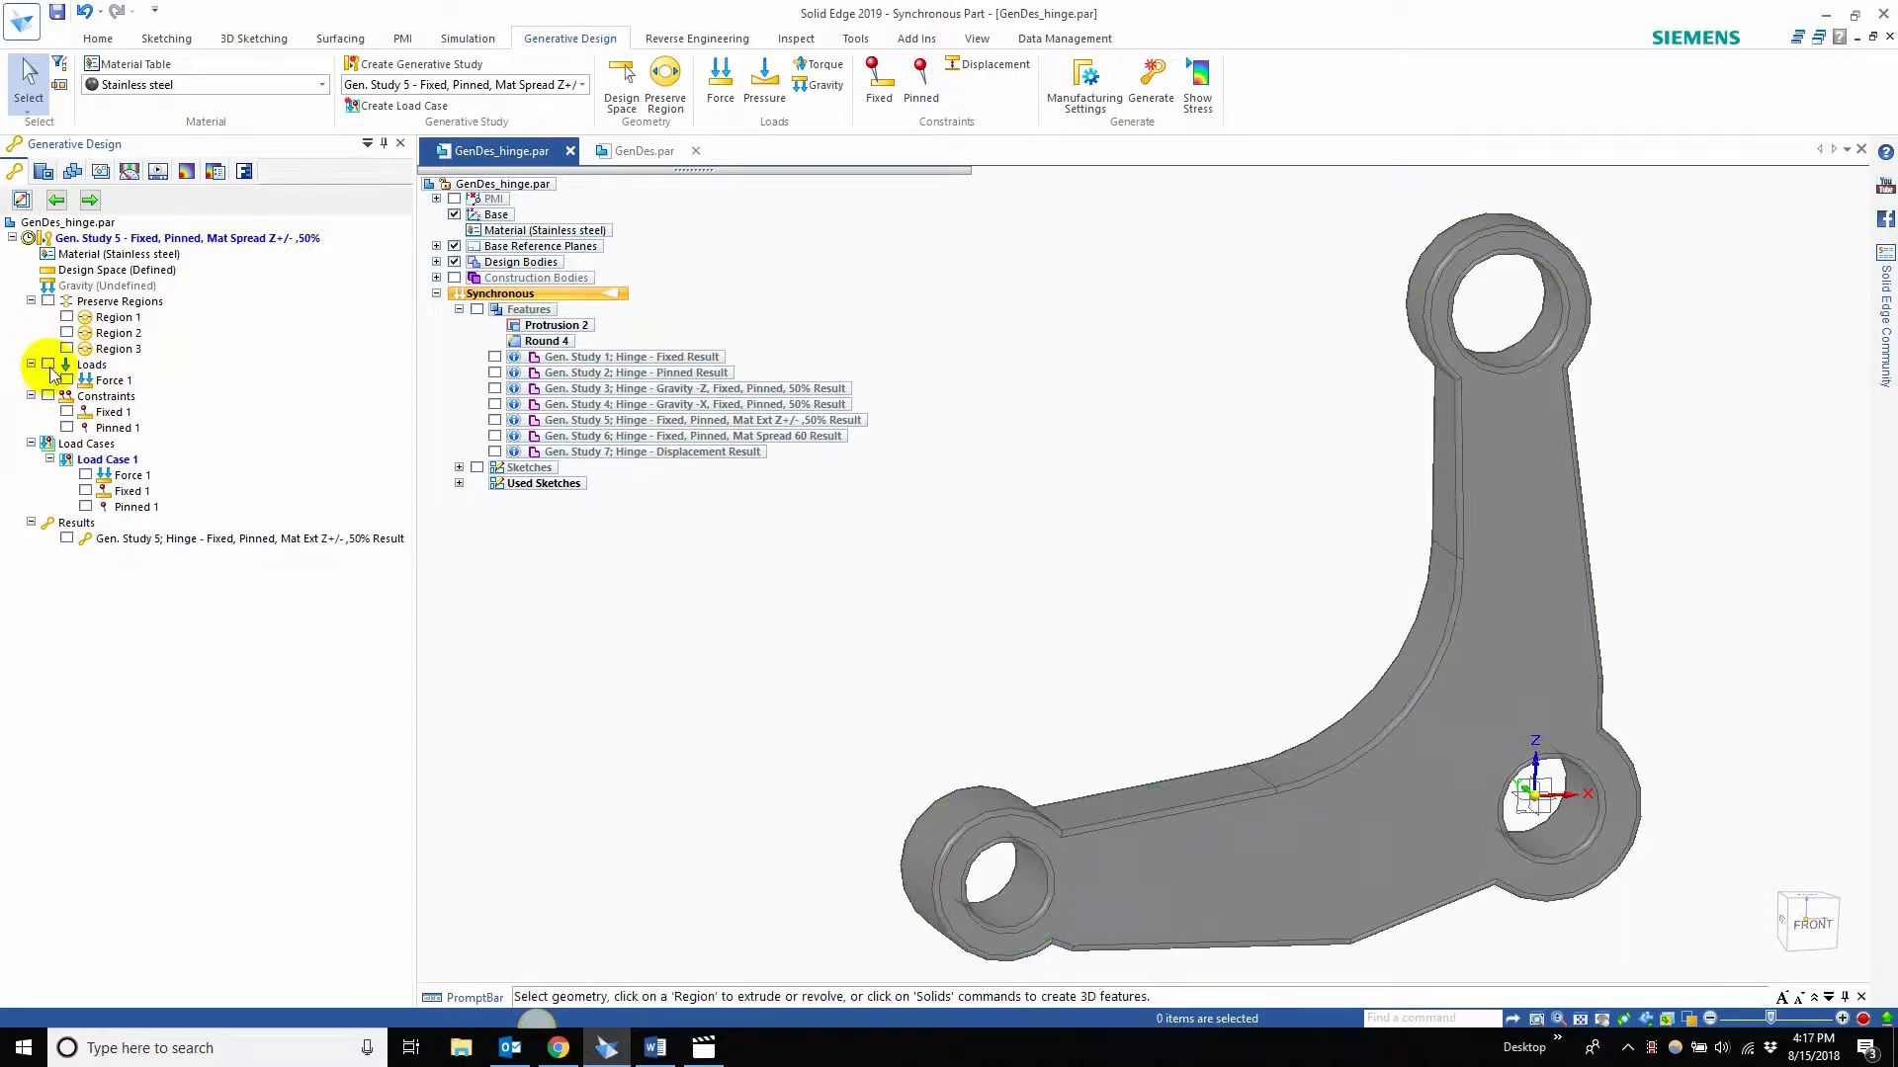
- Show the applied force, then review the Fixed 1 and Pinned 1 constraints
left_click(67, 380)
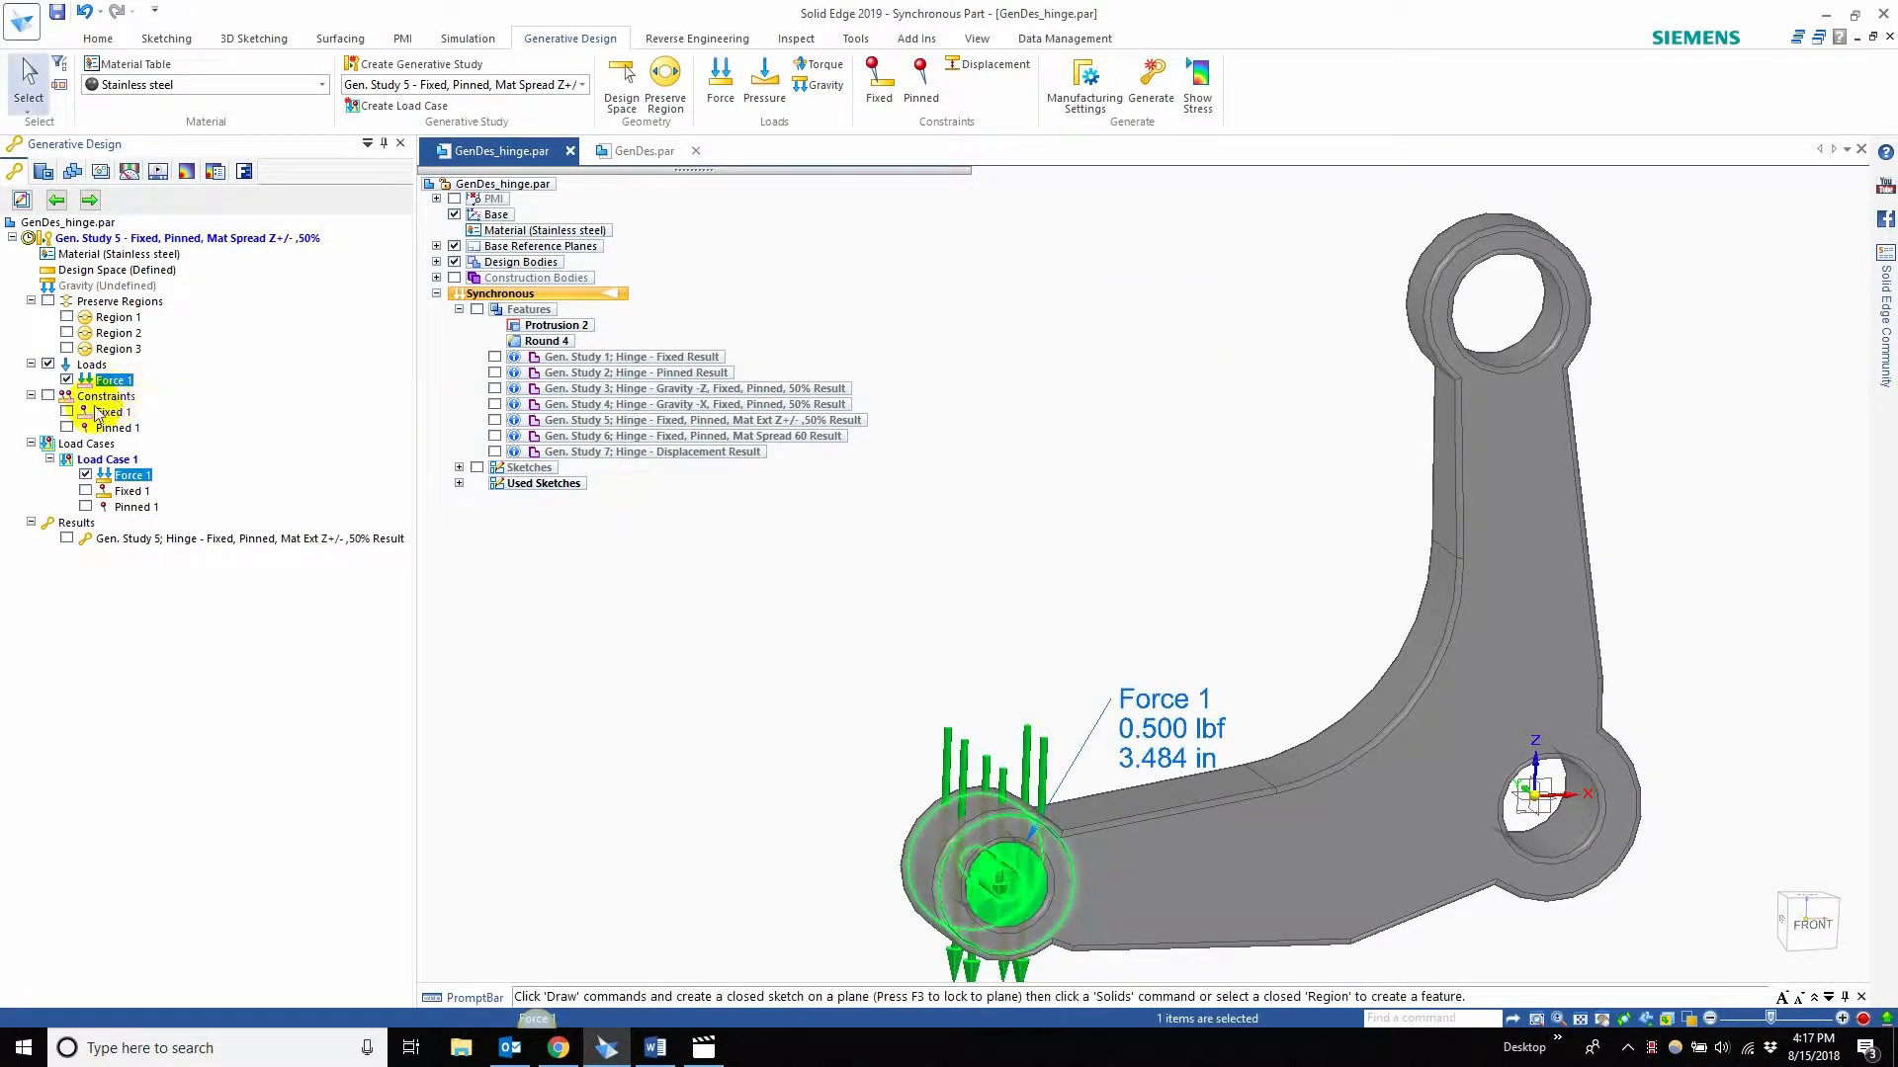
left_click(111, 411)
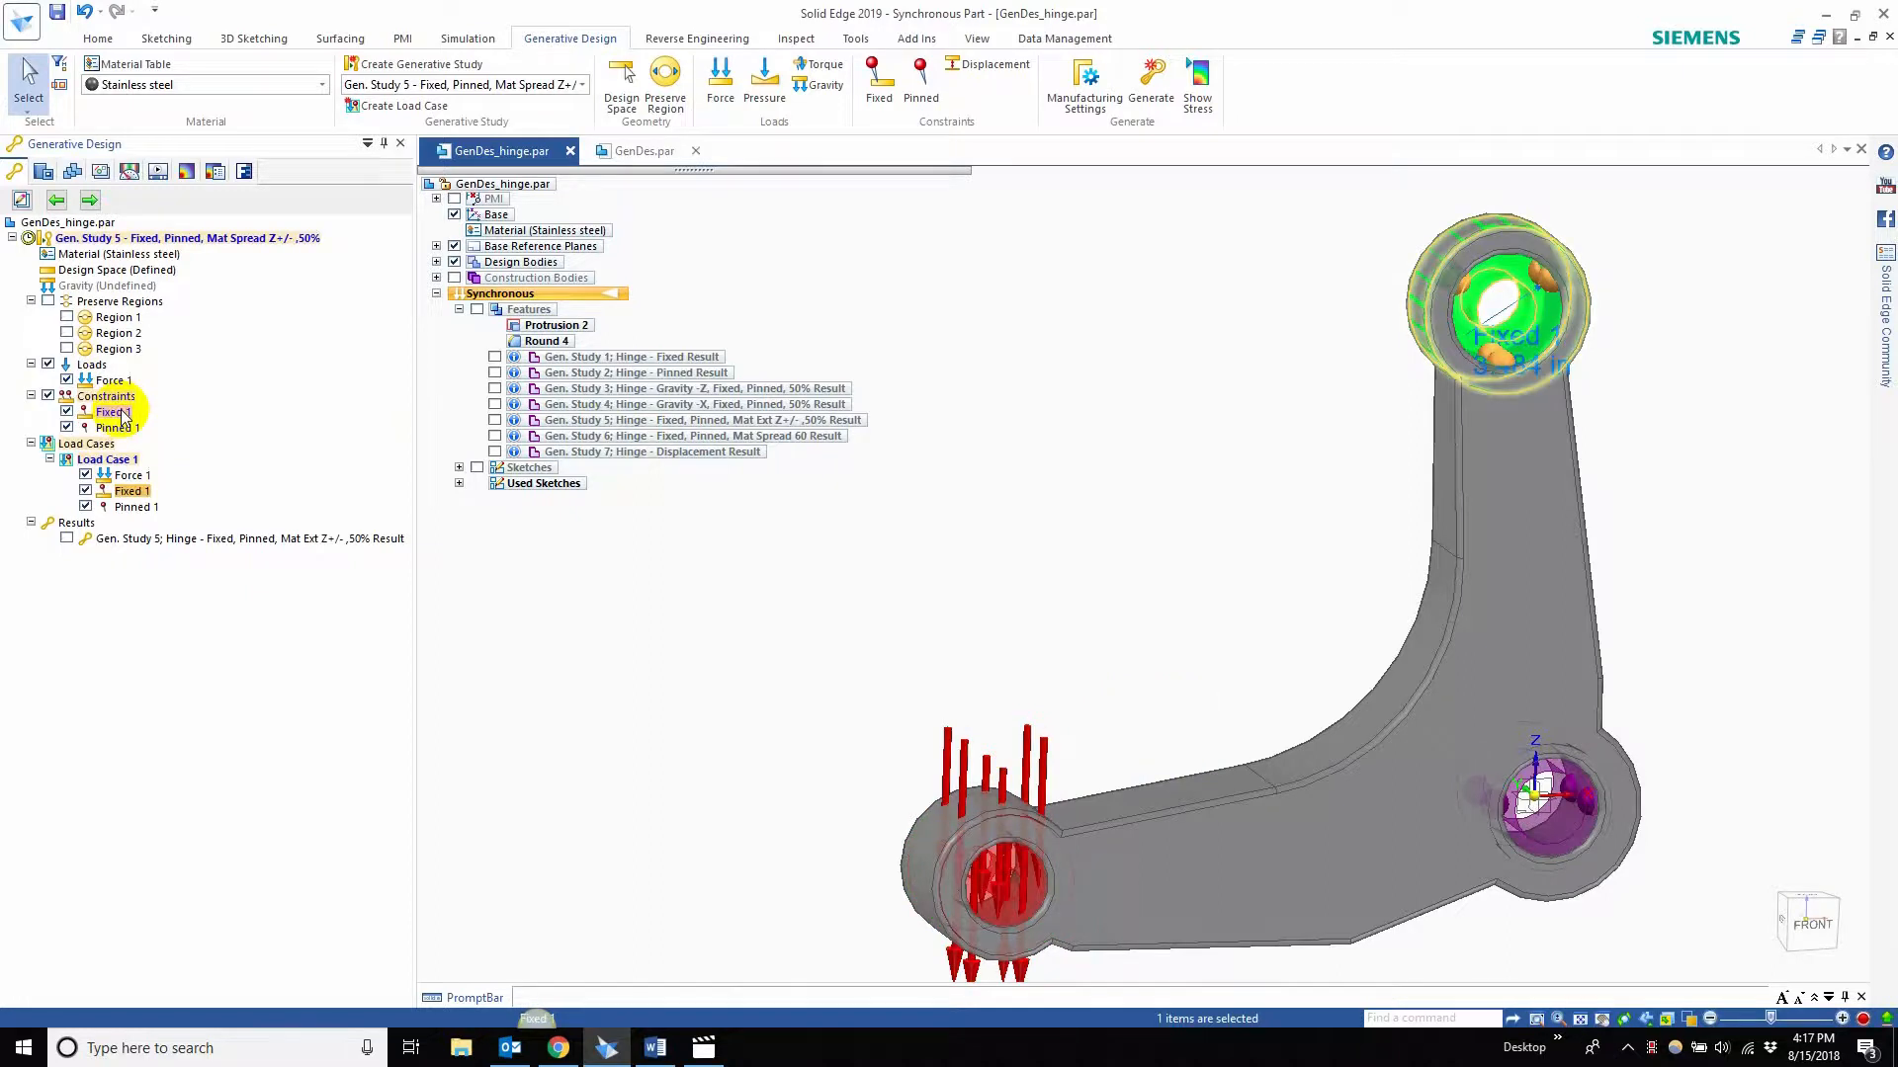
left_click(878, 73)
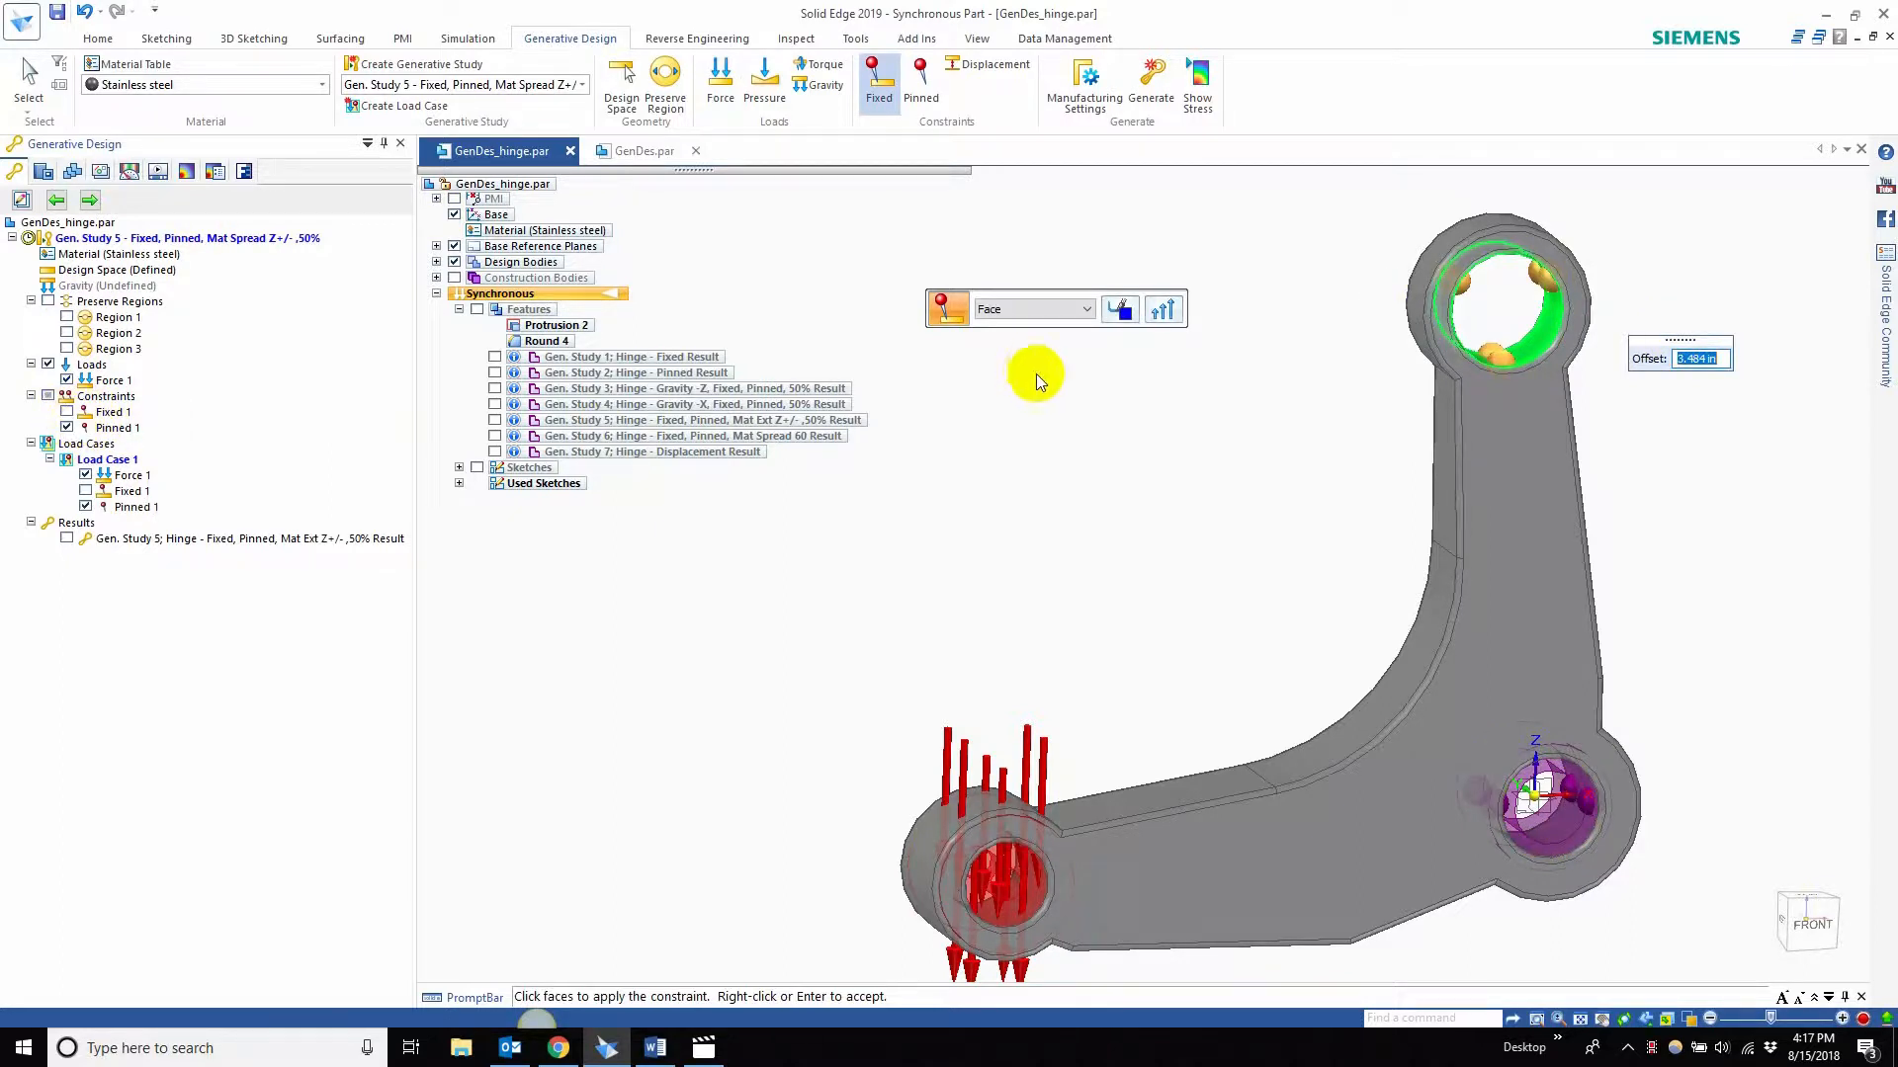
left_click(119, 426)
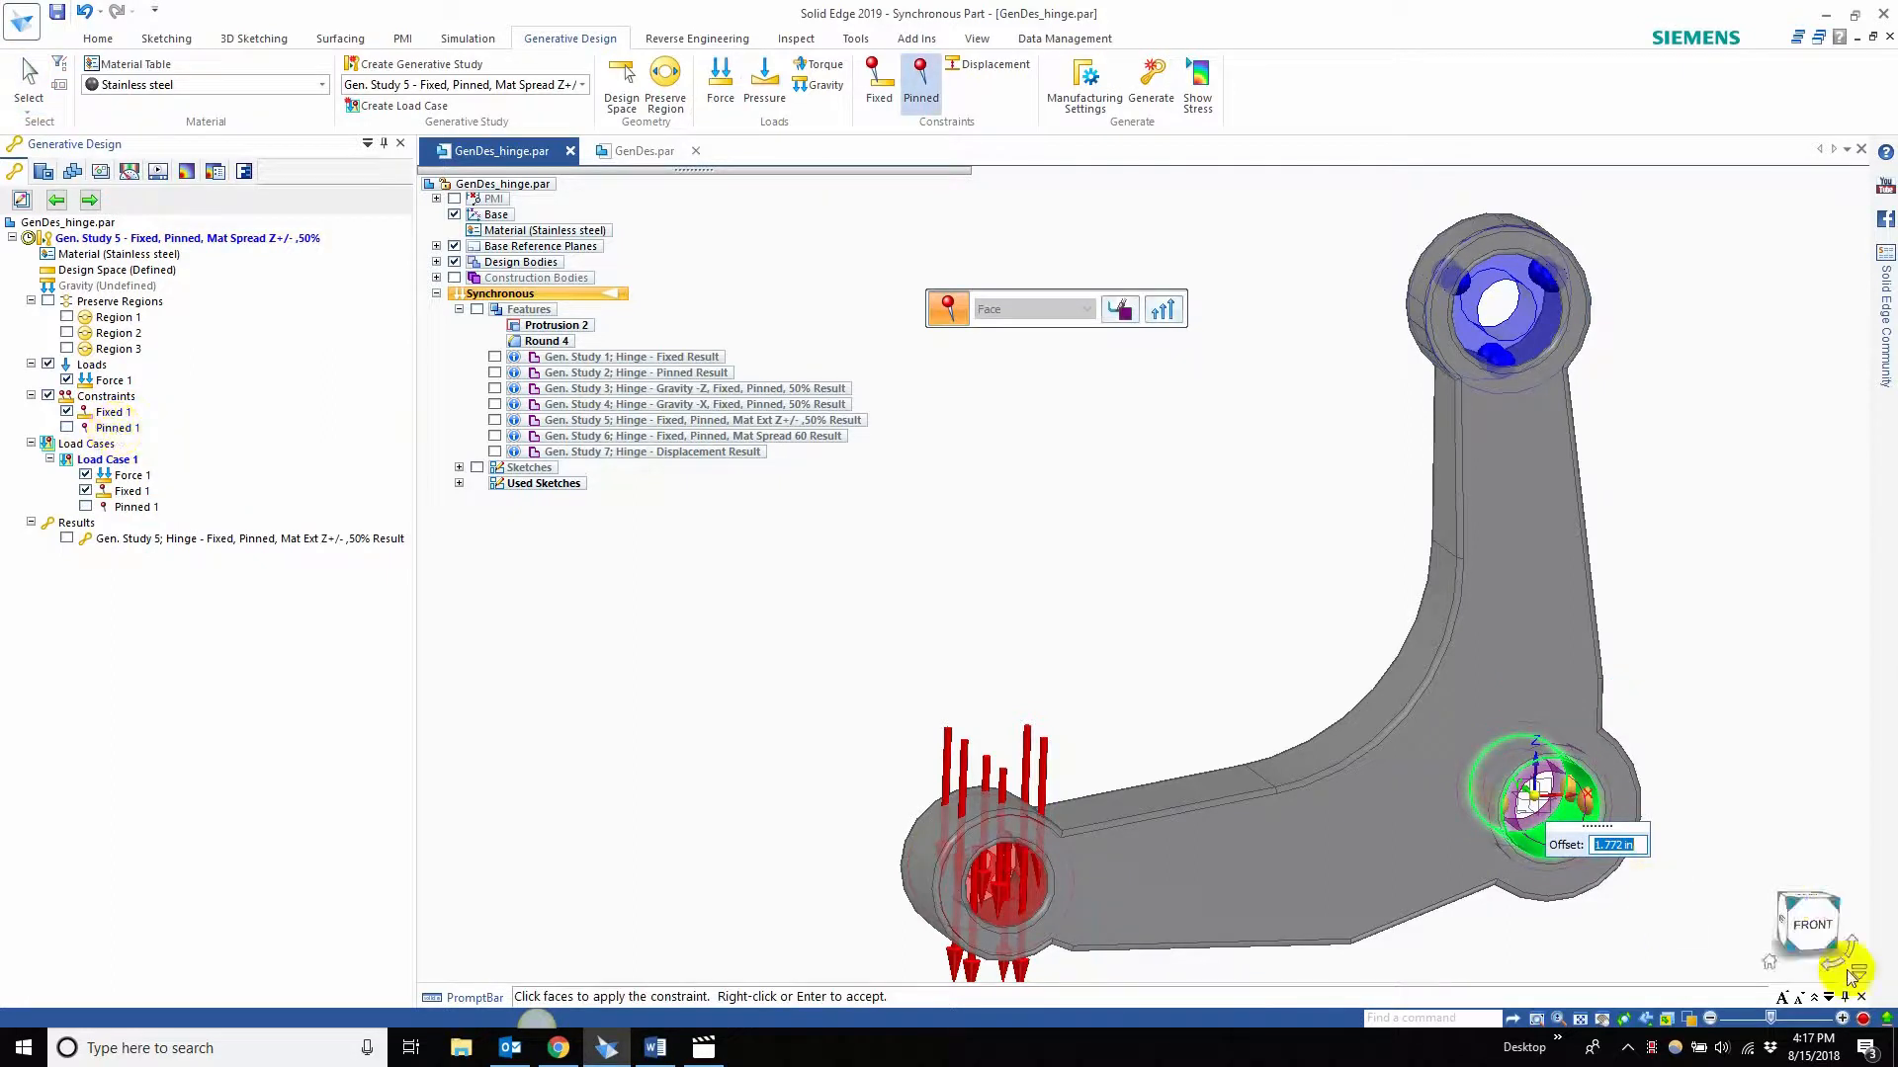
mouse_move(708, 684)
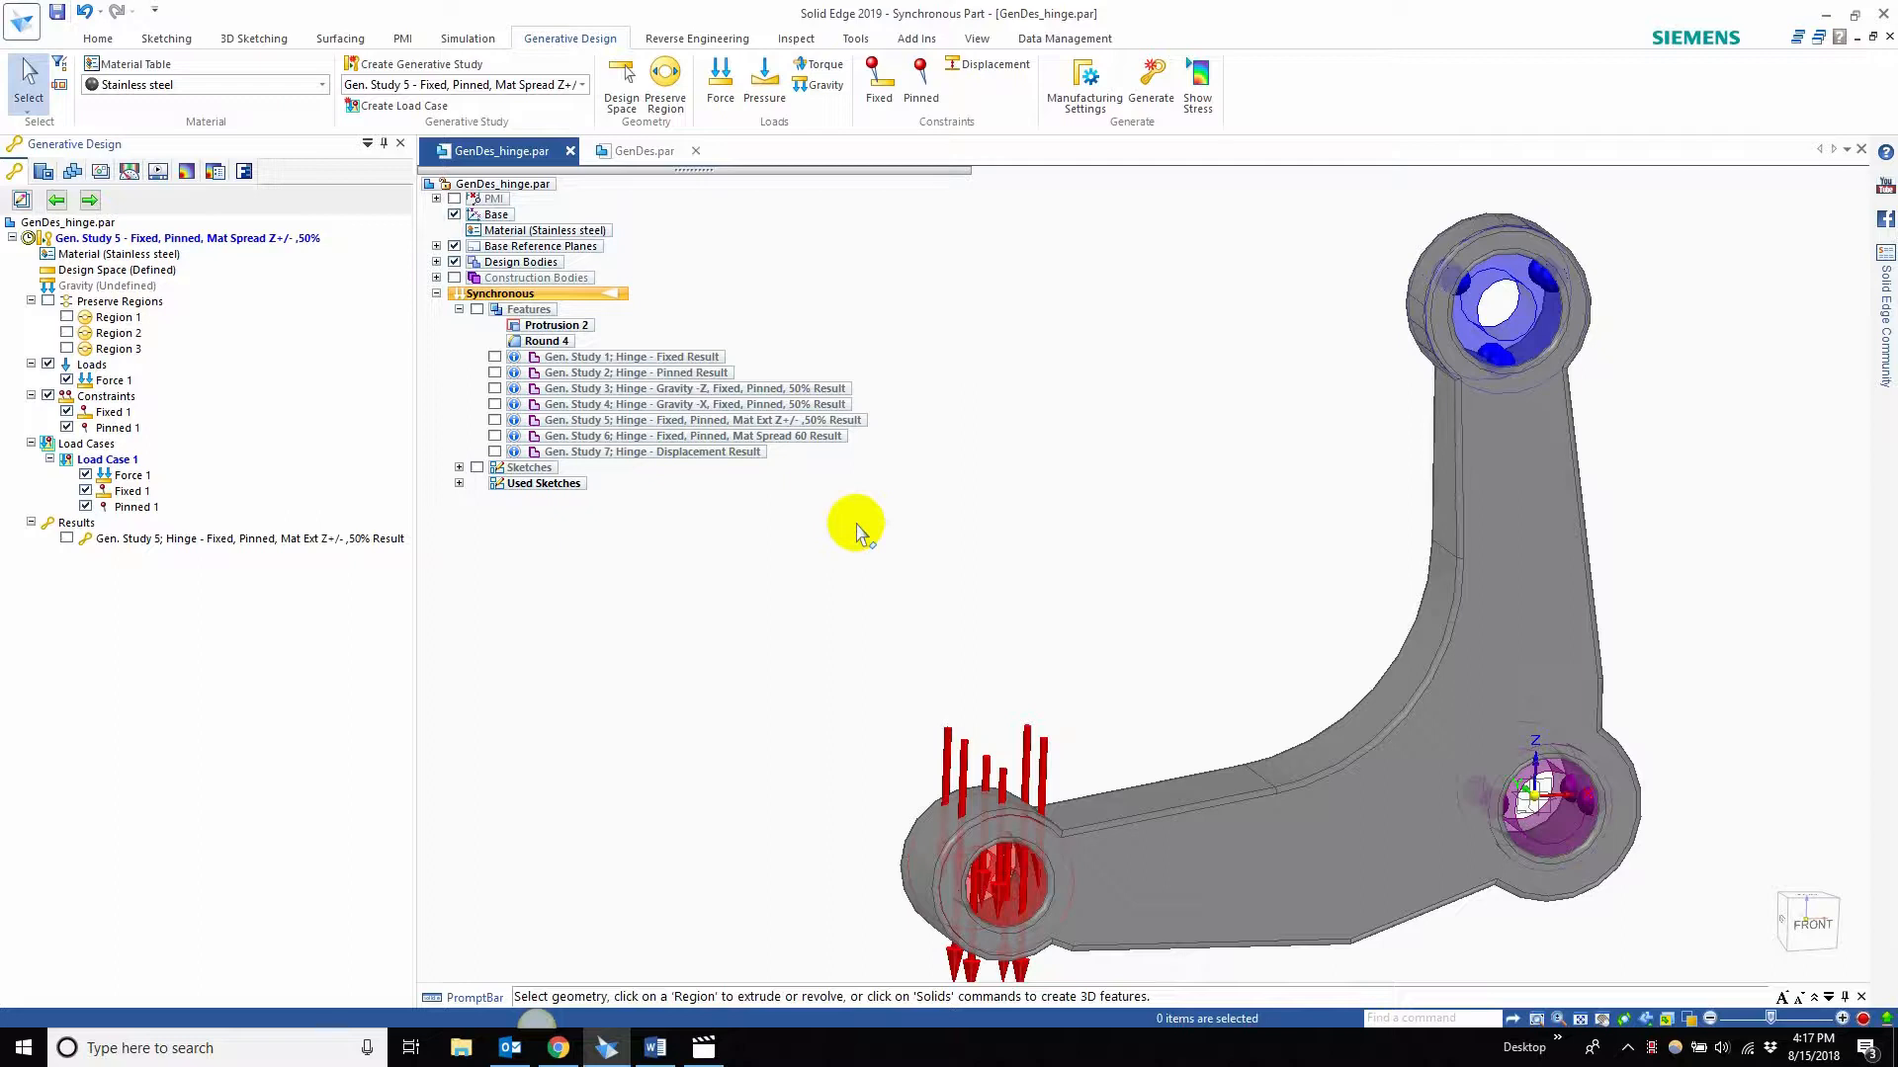
mouse_move(1081, 85)
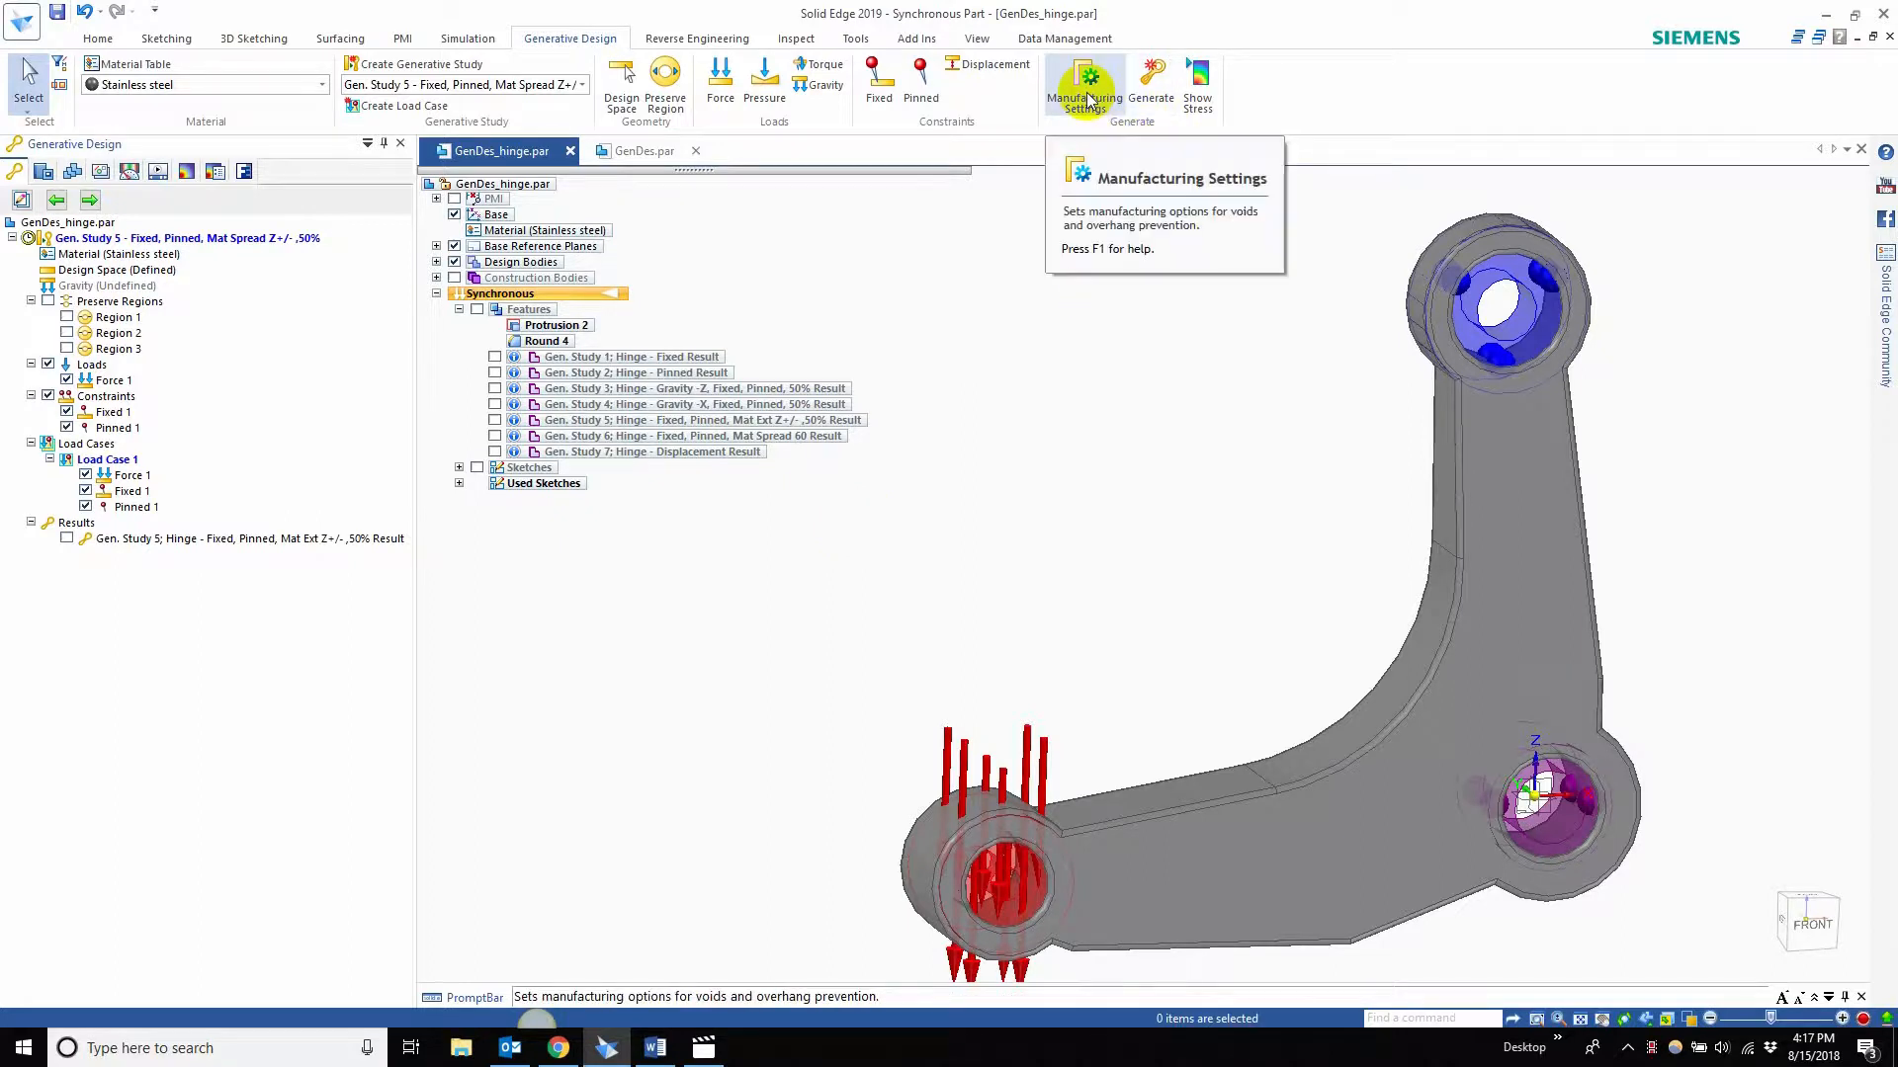
left_click(1083, 85)
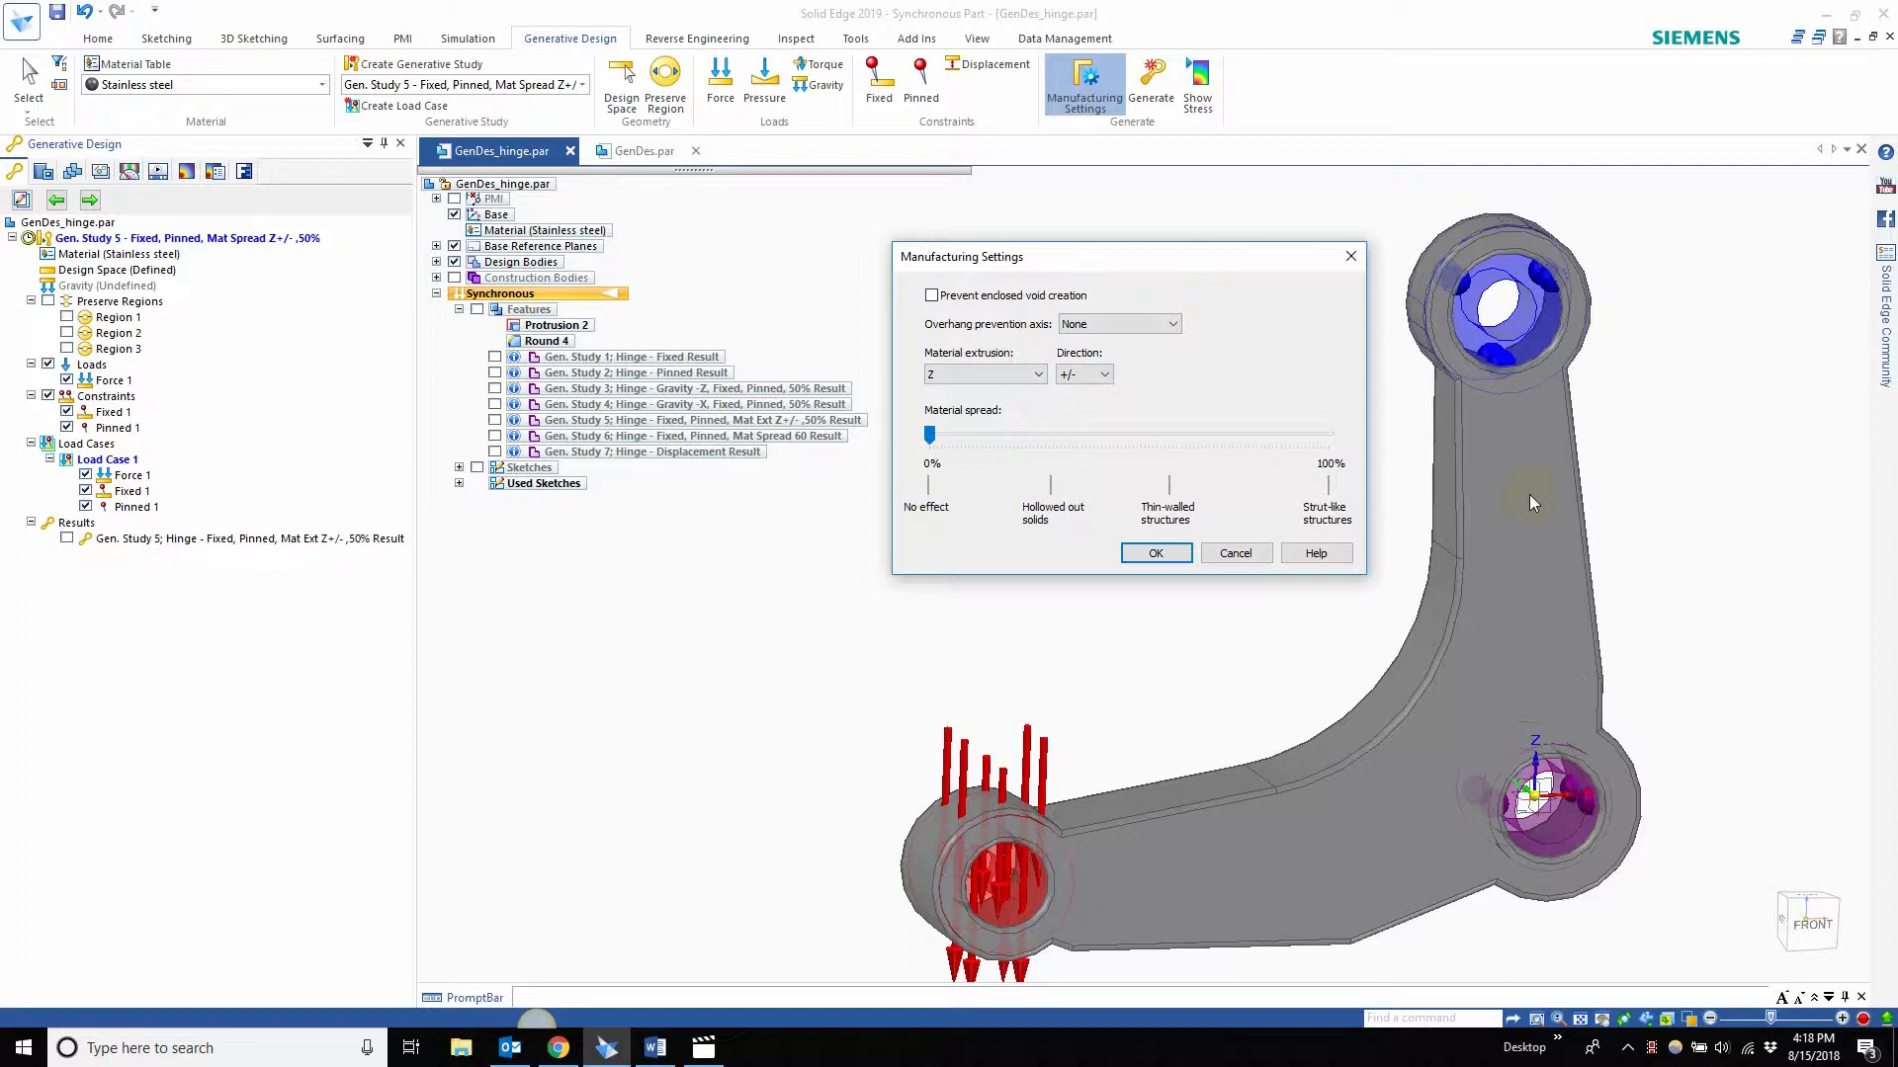
left_click(1038, 373)
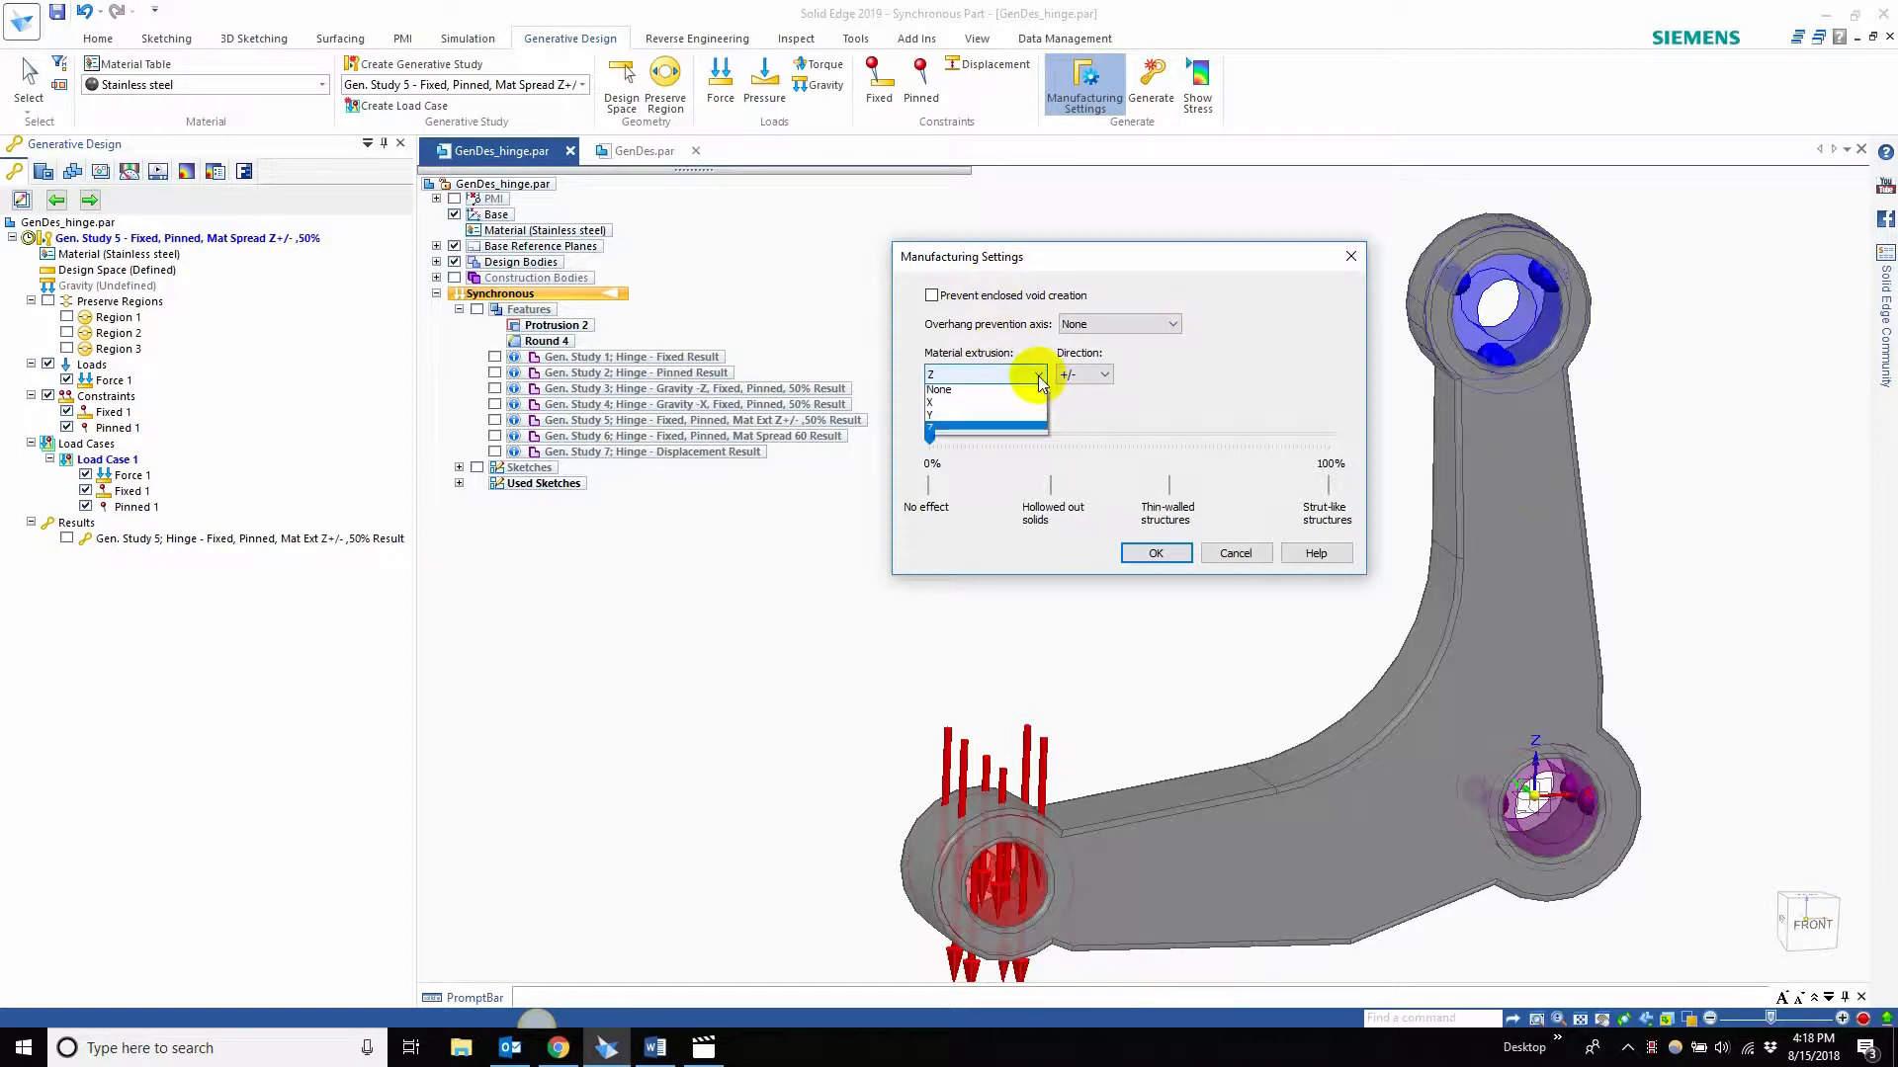
left_click(984, 374)
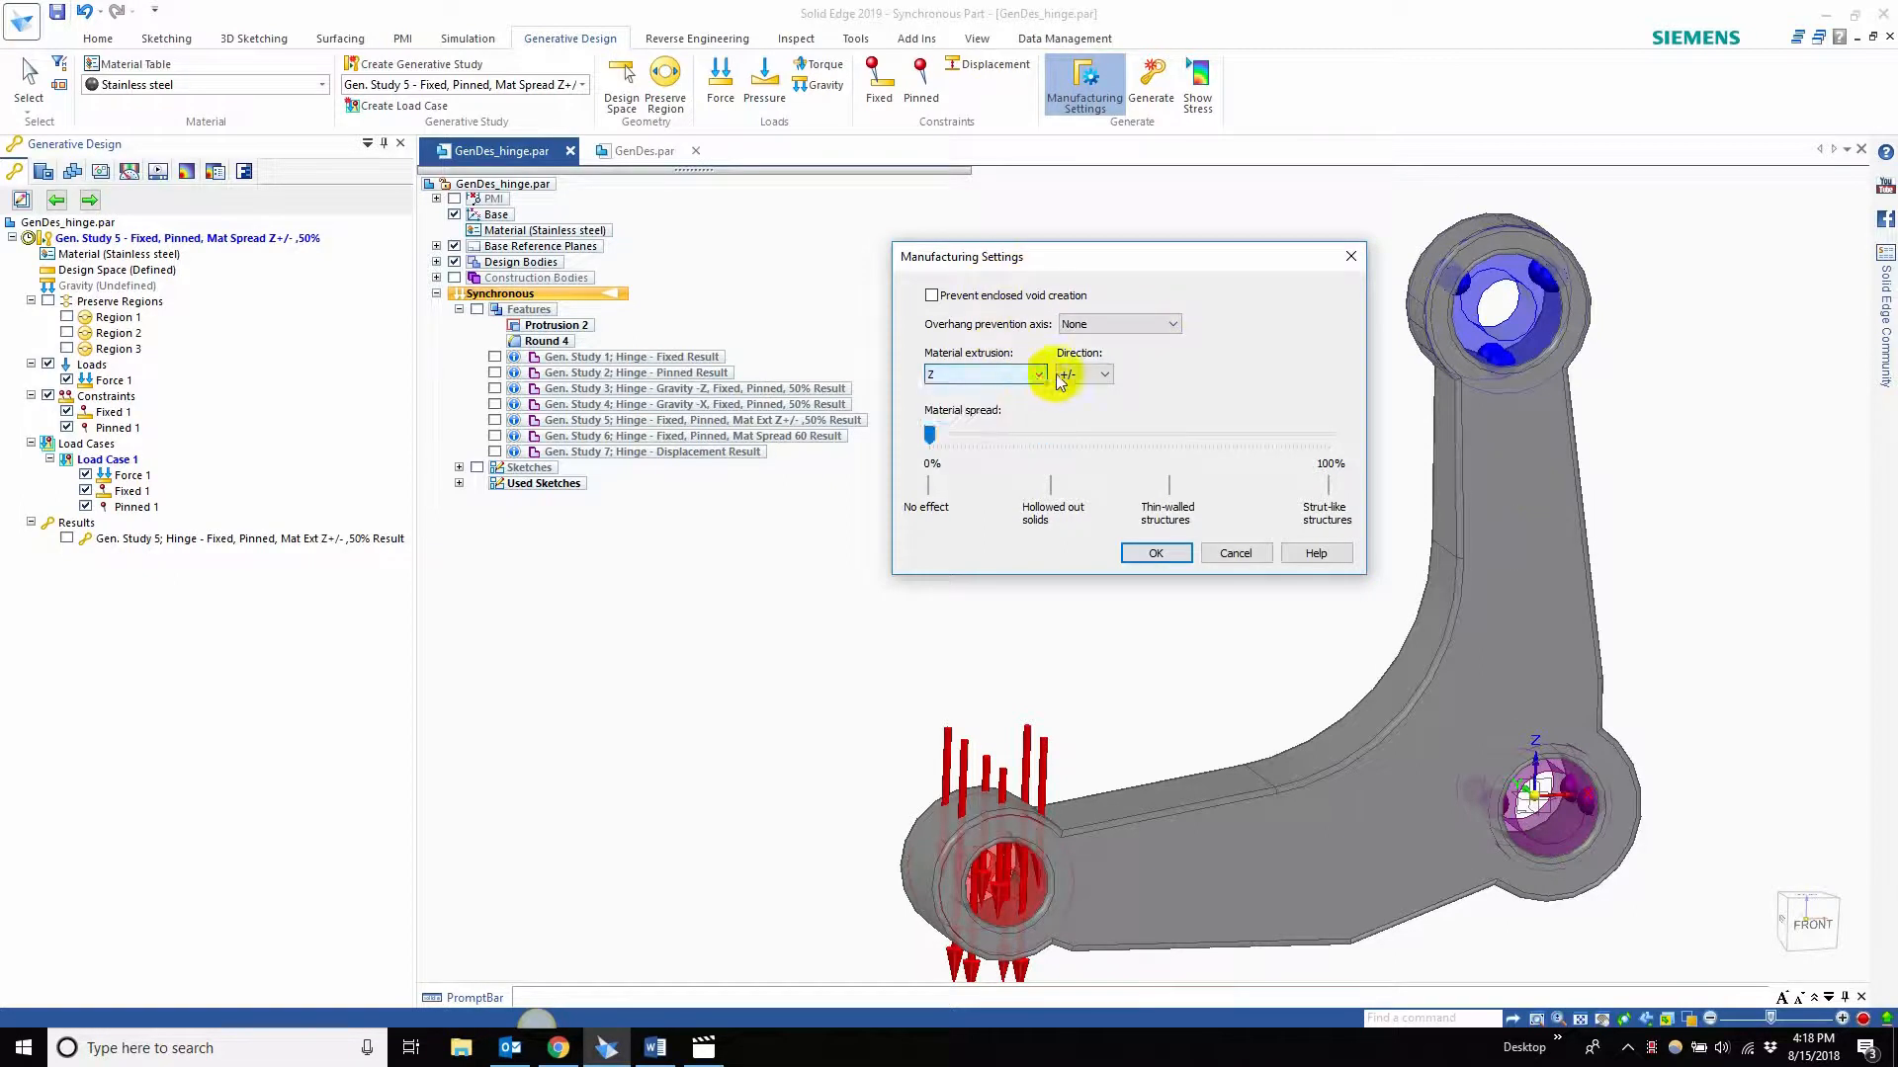
left_click(1101, 373)
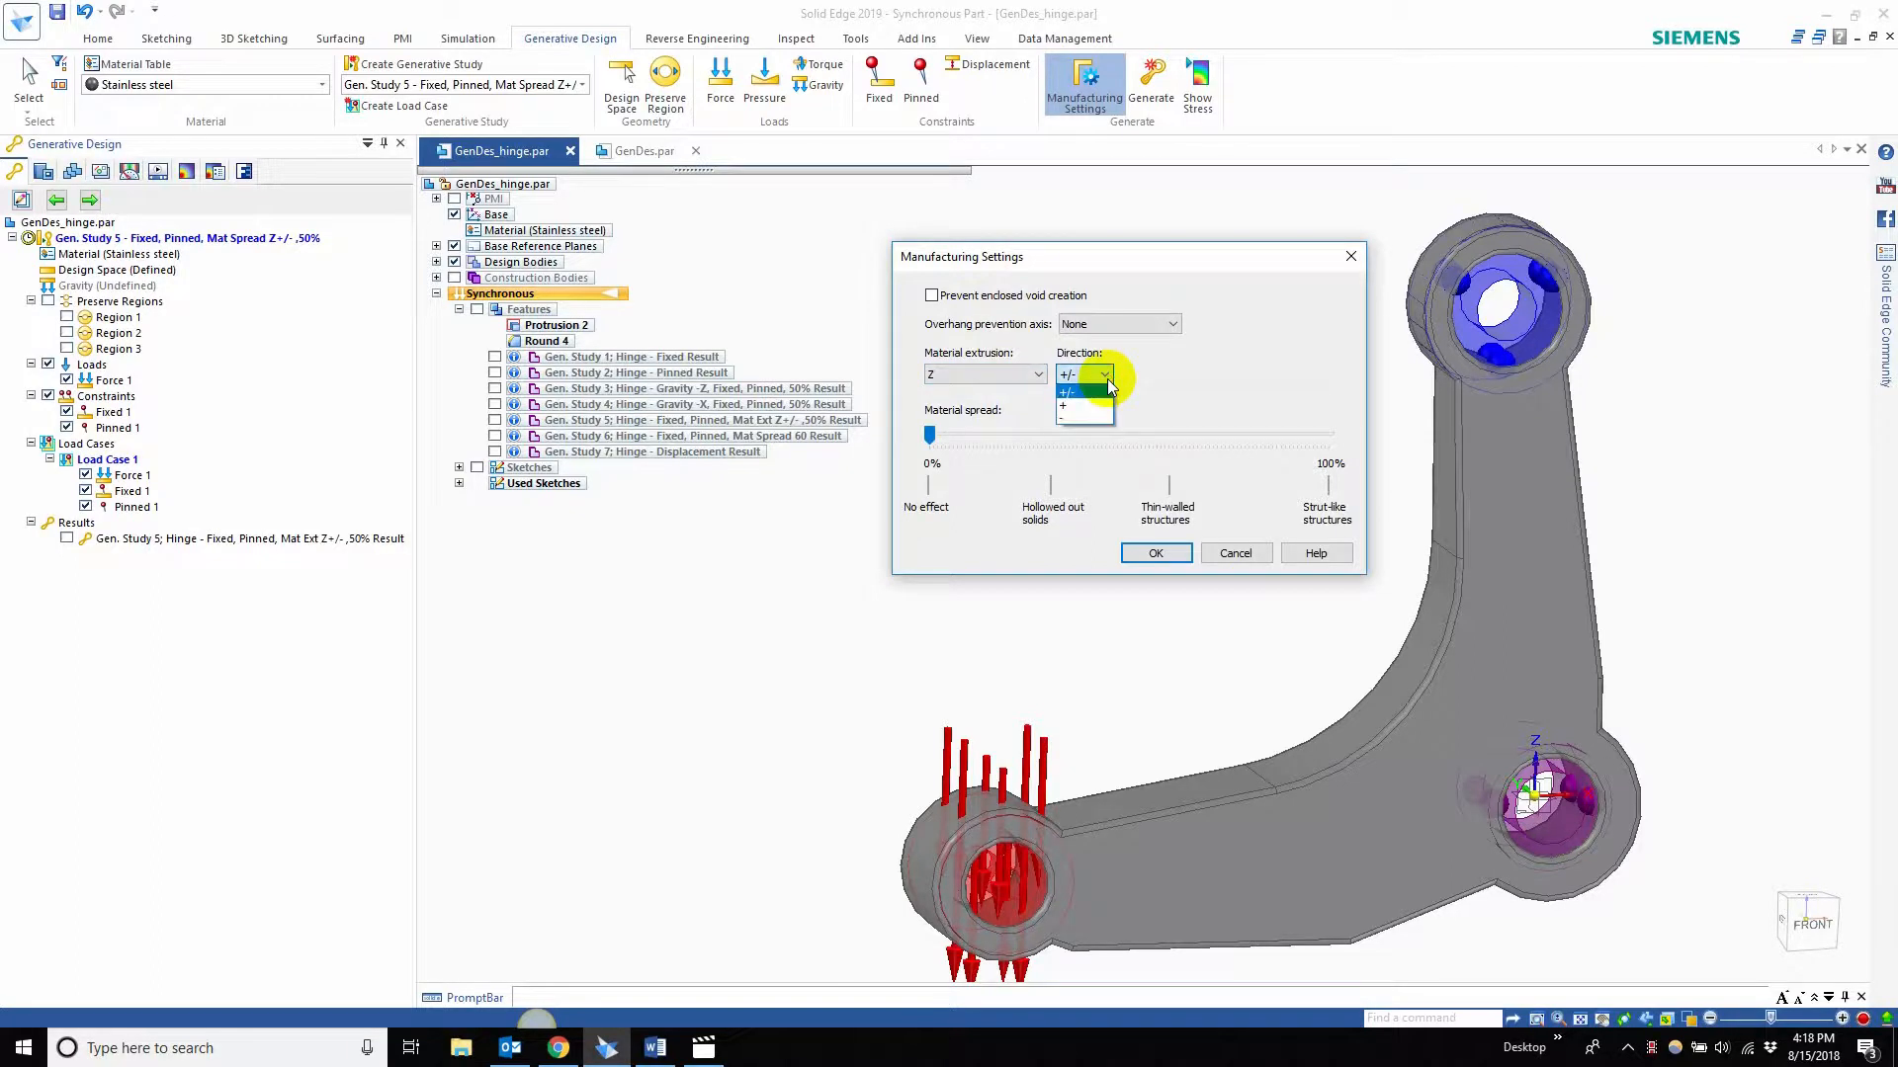
left_click(1078, 374)
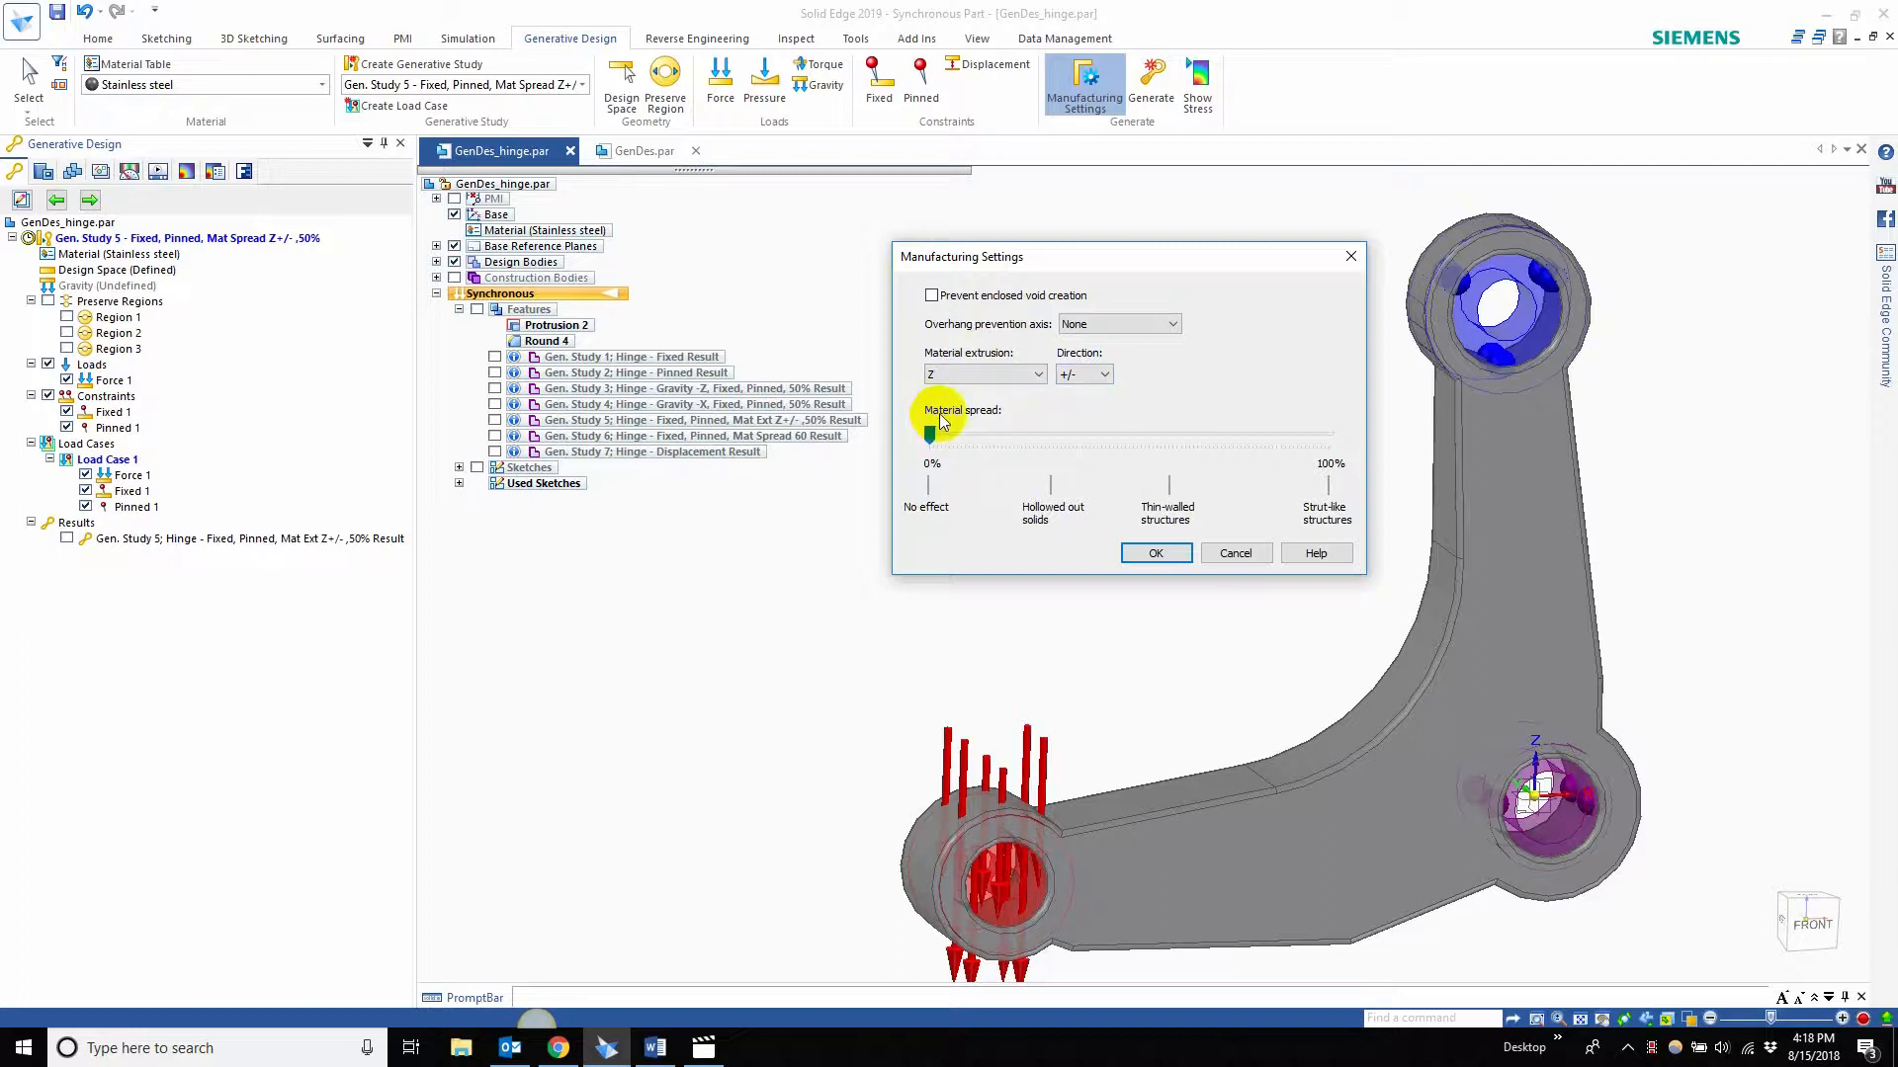
left_click(1233, 554)
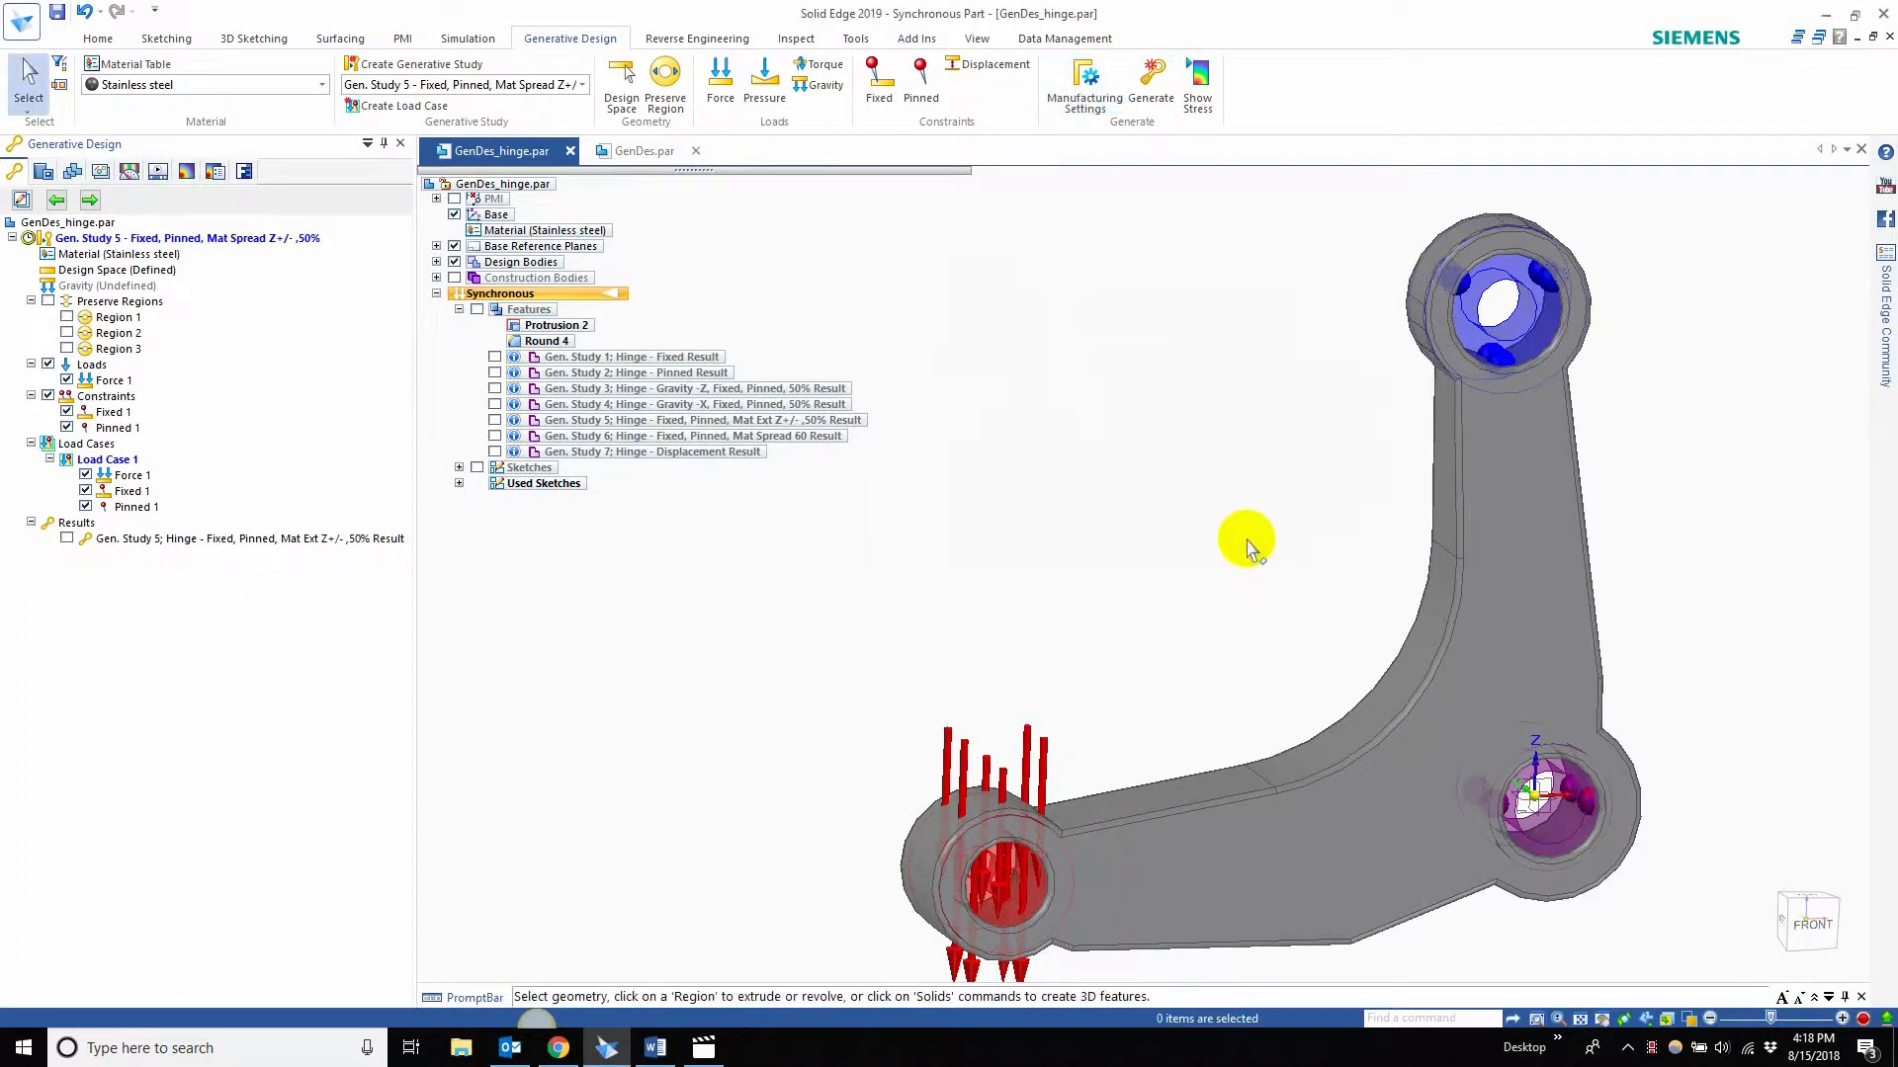
mouse_move(1135, 449)
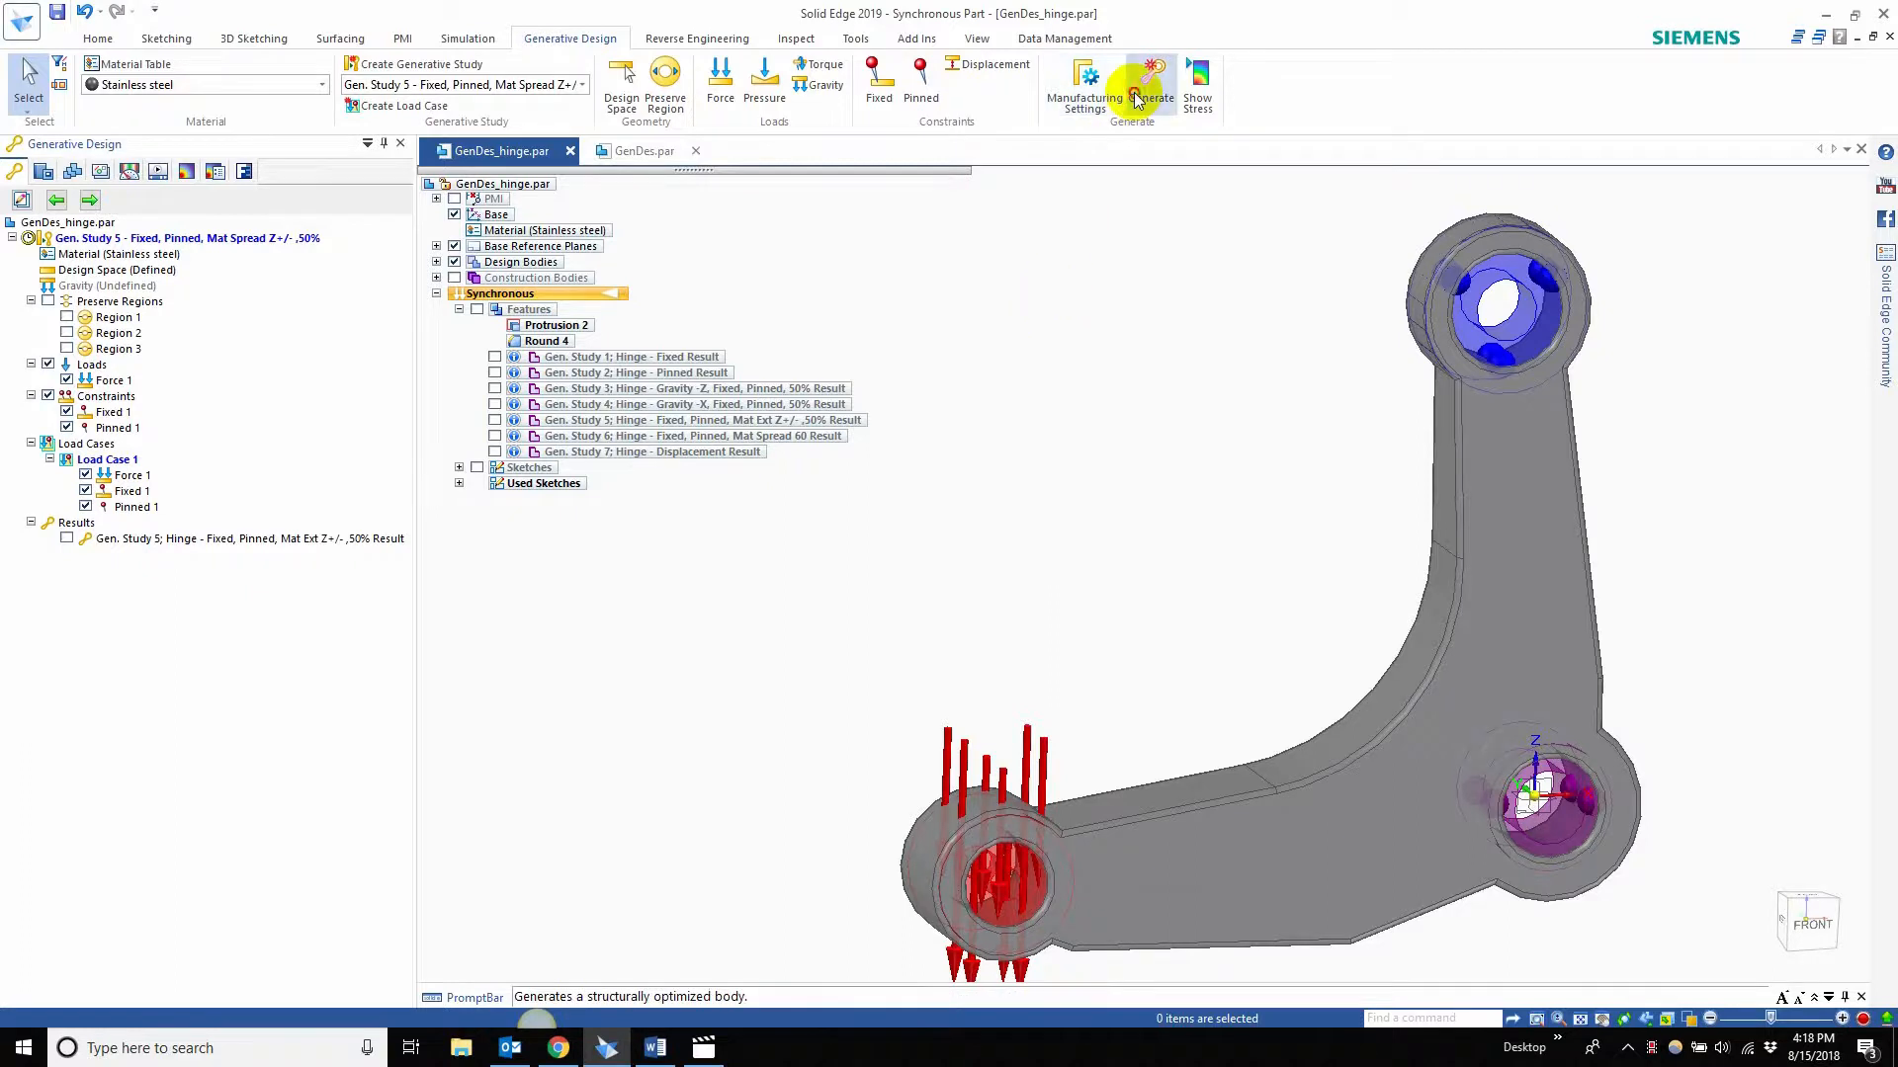
- Start generating the optimized Study 5 hinge body and bring up its generate settings
left_click(1150, 85)
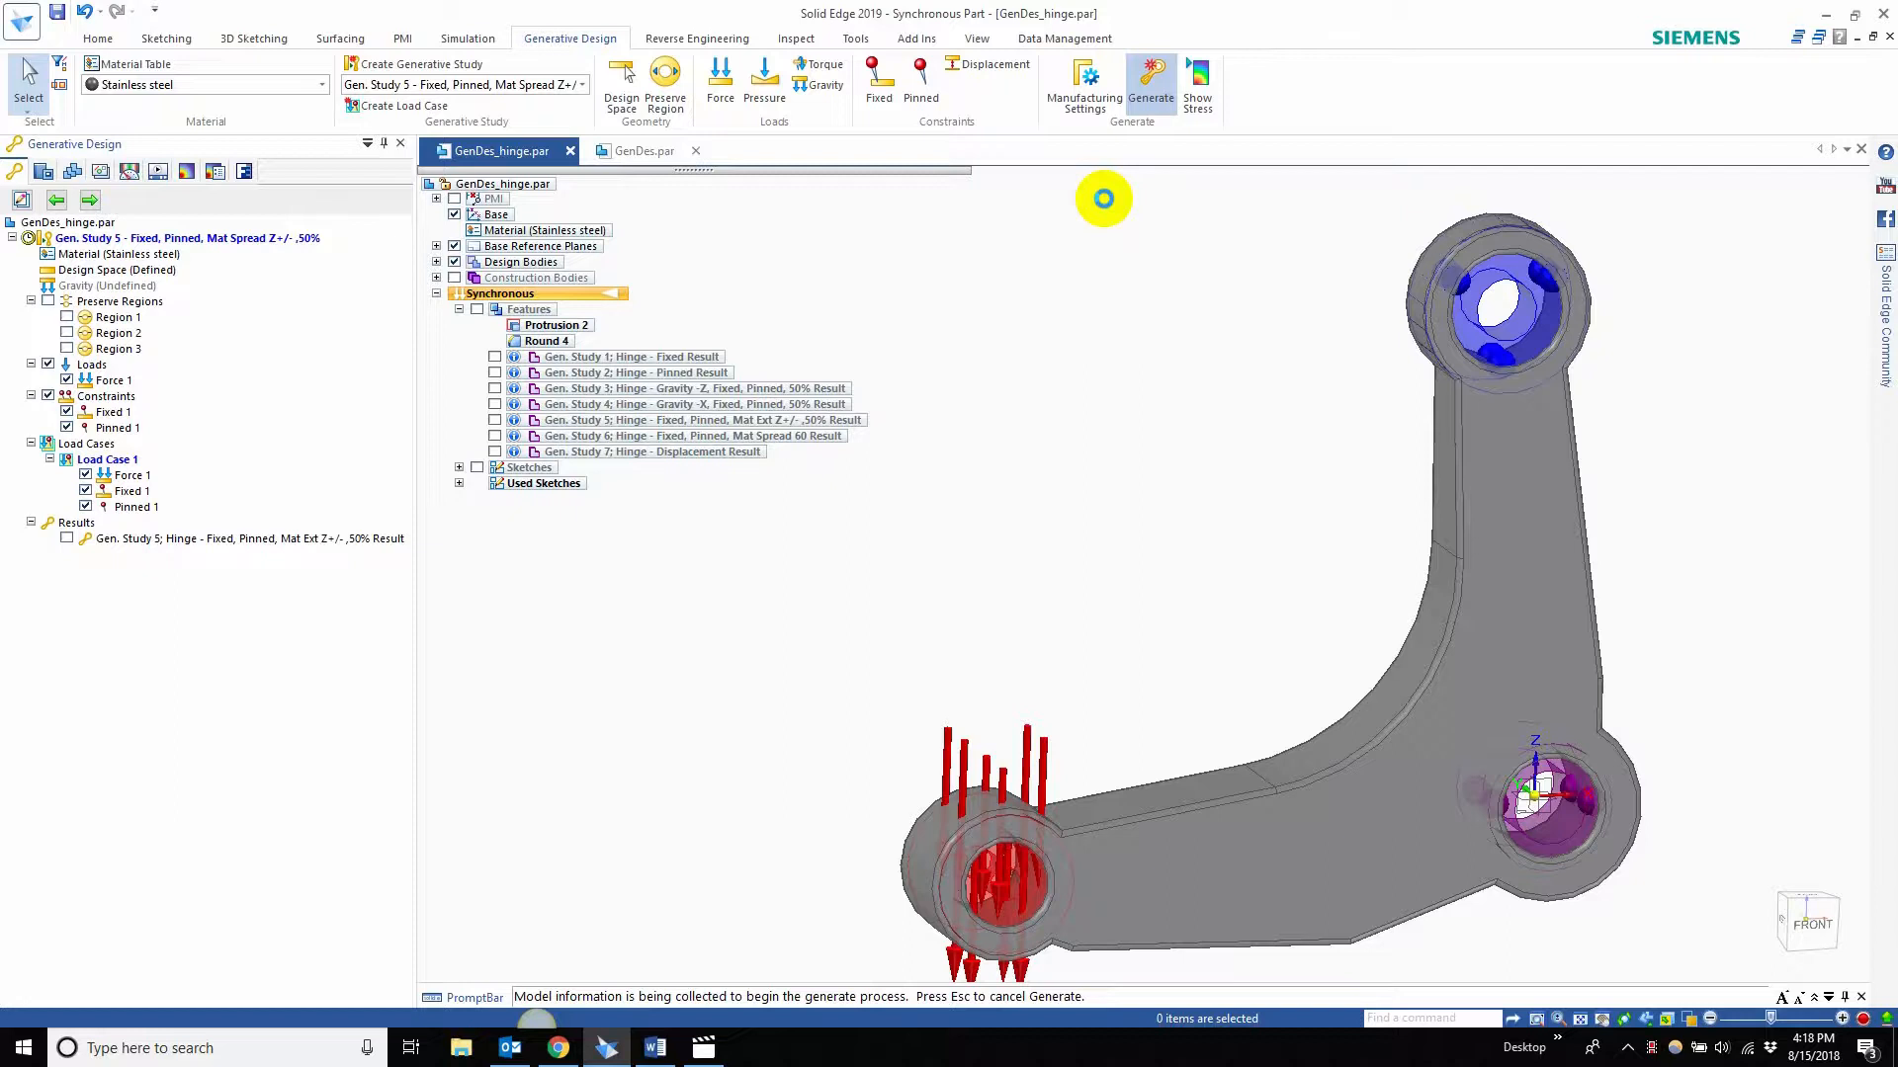
left_click(1147, 72)
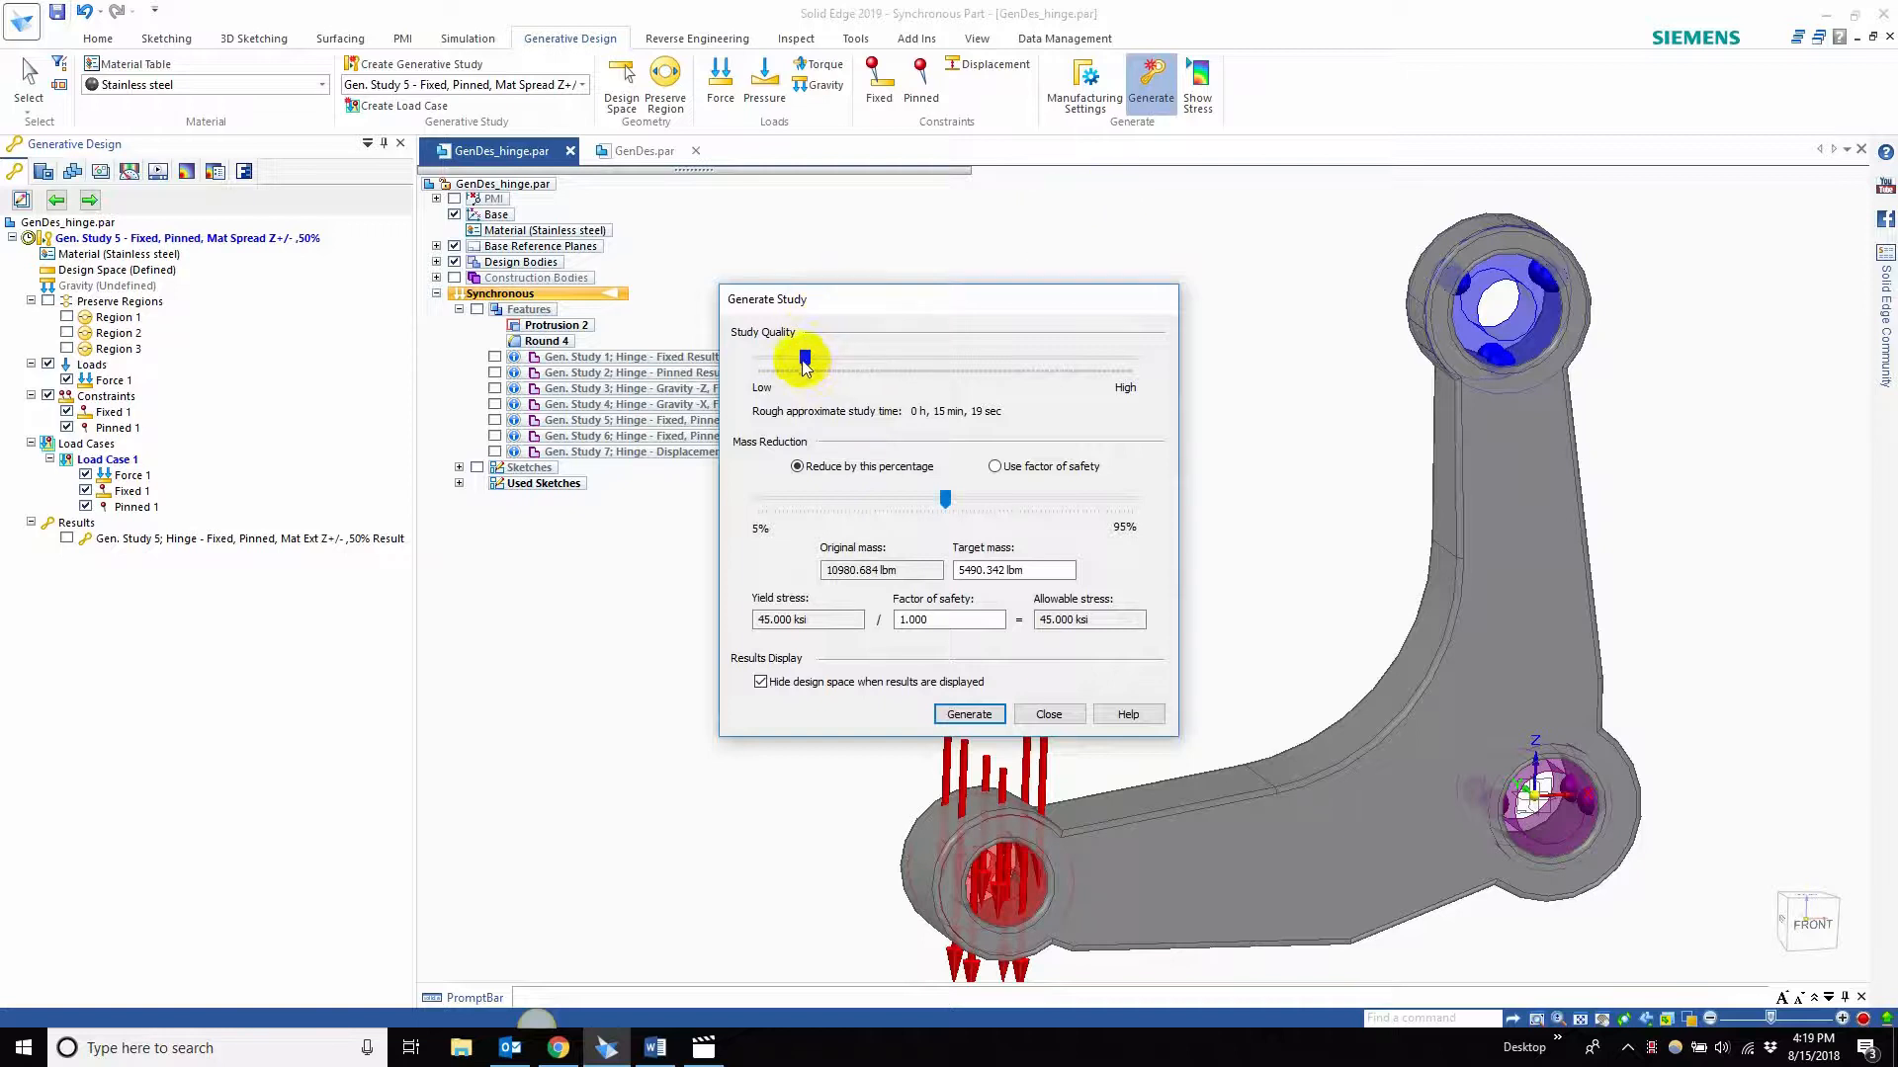
- Compare estimated times across study quality levels, keeping quality low with 50% mass reduction
left_click_drag(802, 360, 805, 359)
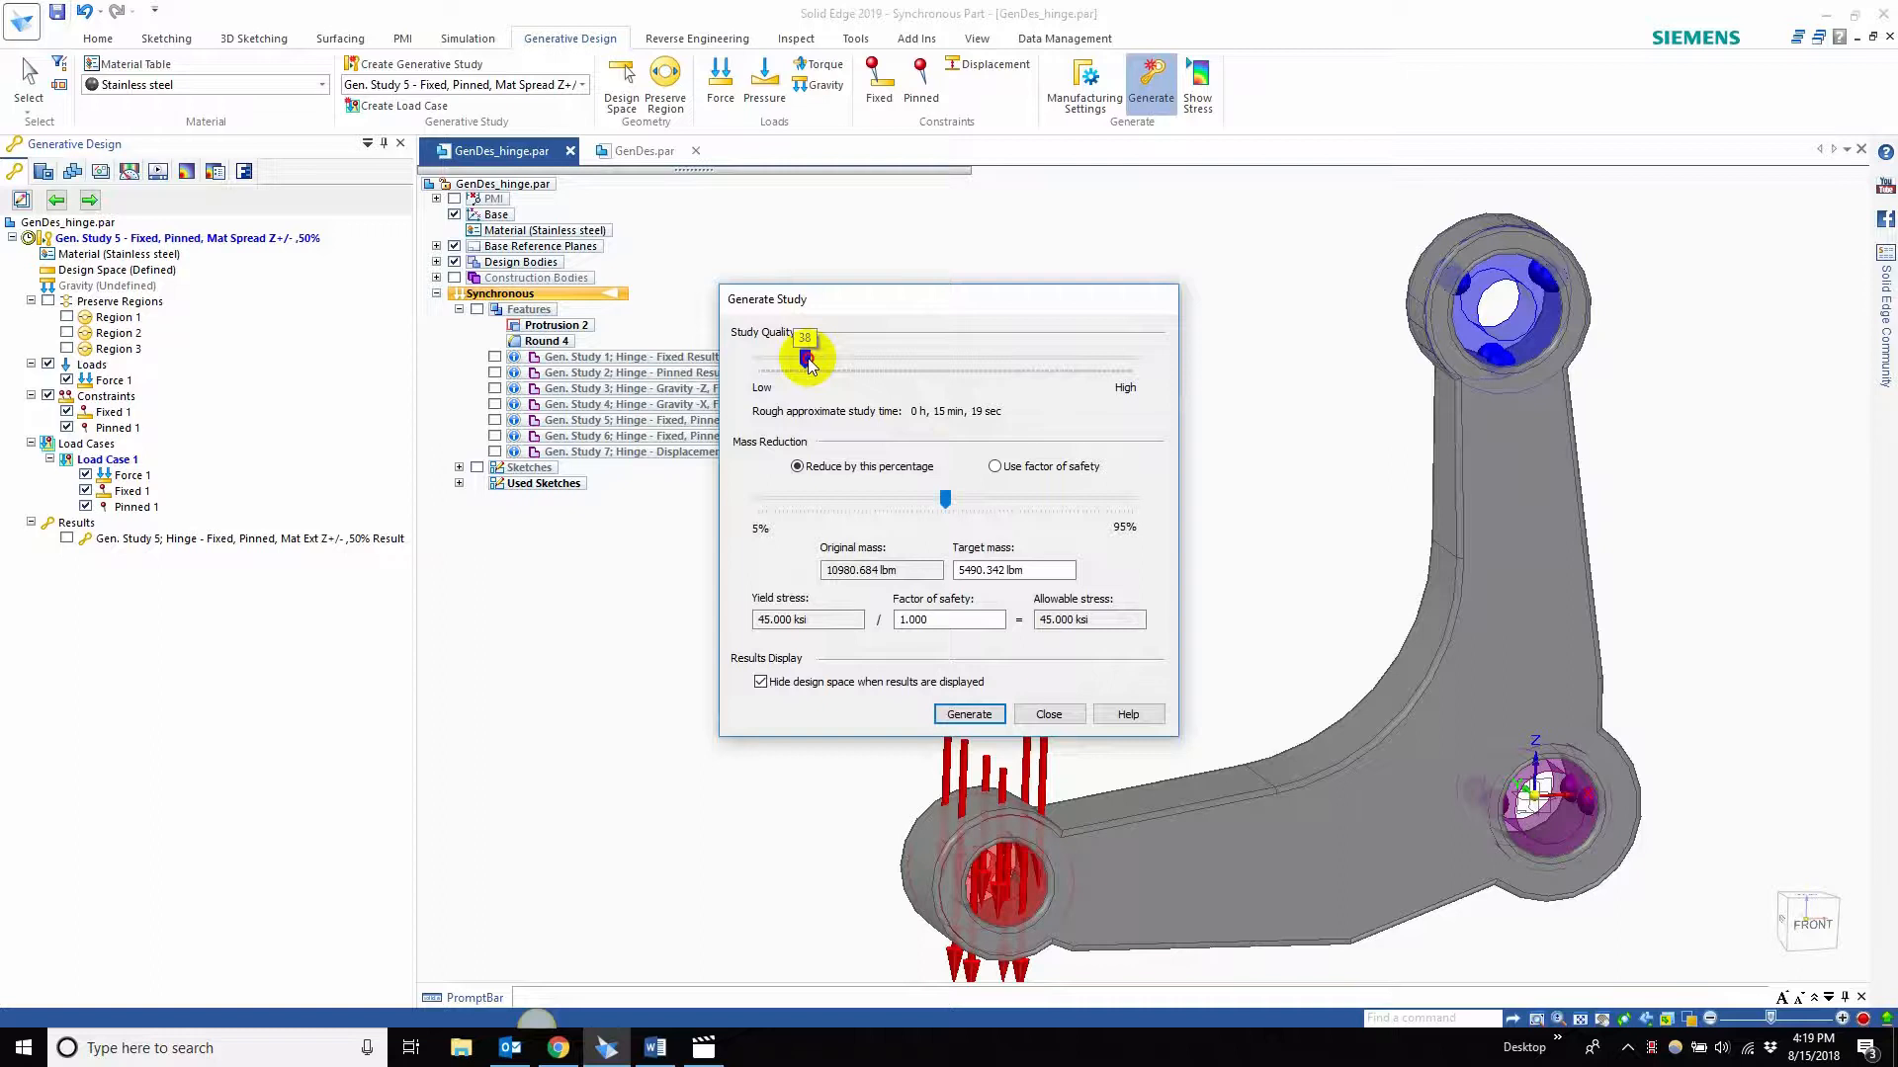
left_click_drag(805, 357, 1160, 368)
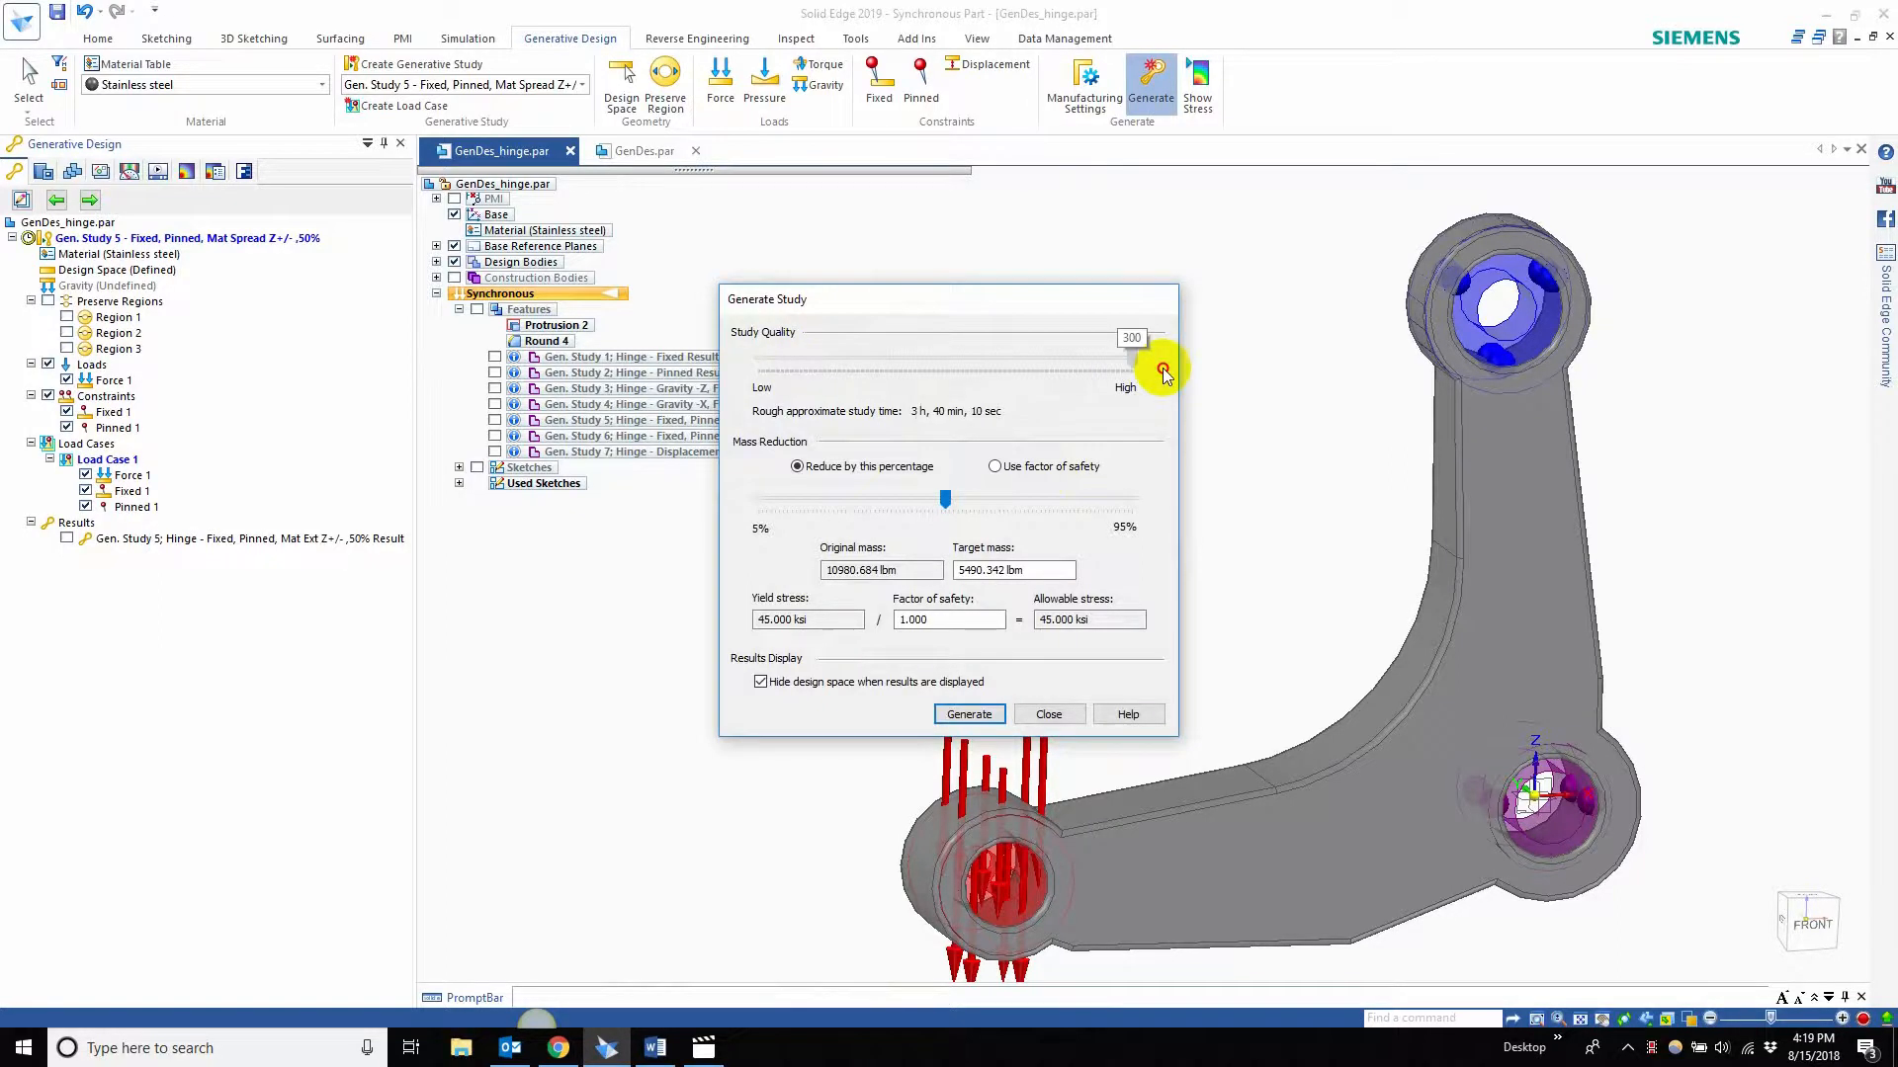
left_click_drag(1160, 369, 798, 370)
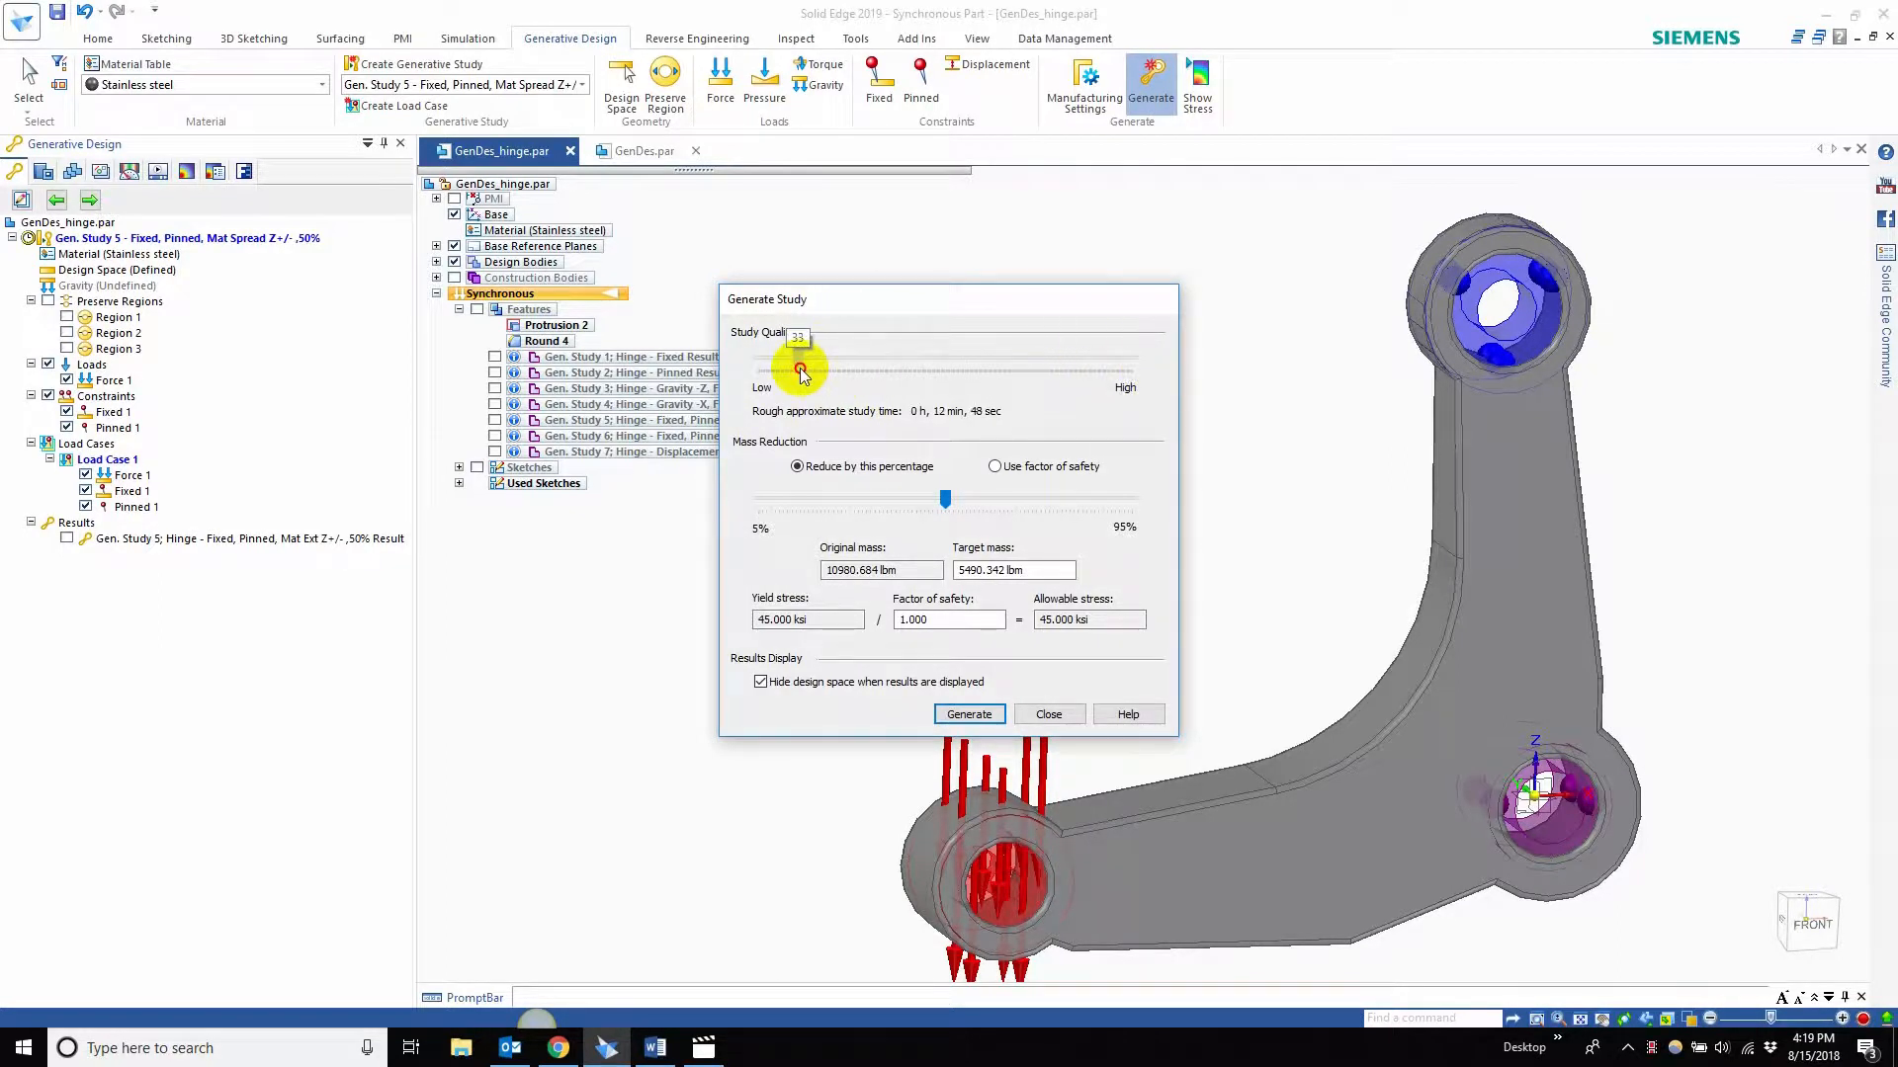
left_click_drag(799, 370, 811, 369)
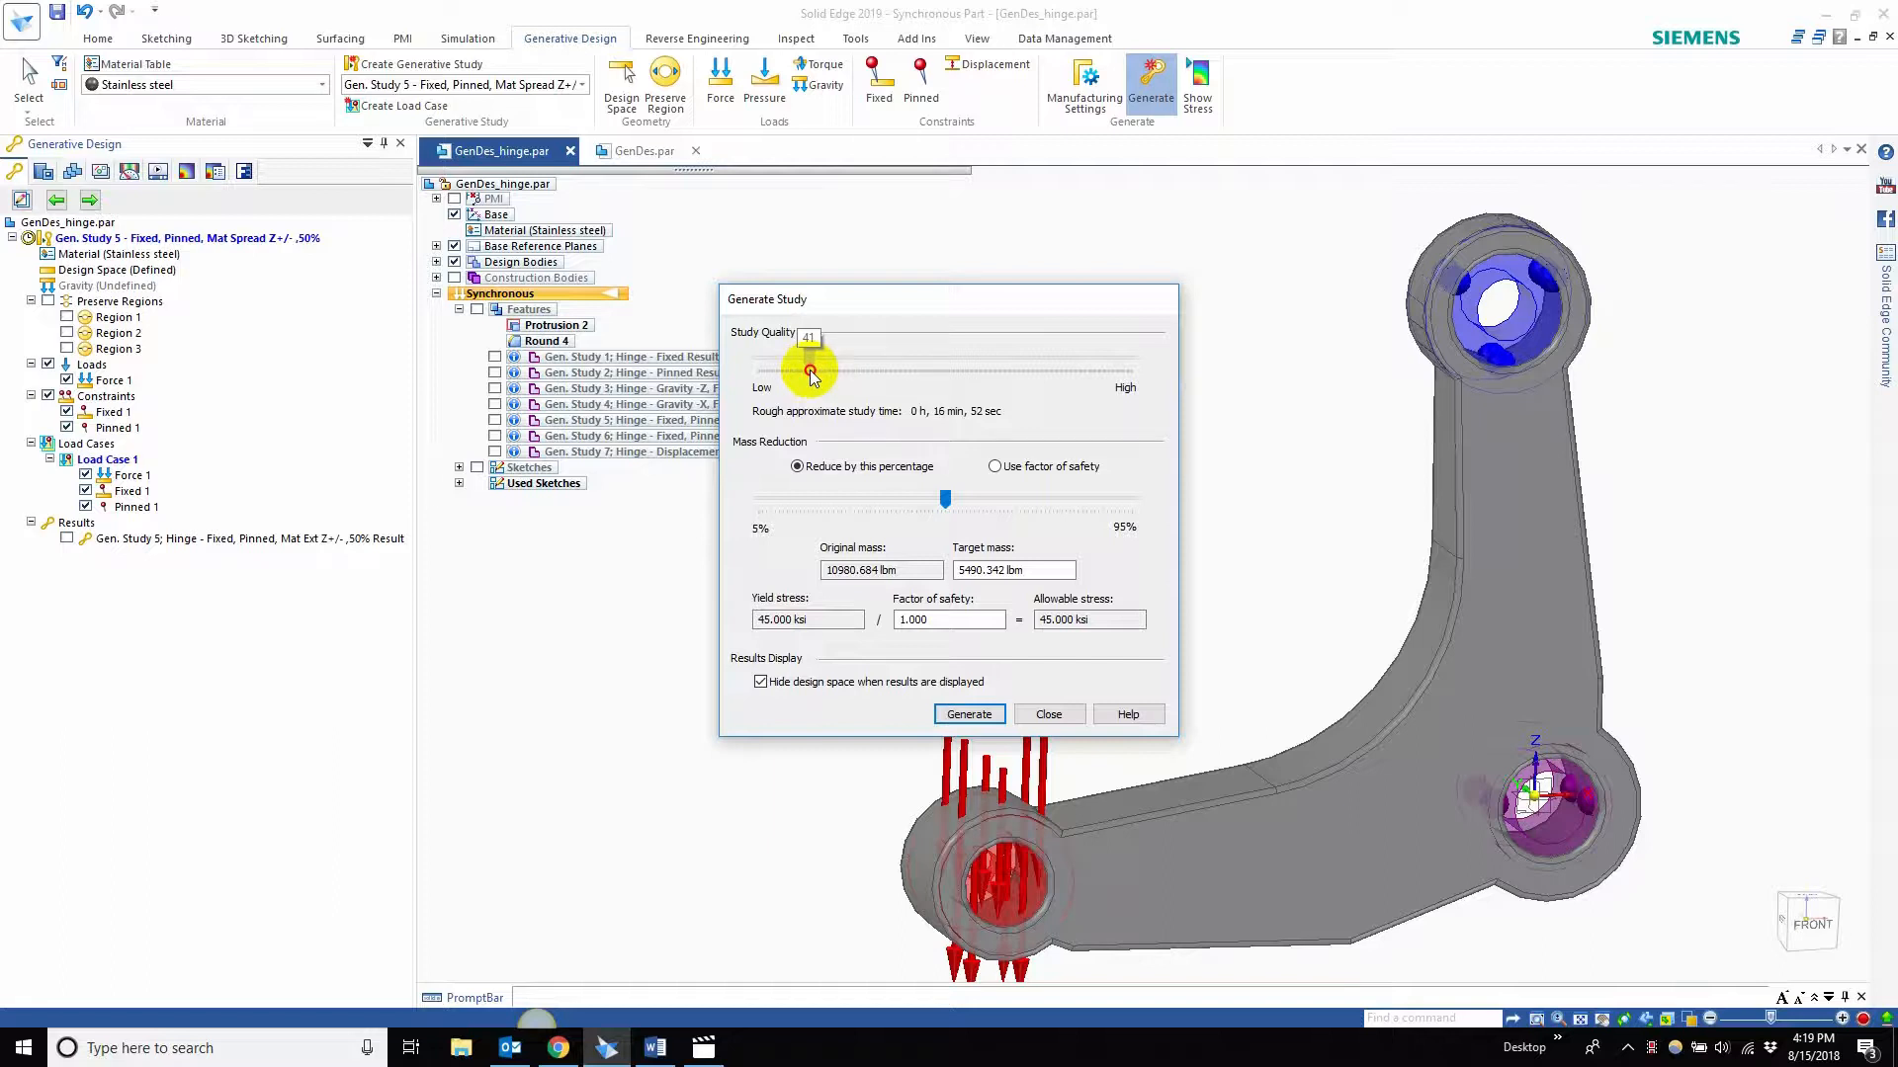
left_click_drag(810, 371, 805, 372)
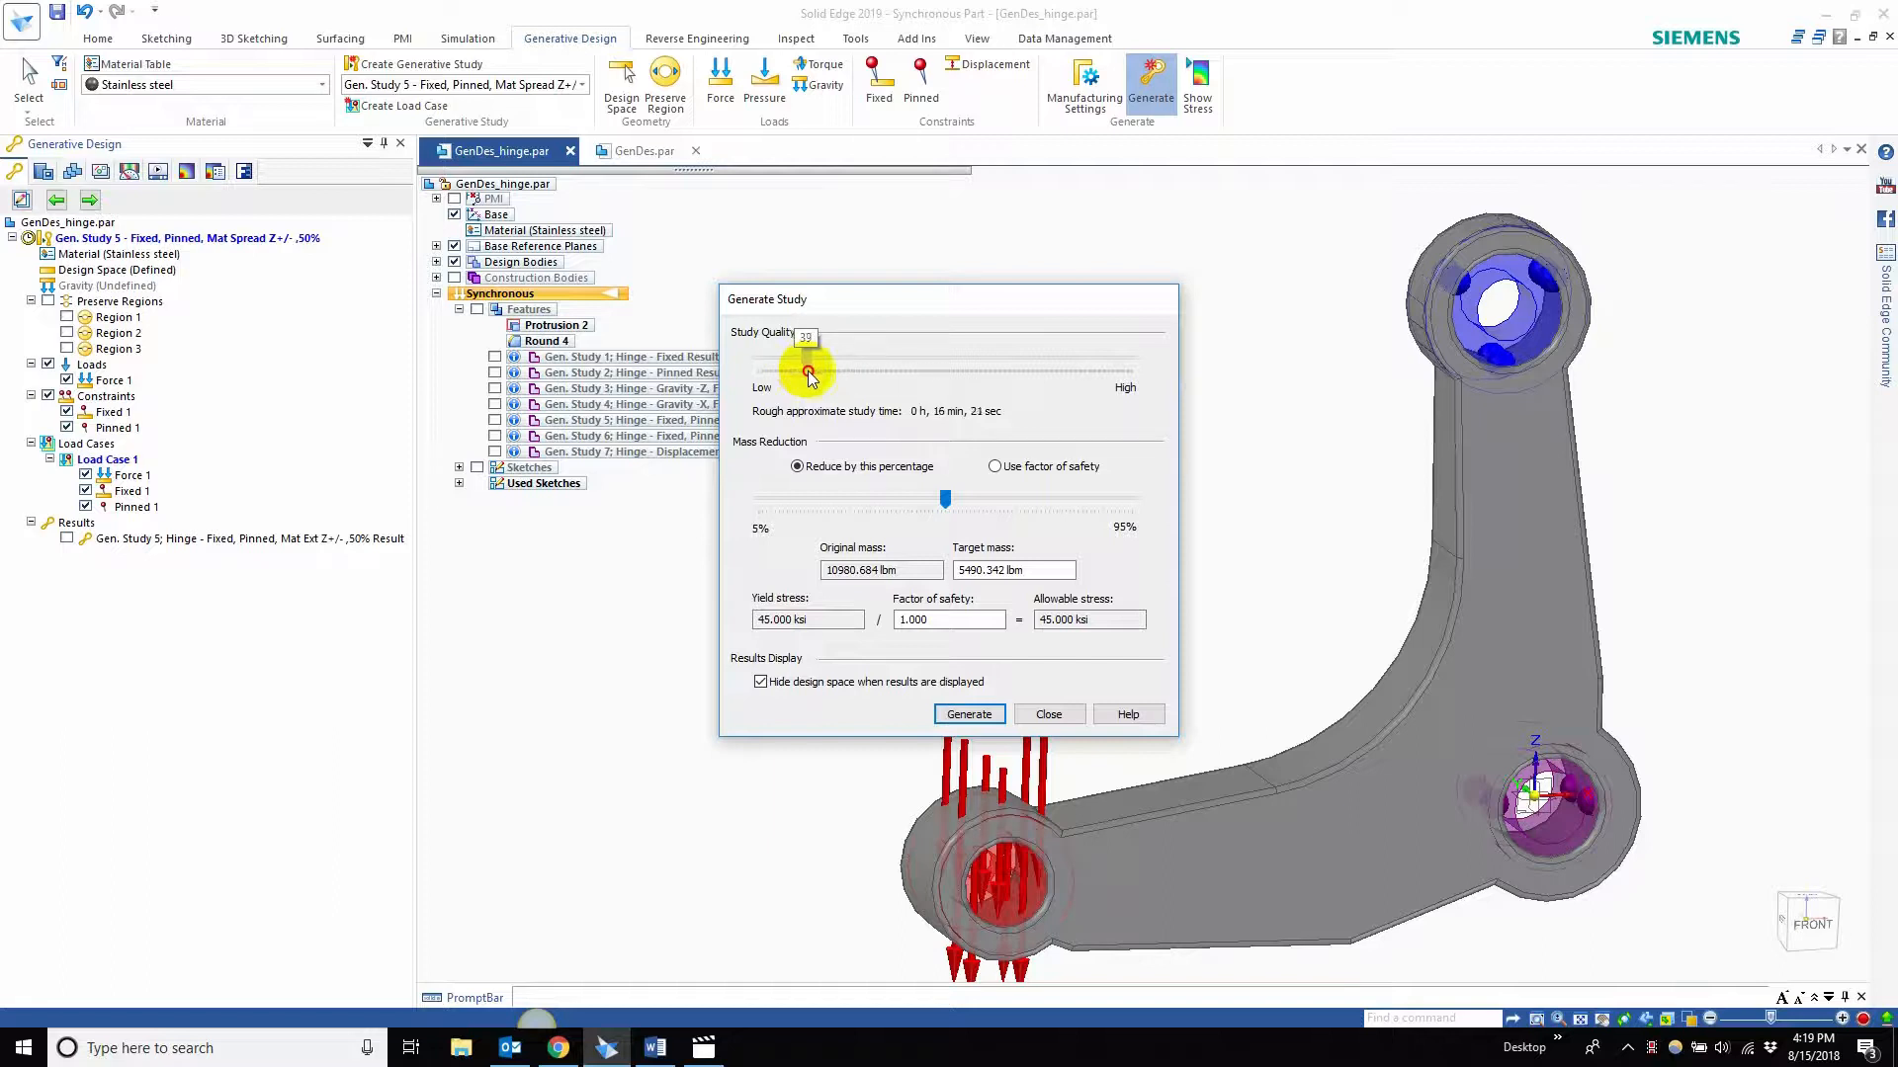
left_click_drag(806, 372, 805, 371)
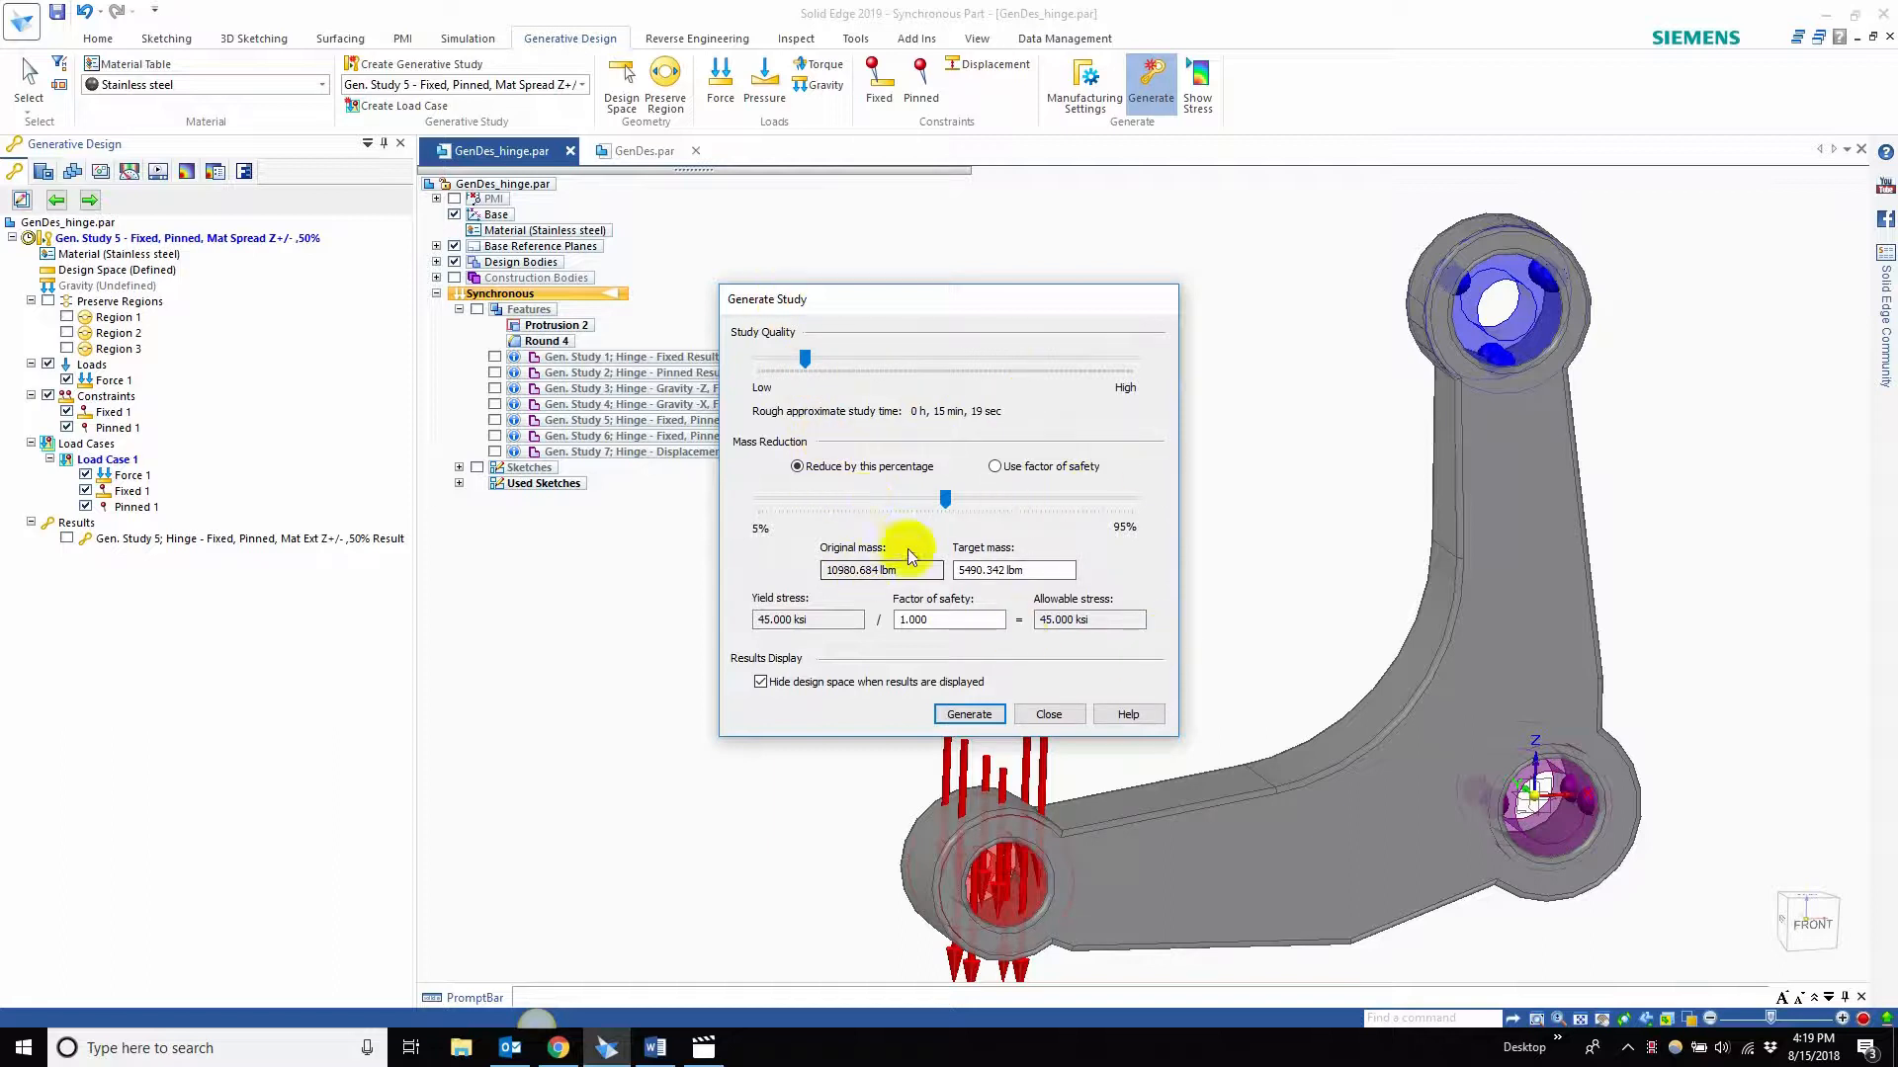
mouse_move(907, 482)
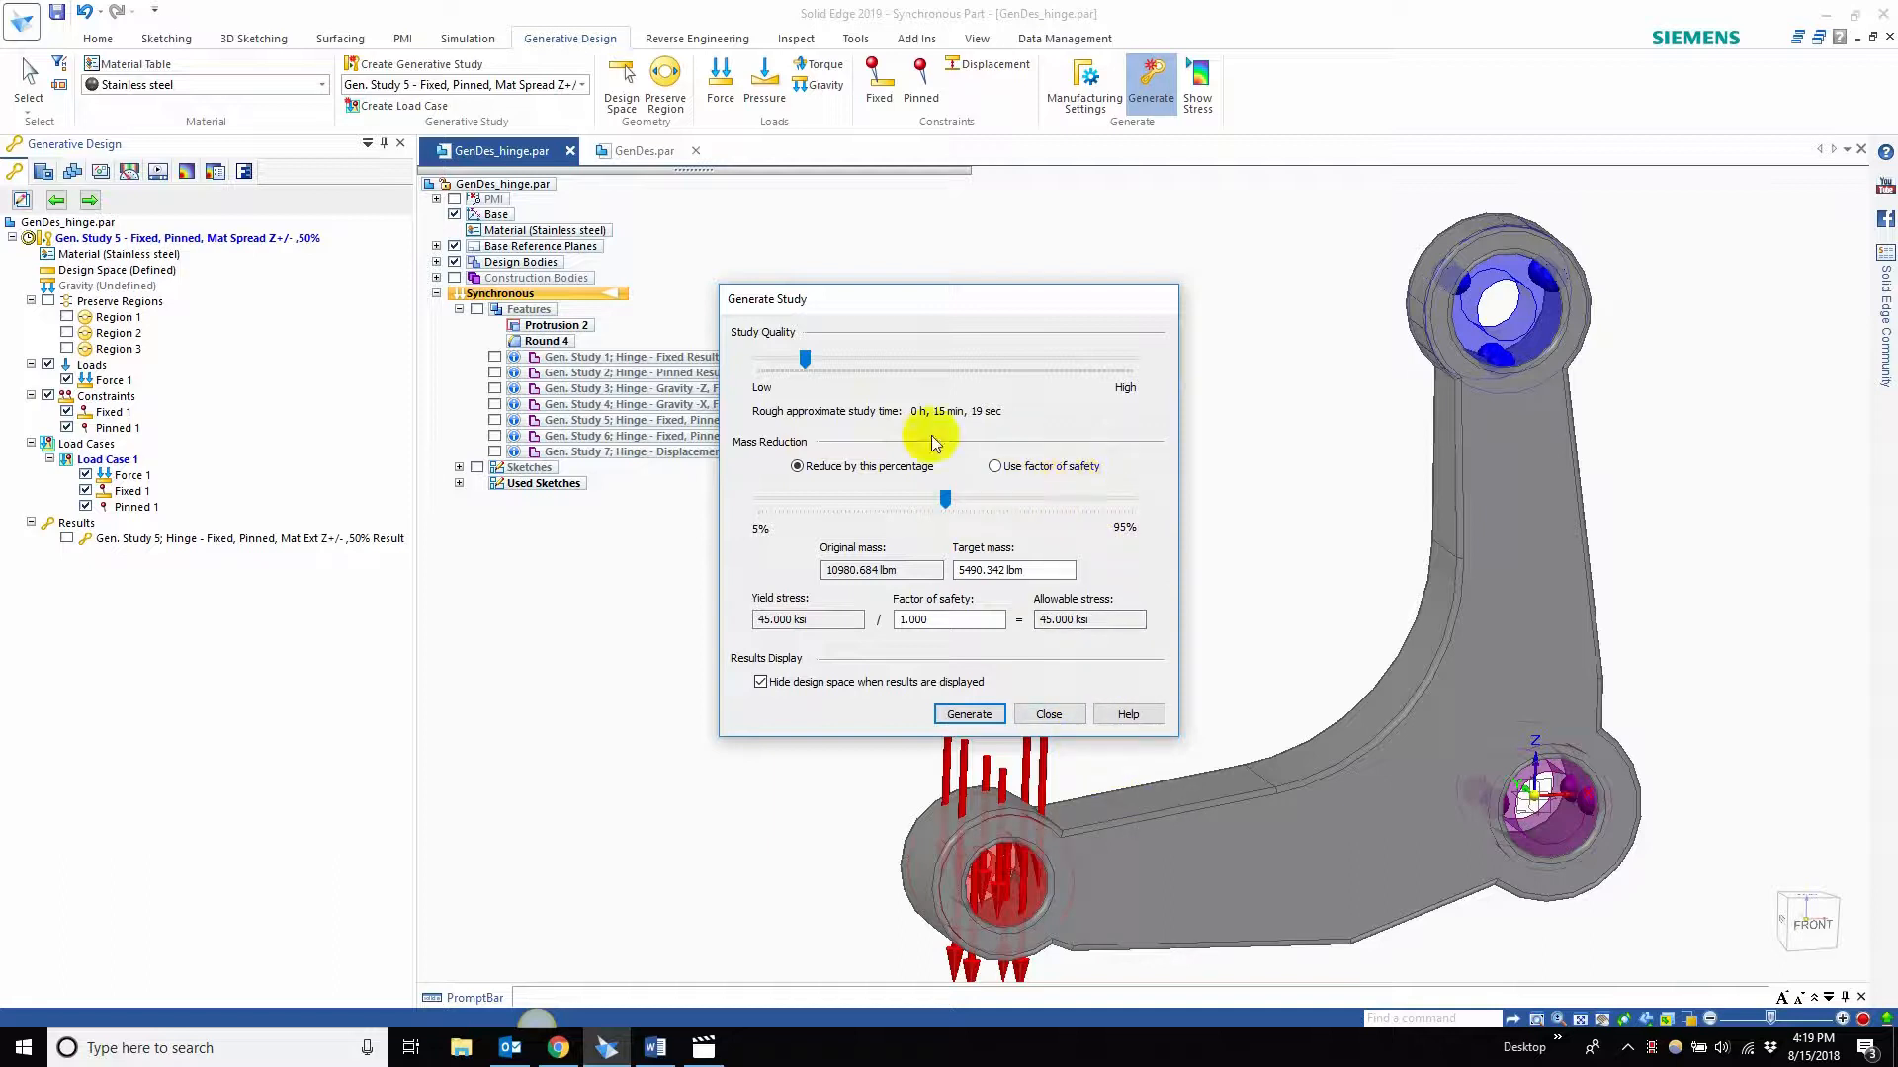
mouse_move(1044, 450)
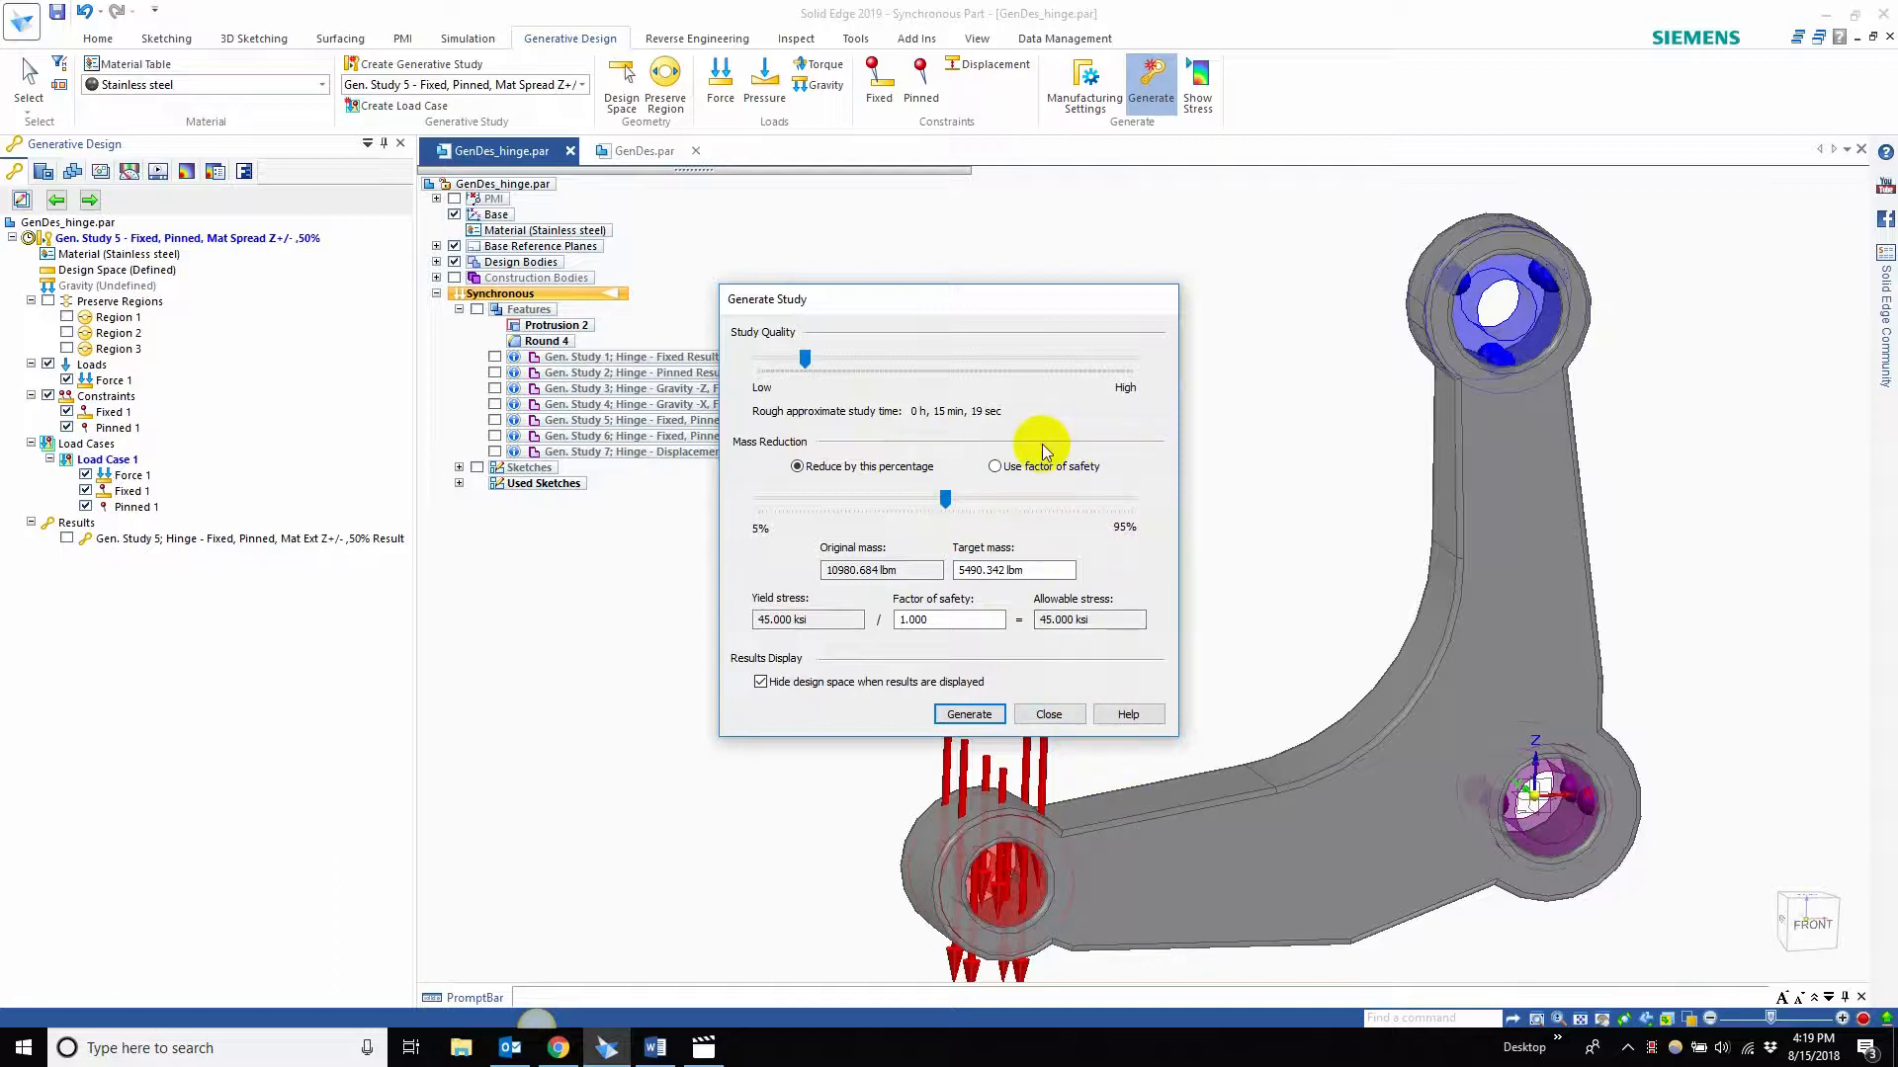
left_click(1048, 713)
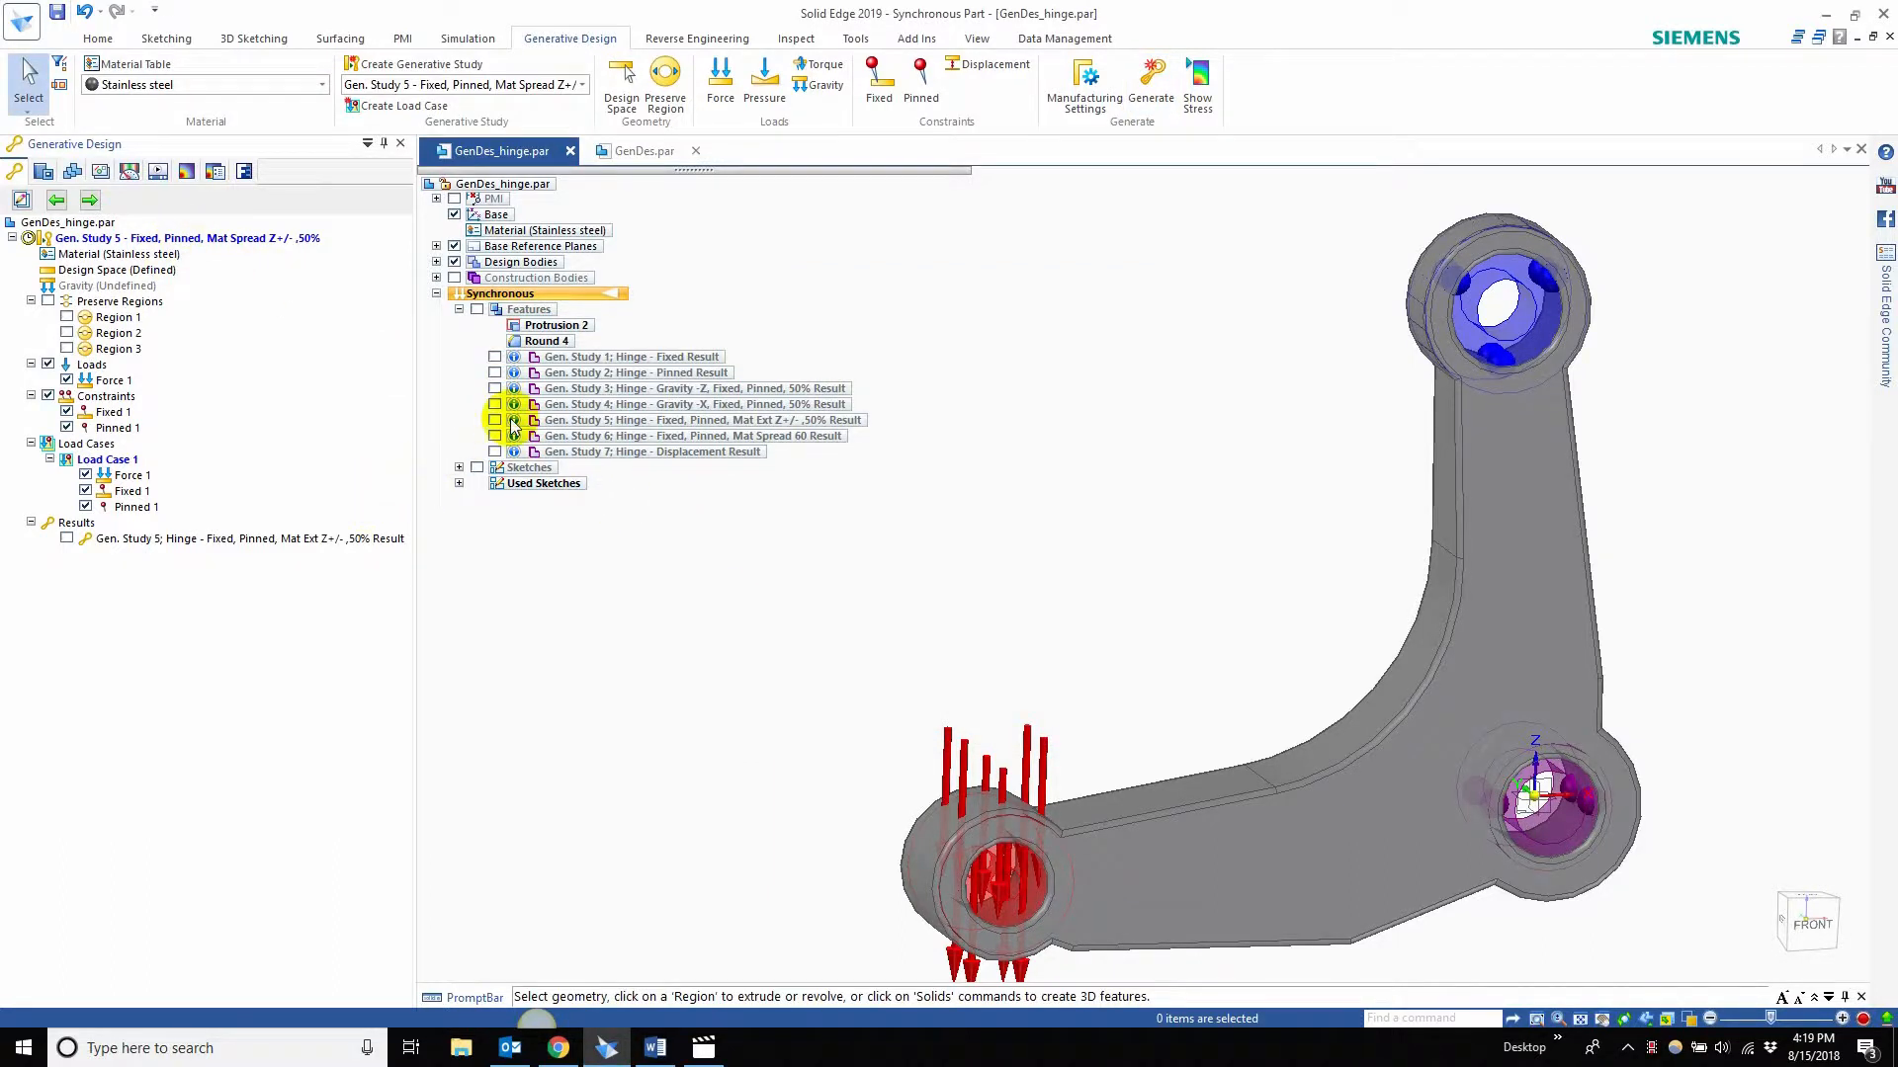
- Show the Study 5 result body alone and display its stress results
left_click(494, 419)
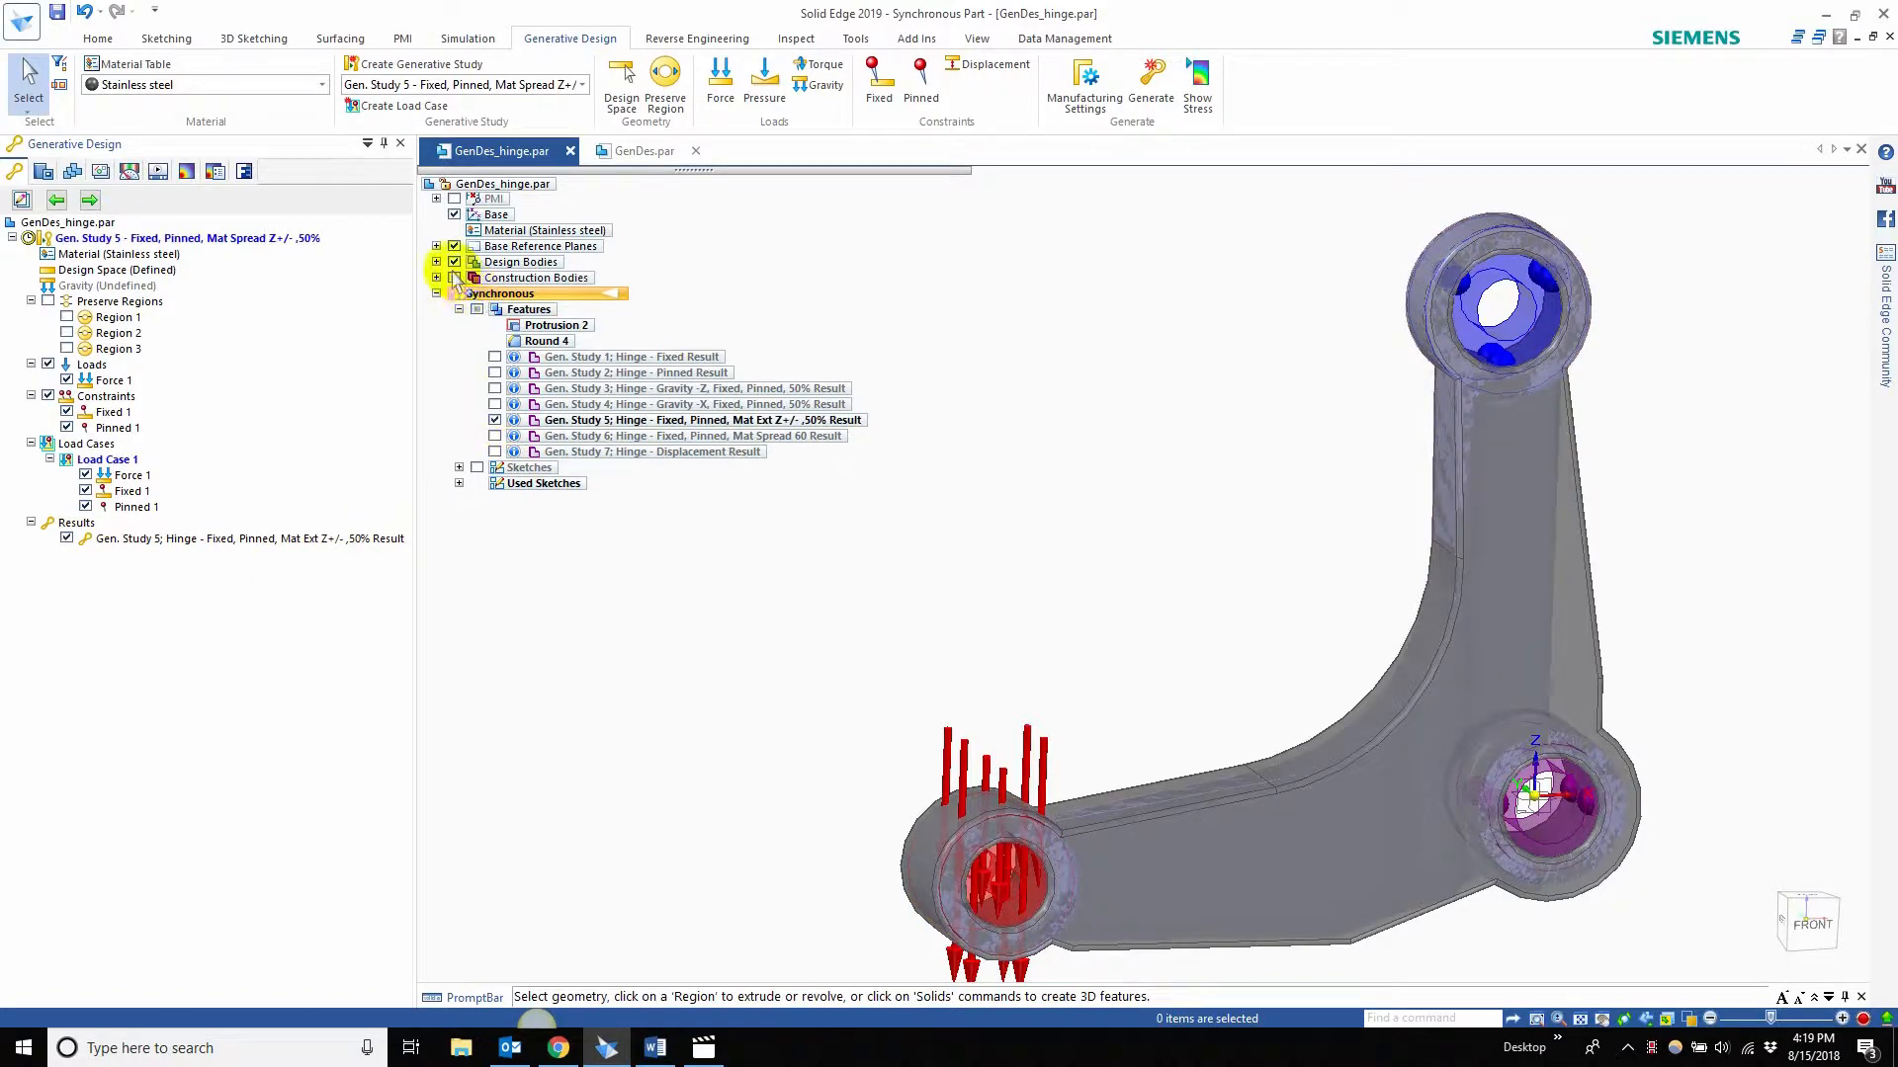
left_click(1197, 91)
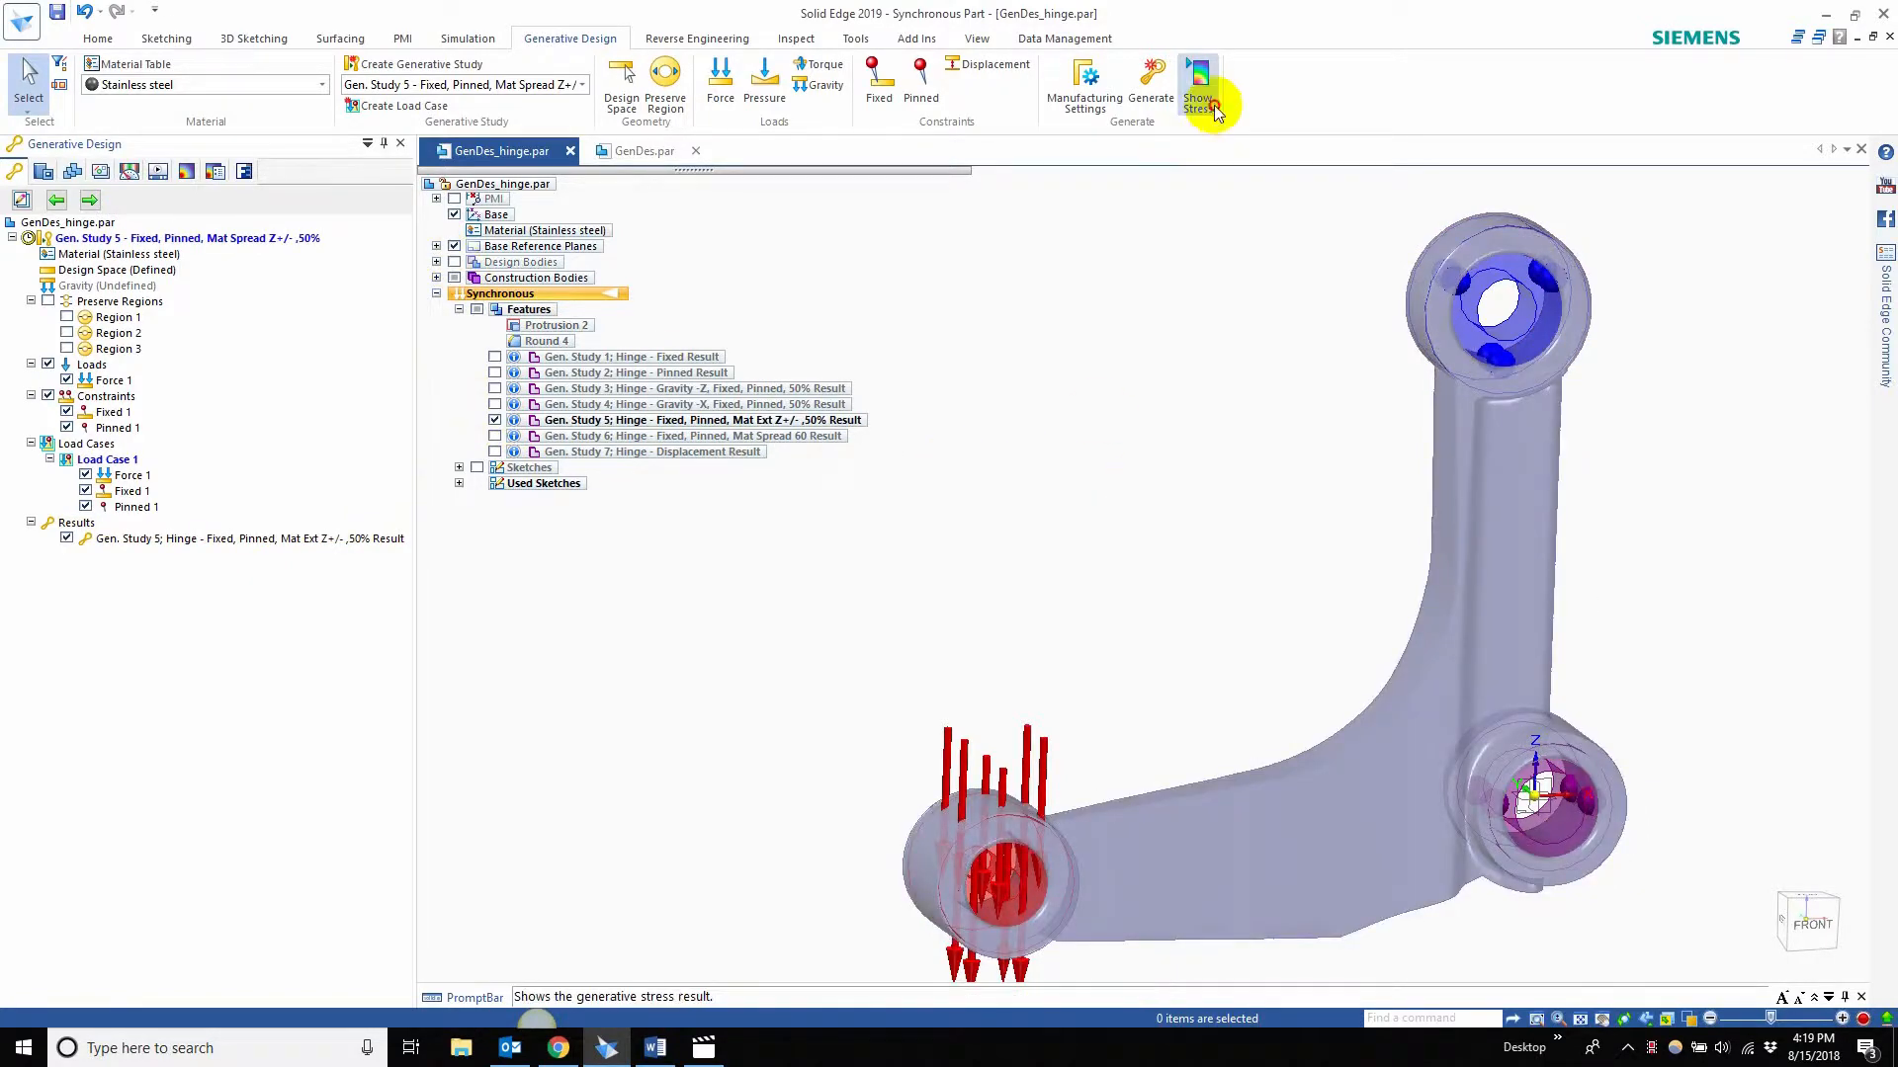
left_click(1198, 85)
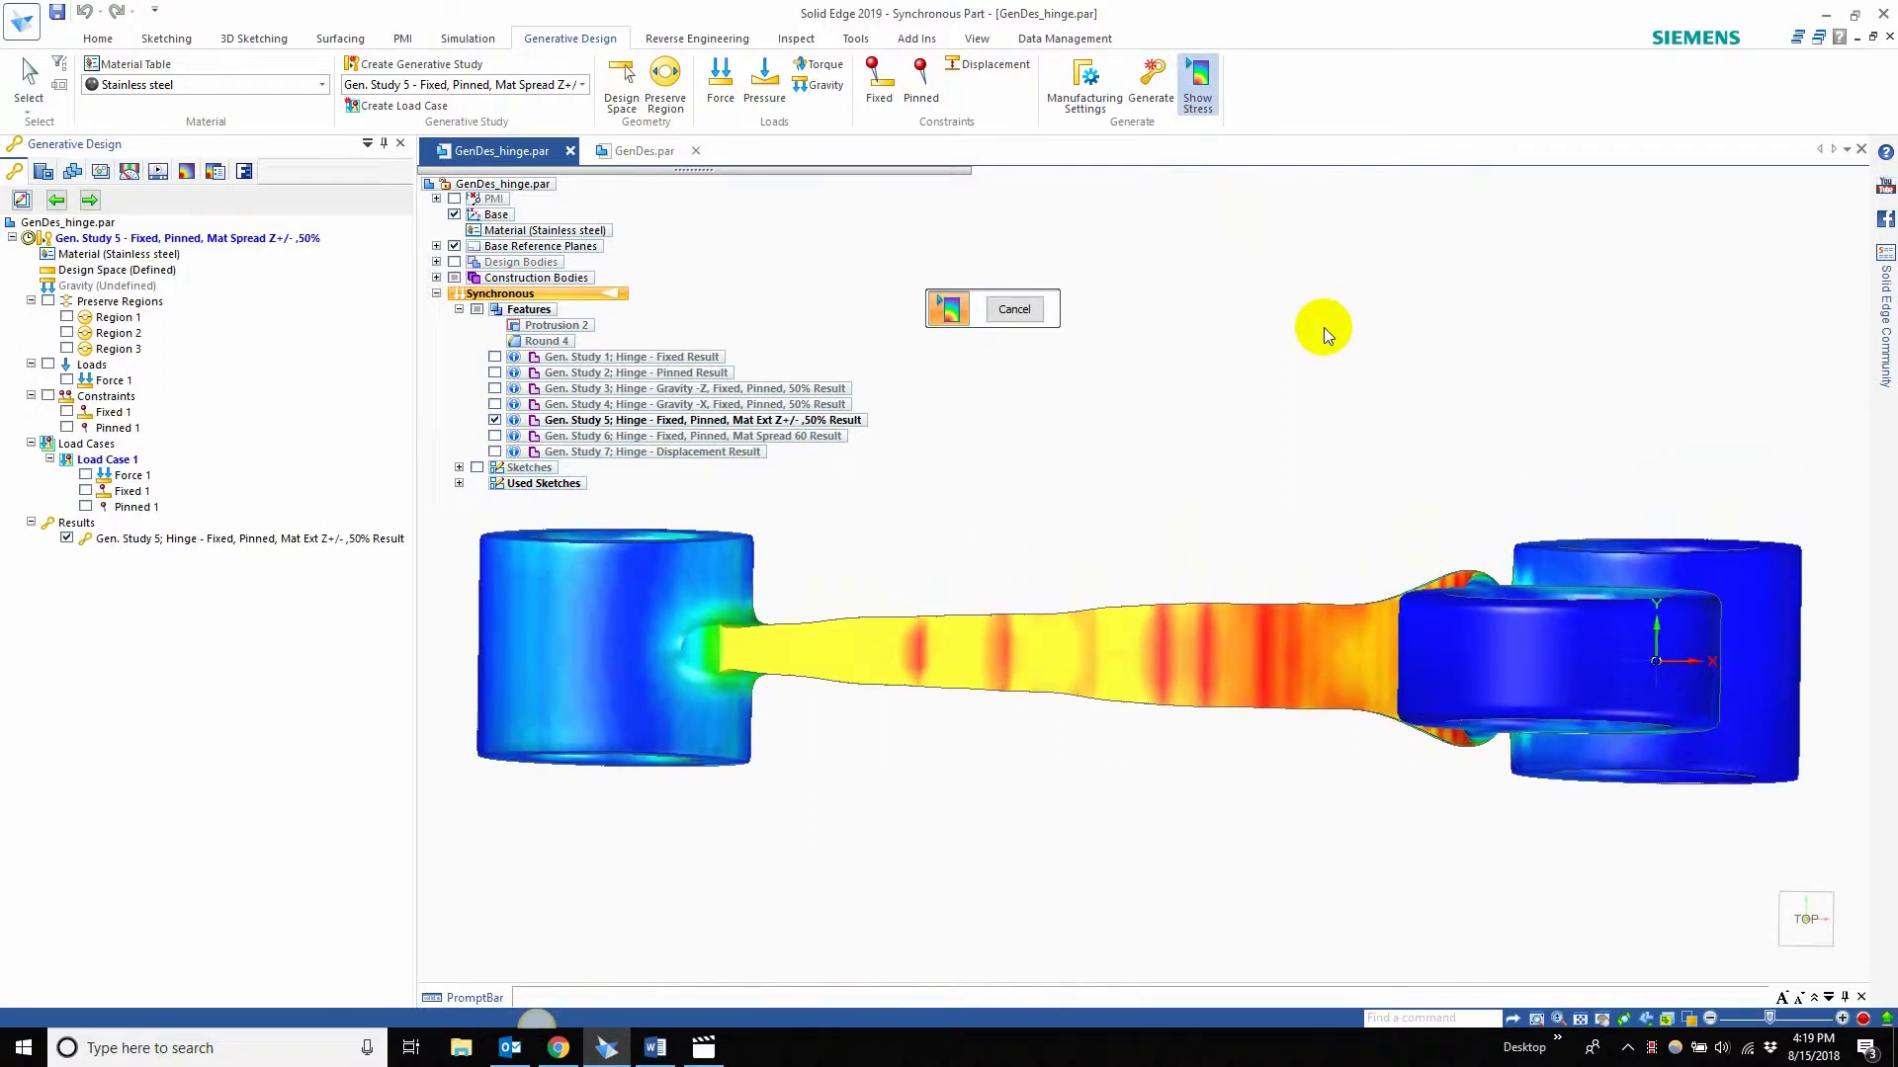
mouse_move(1000, 486)
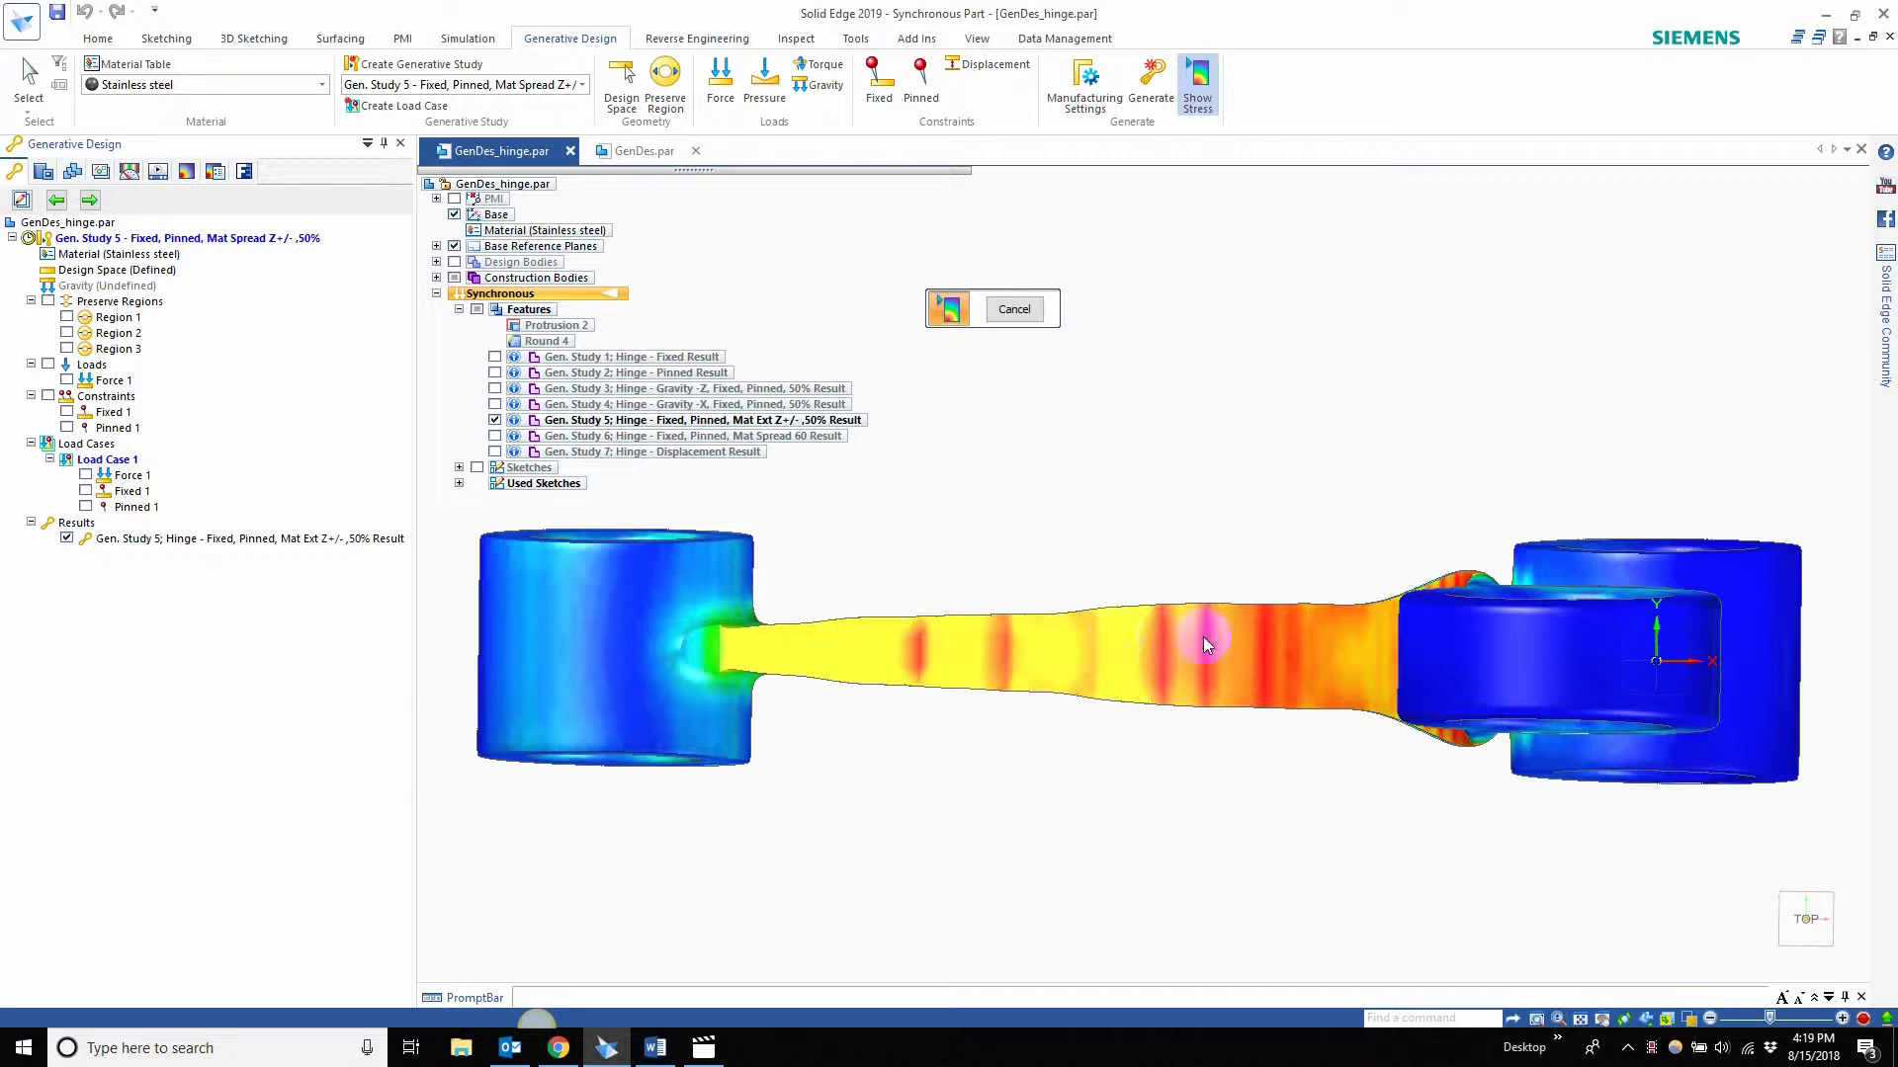
mouse_move(1110, 688)
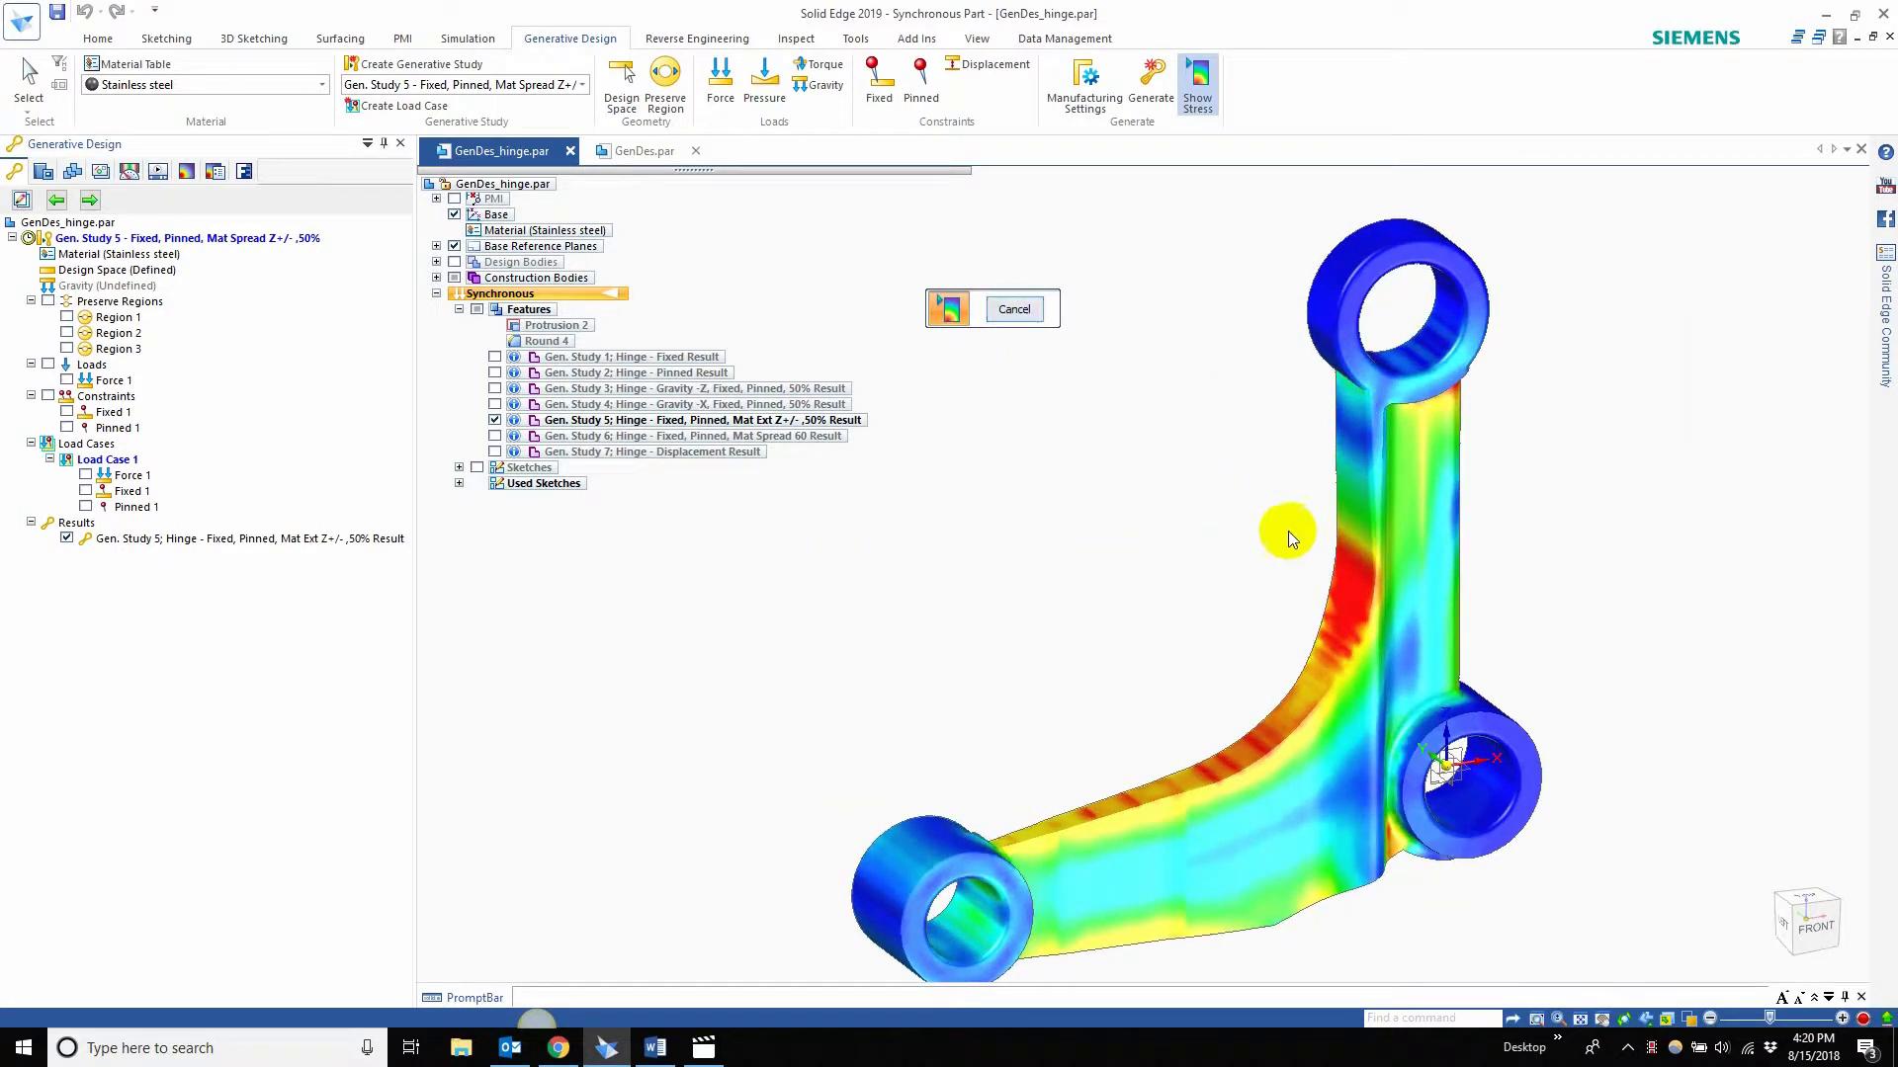
mouse_move(1378, 553)
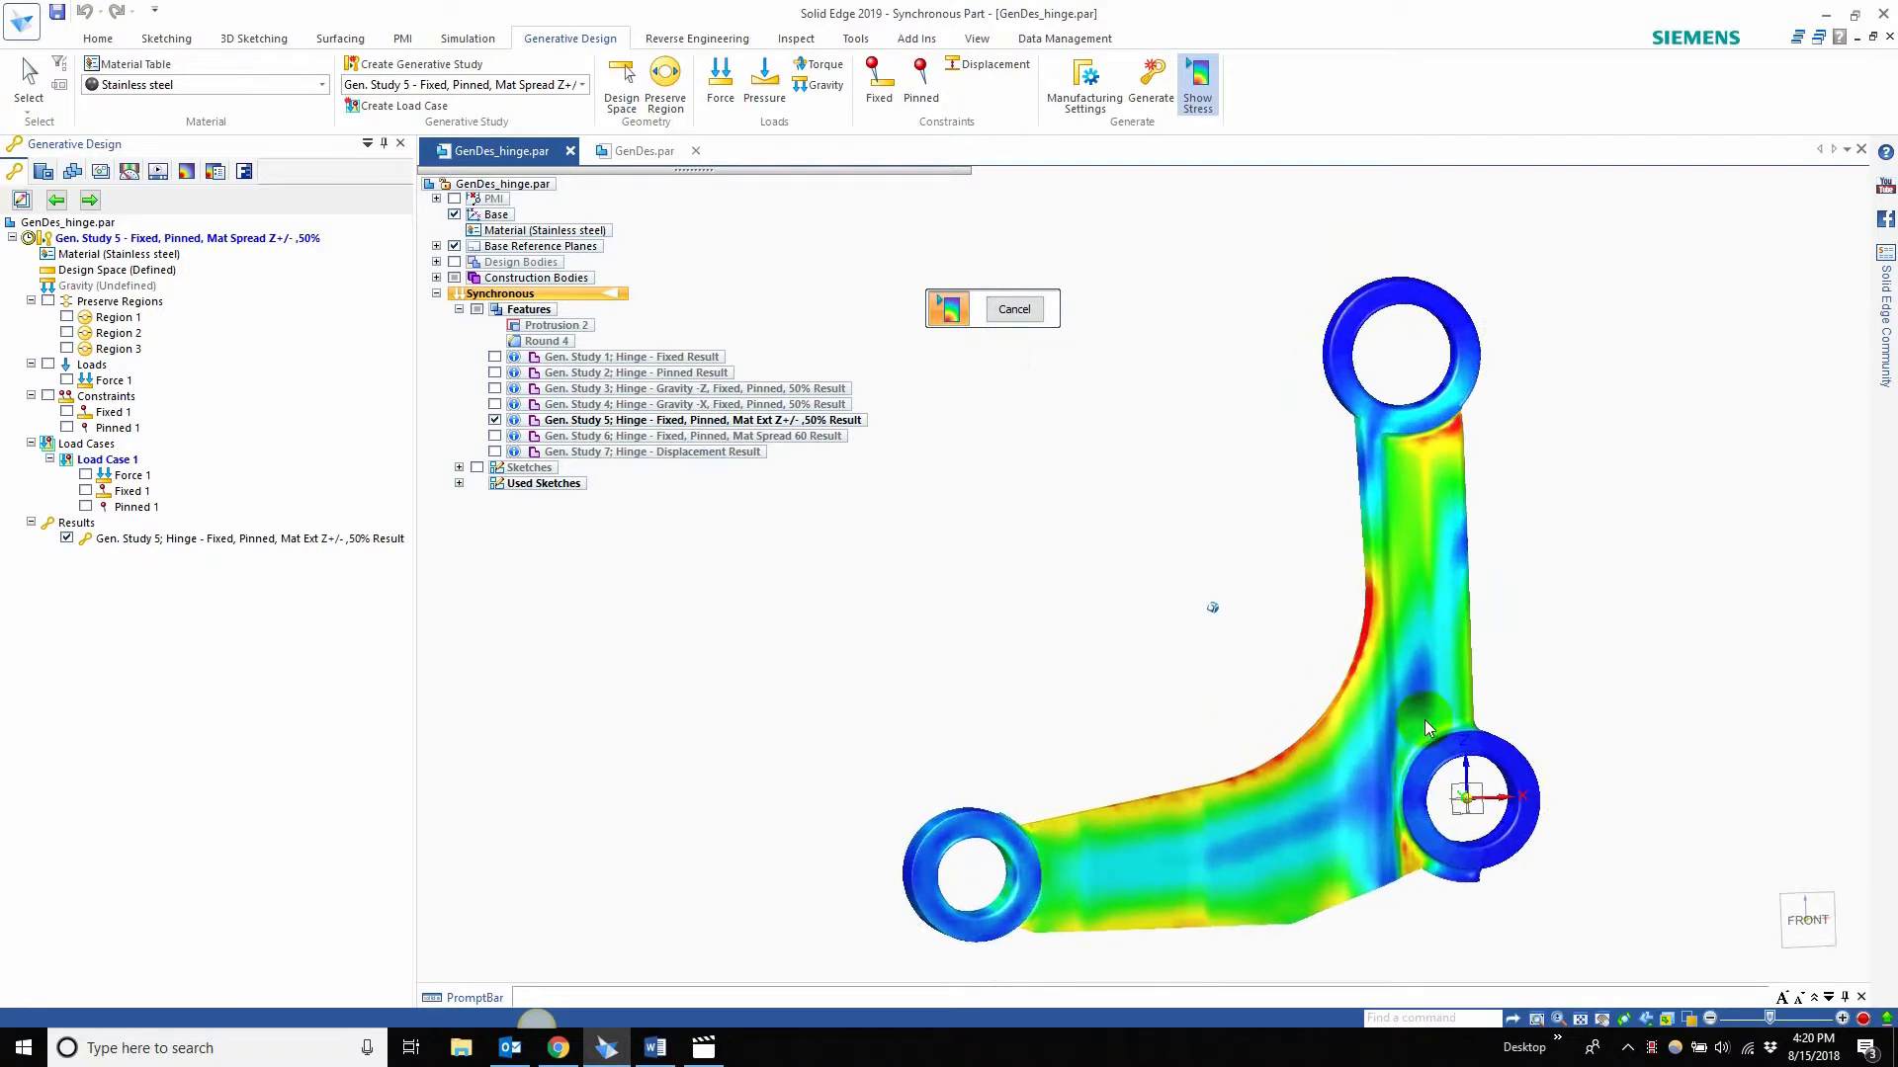
left_click(30, 364)
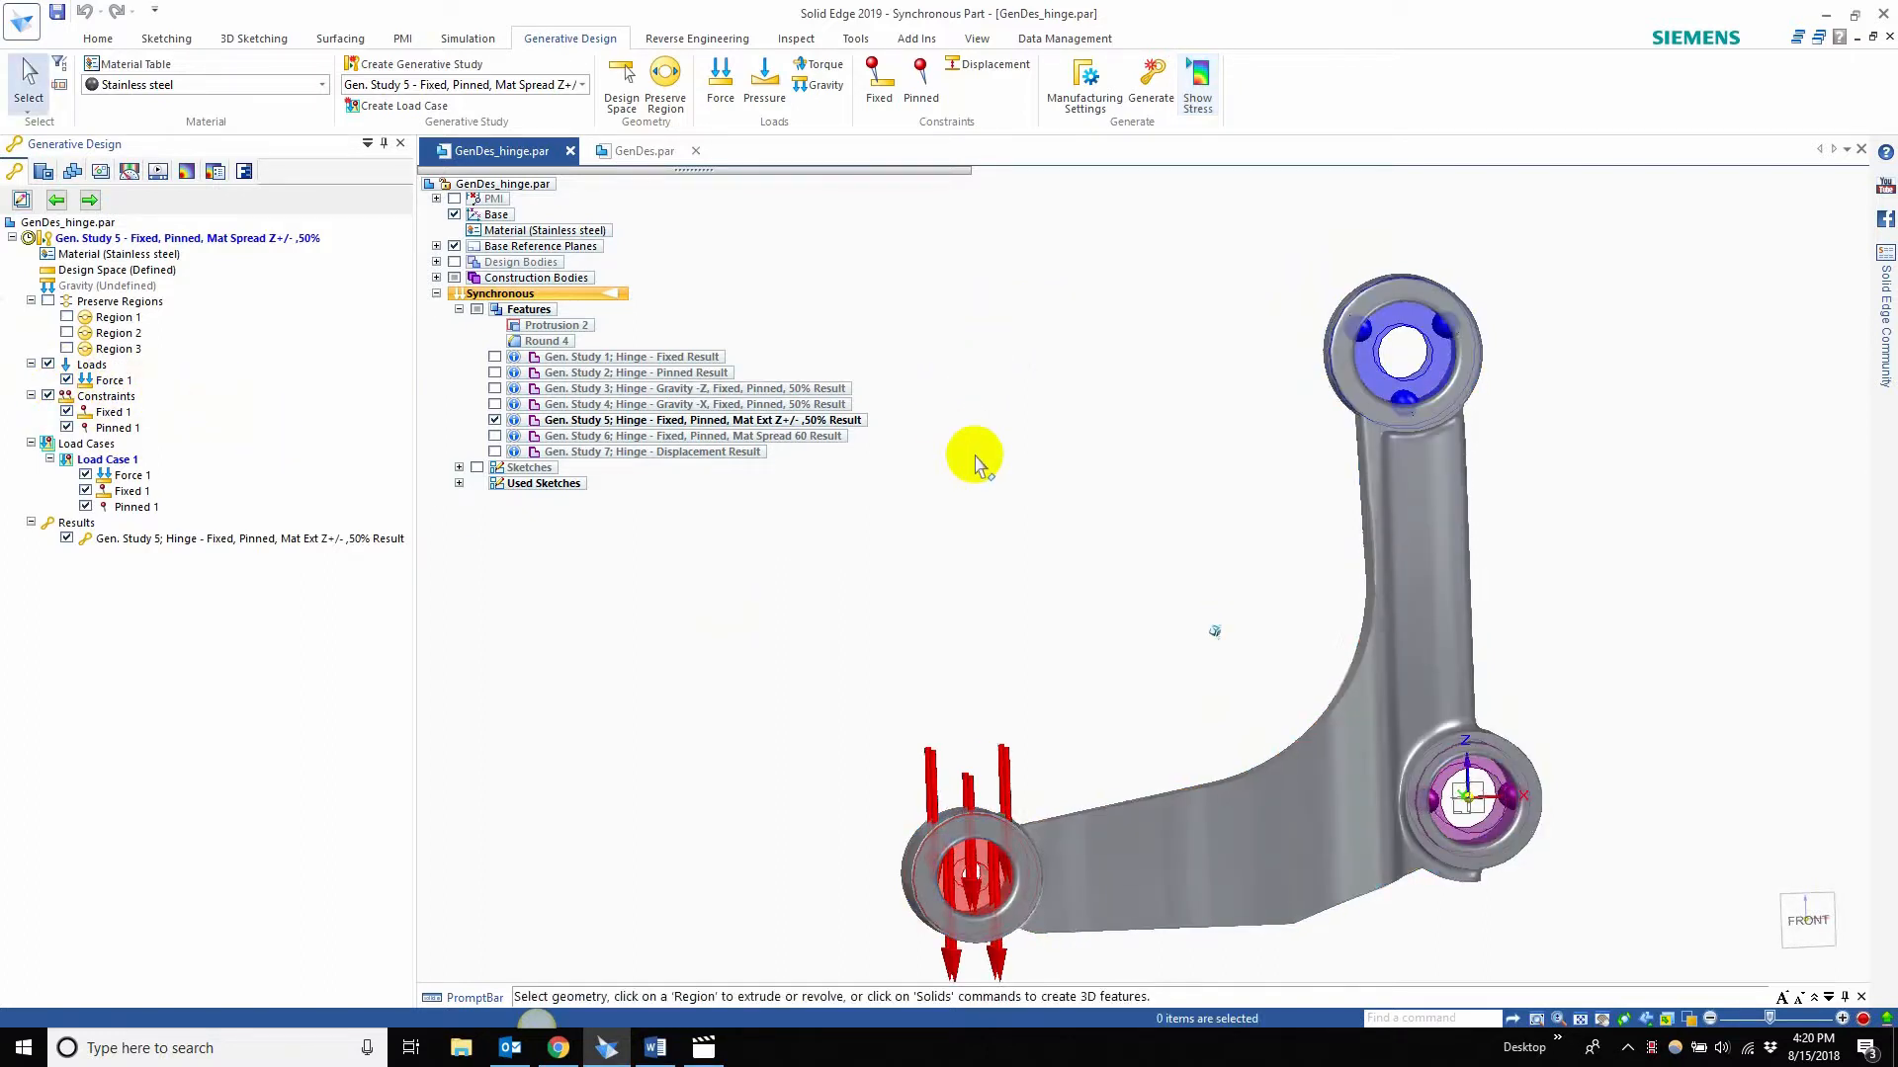
left_click(1196, 79)
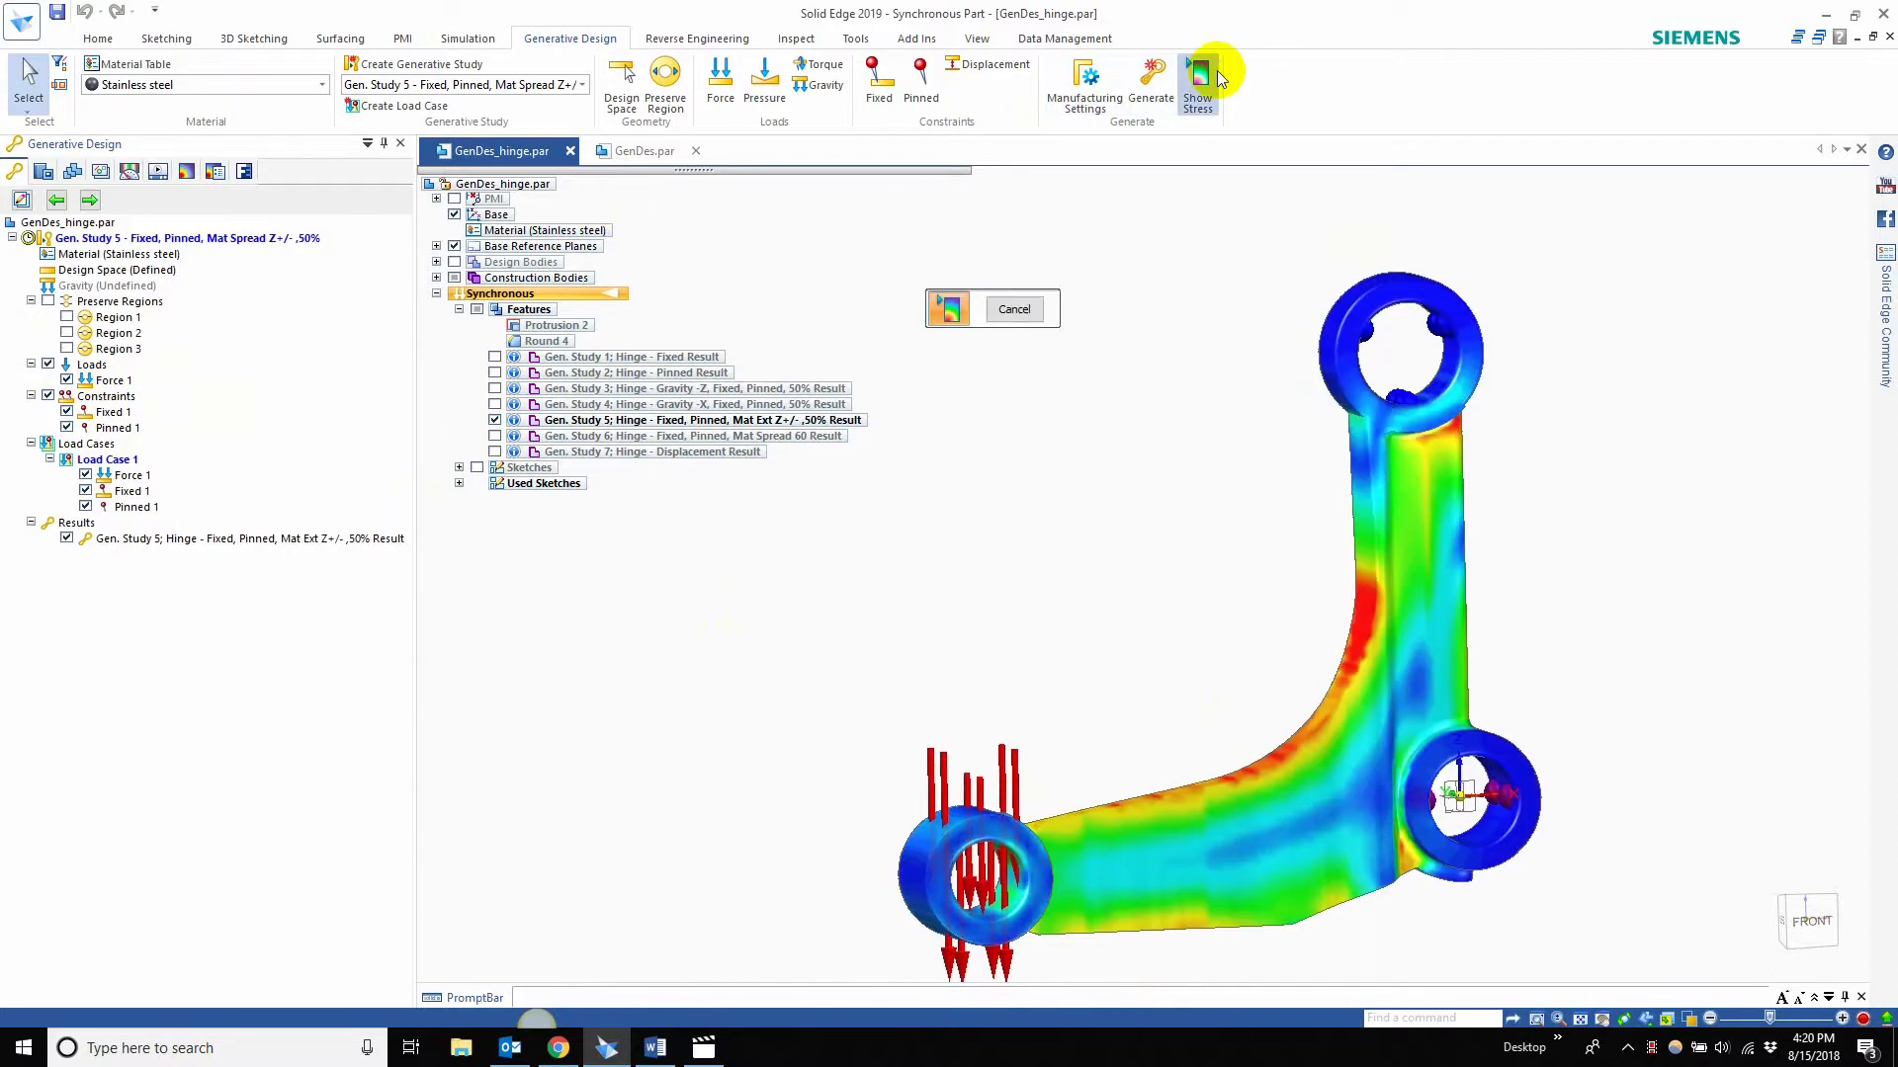